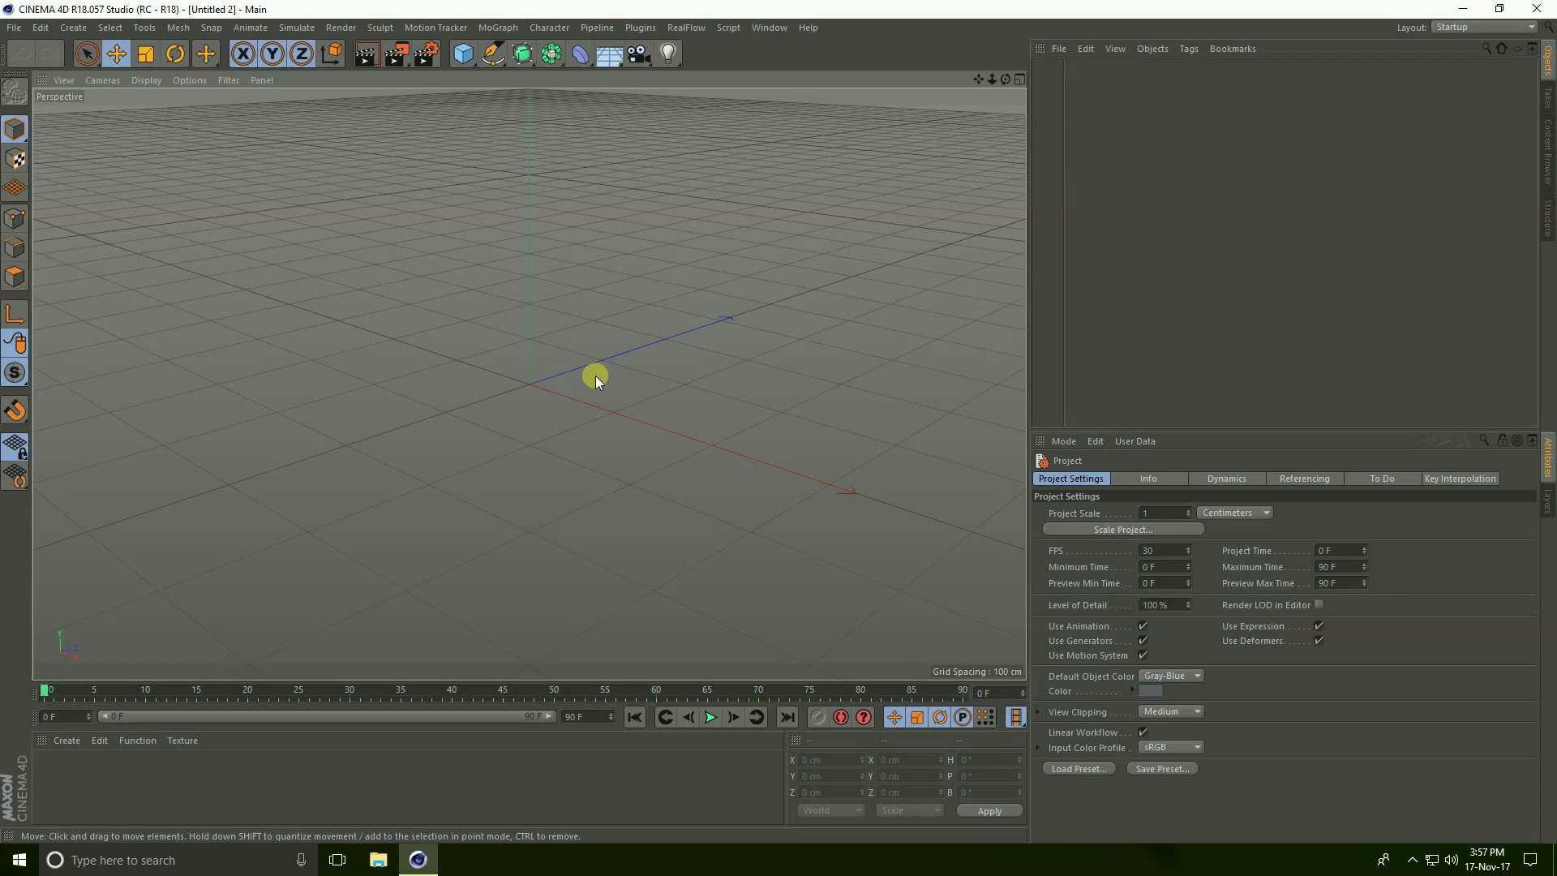
Step: Add a cube and a cylinder at the origin and scale each down to about half size
left_click(459, 55)
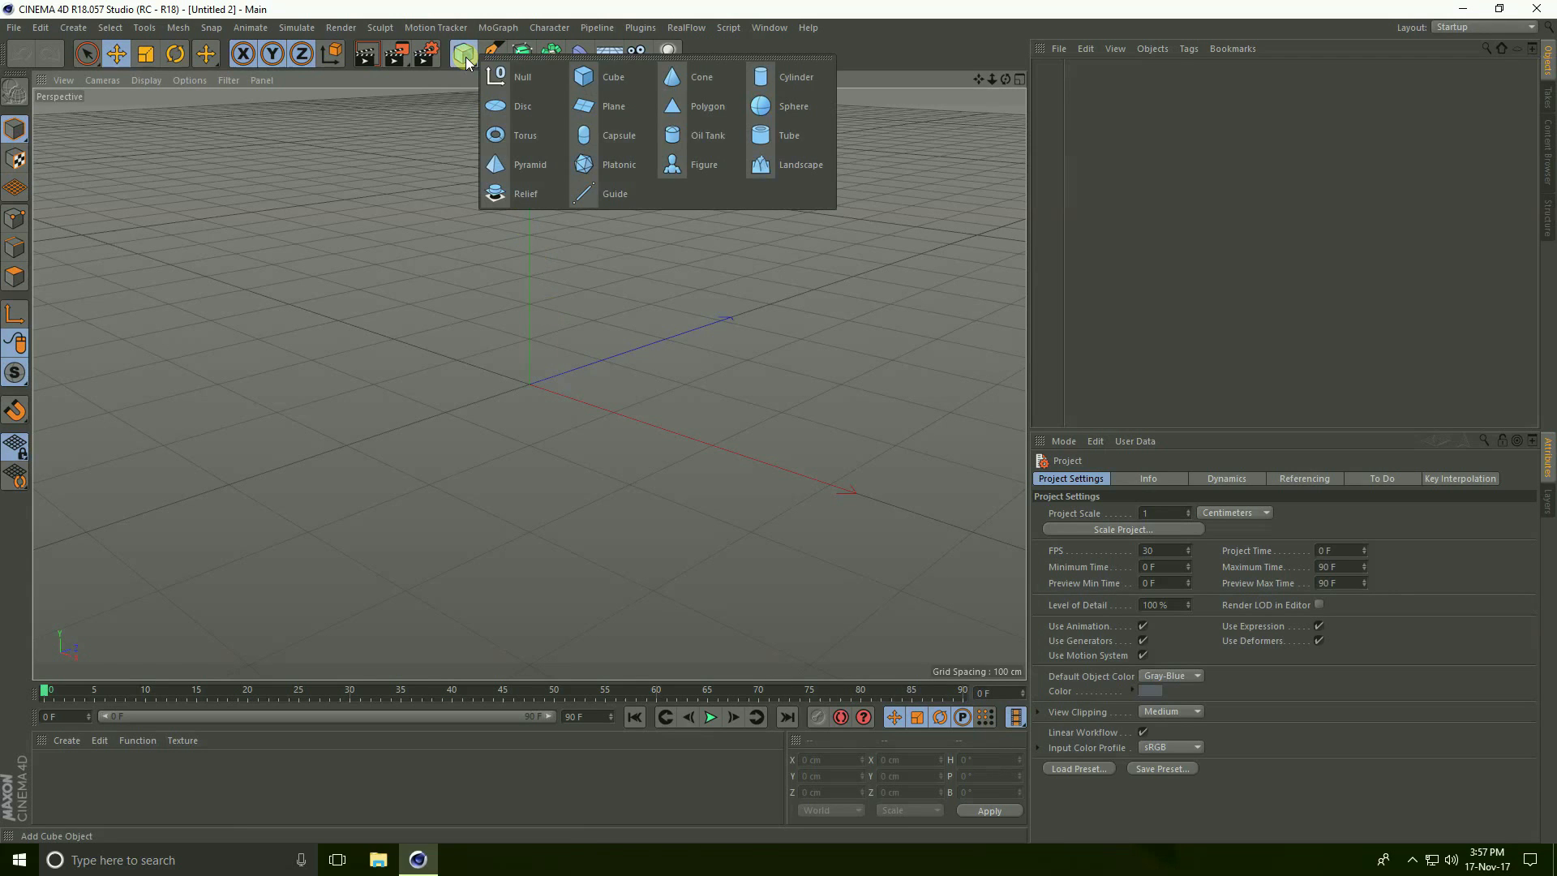
left_click(614, 76)
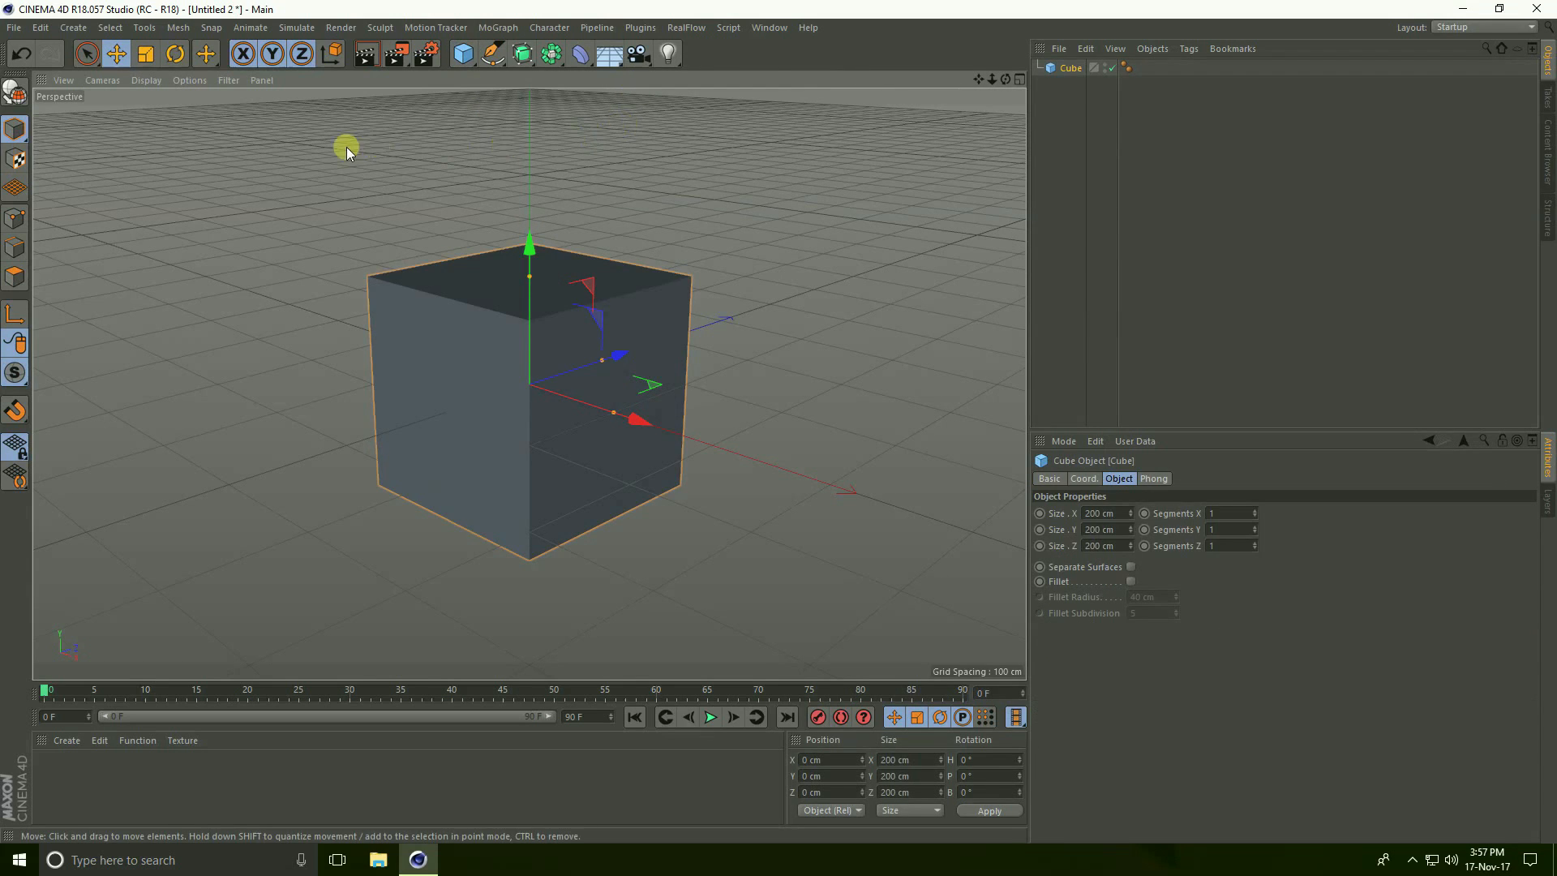
left_click(146, 56)
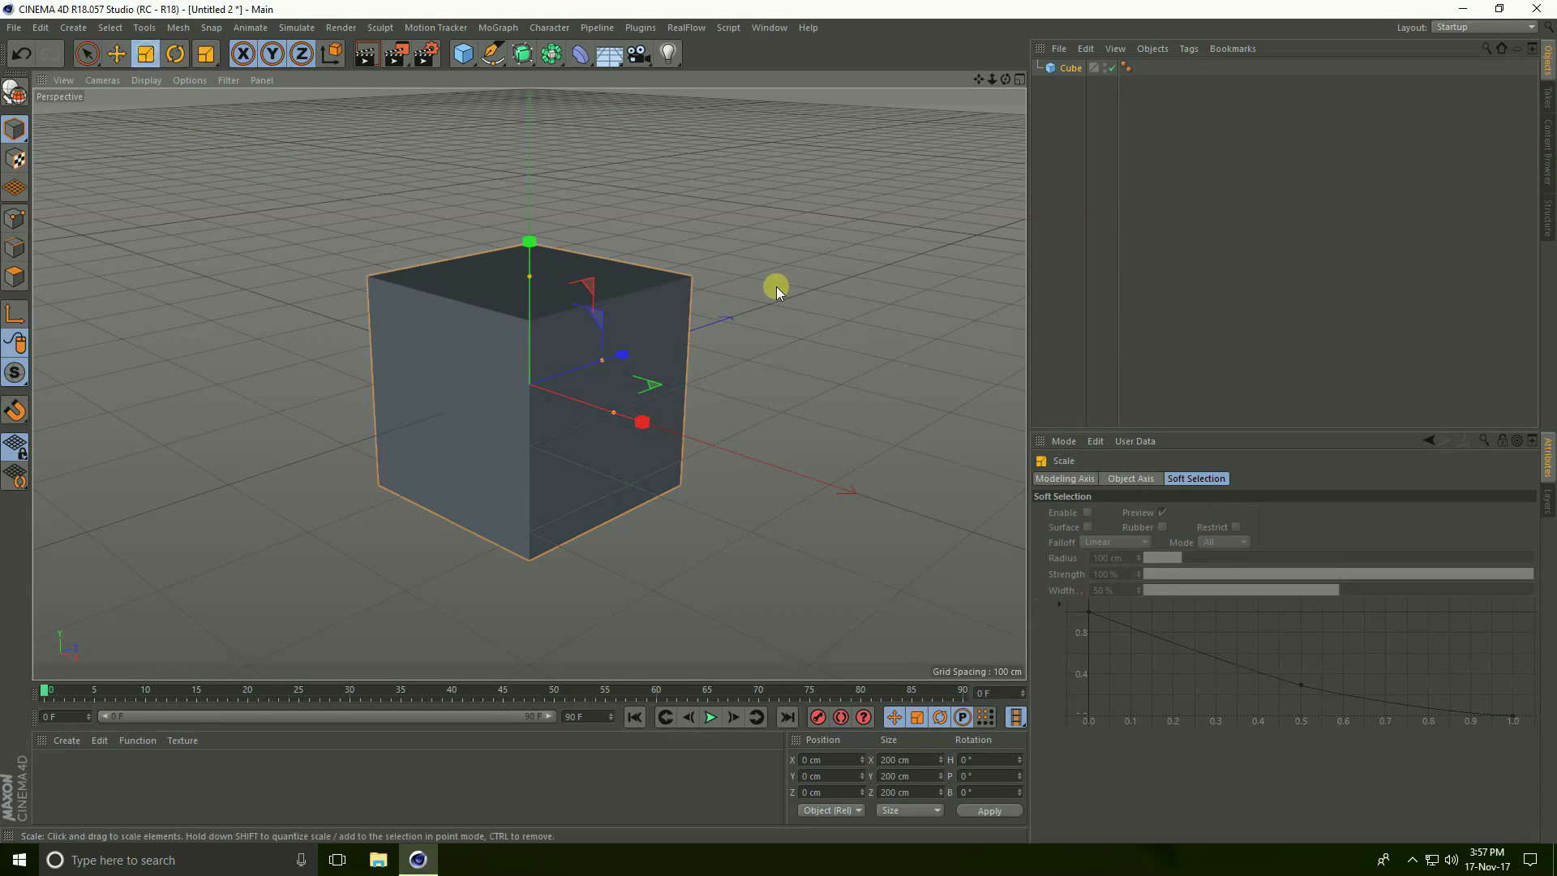
left_click_drag(775, 289, 549, 415)
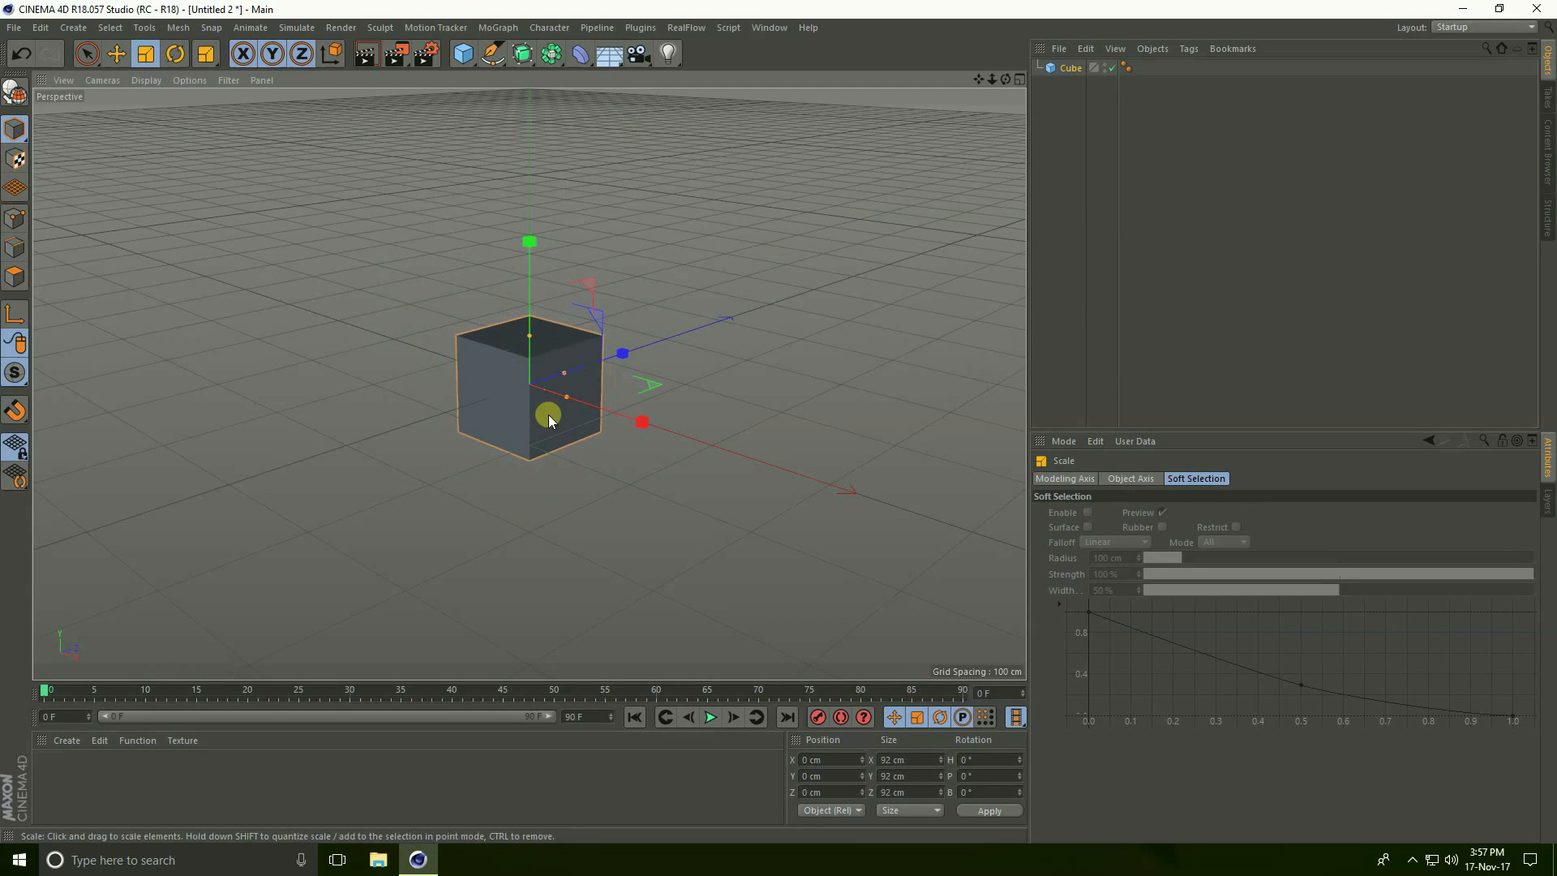
left_click(459, 53)
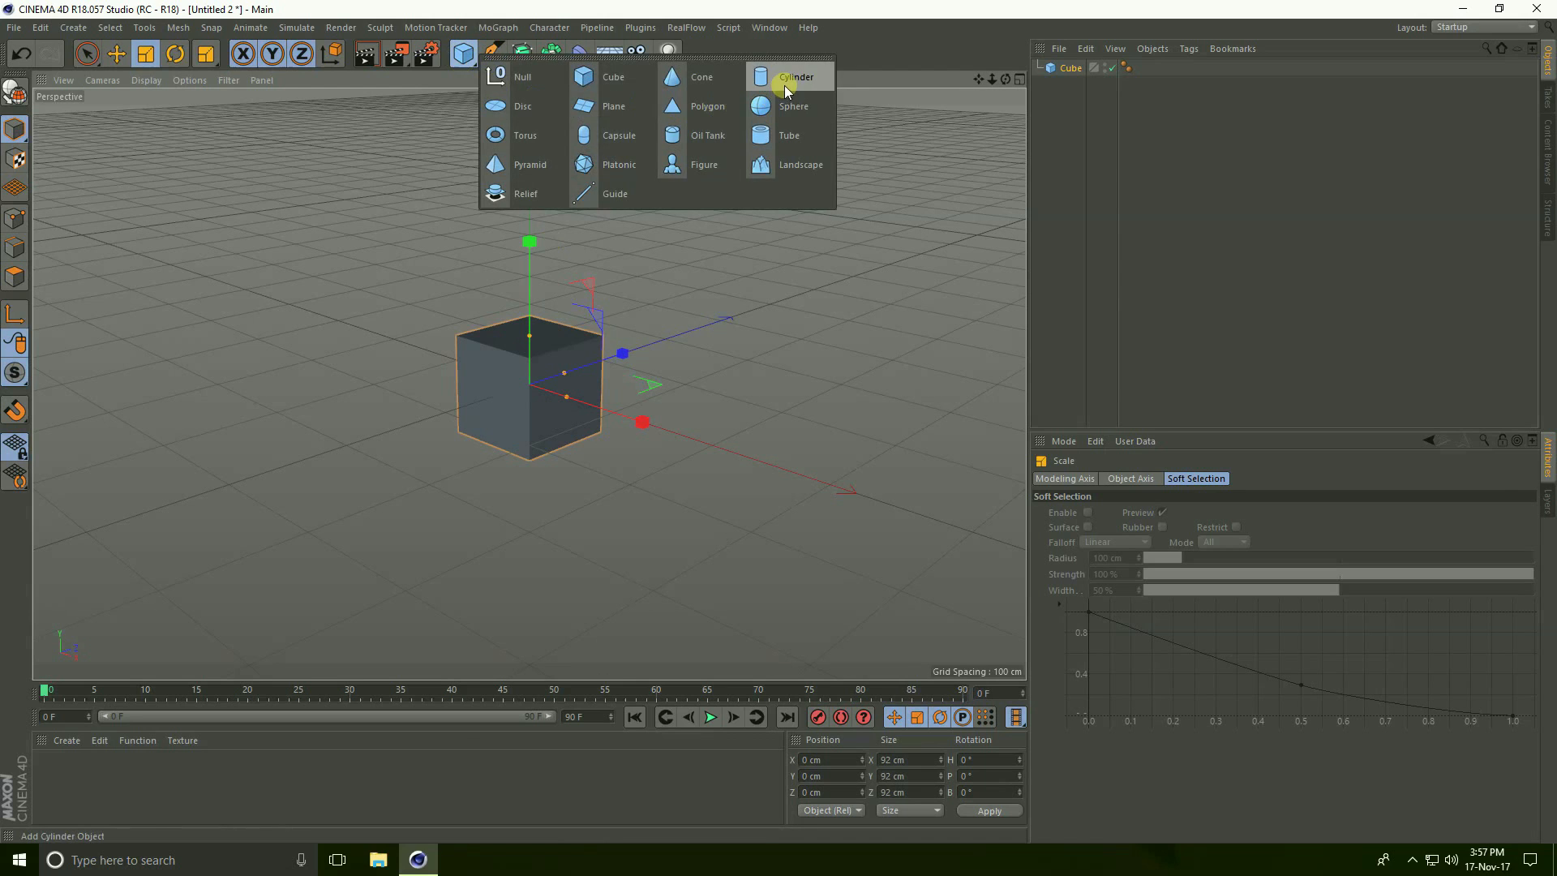
left_click(796, 76)
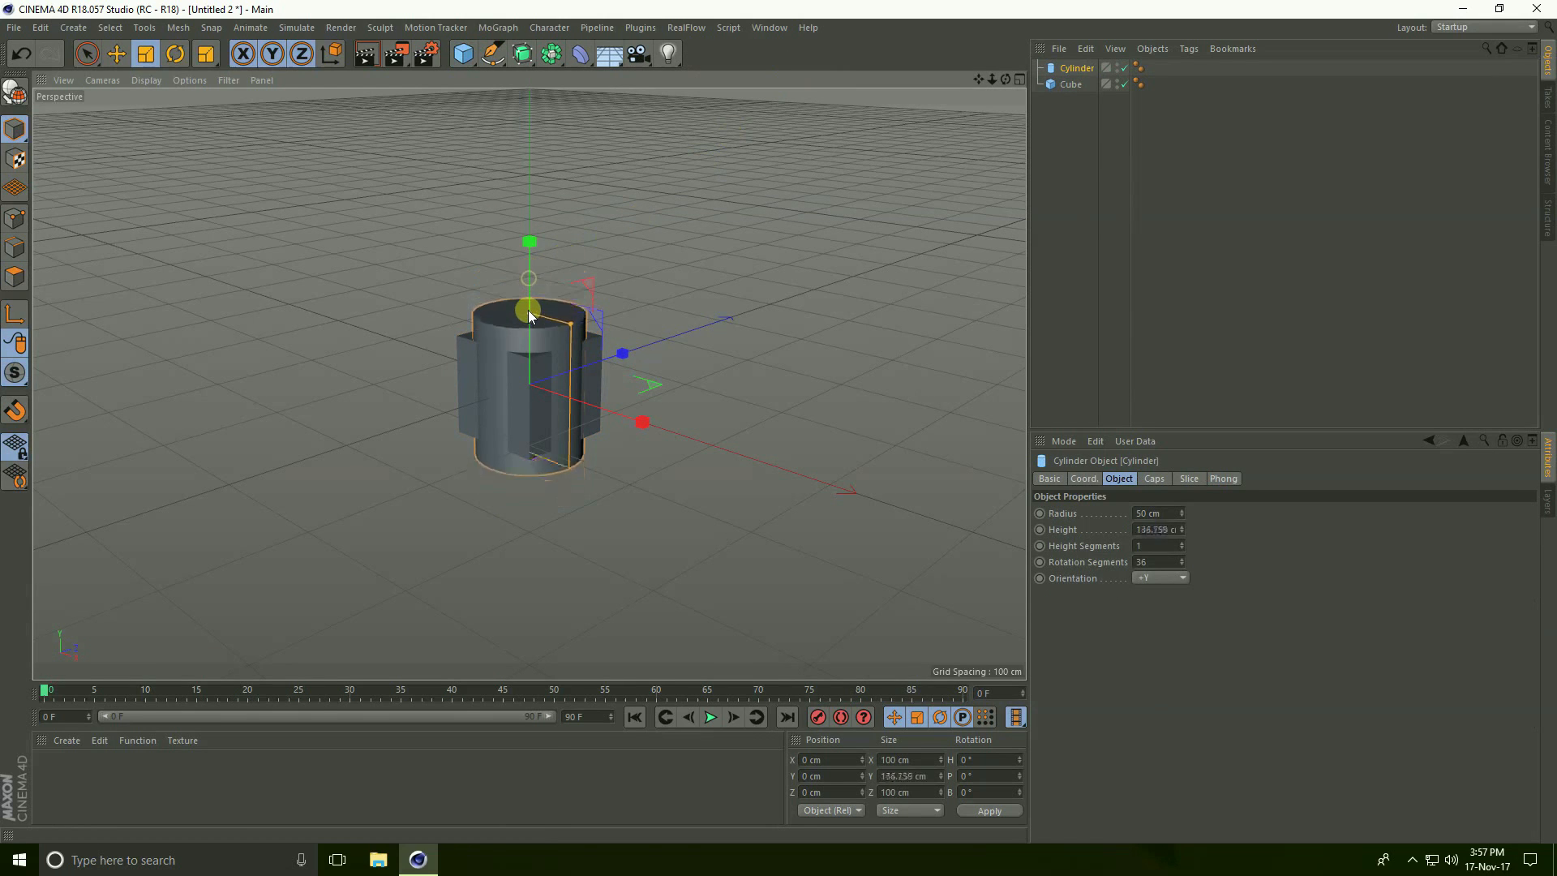
left_click_drag(529, 310, 528, 368)
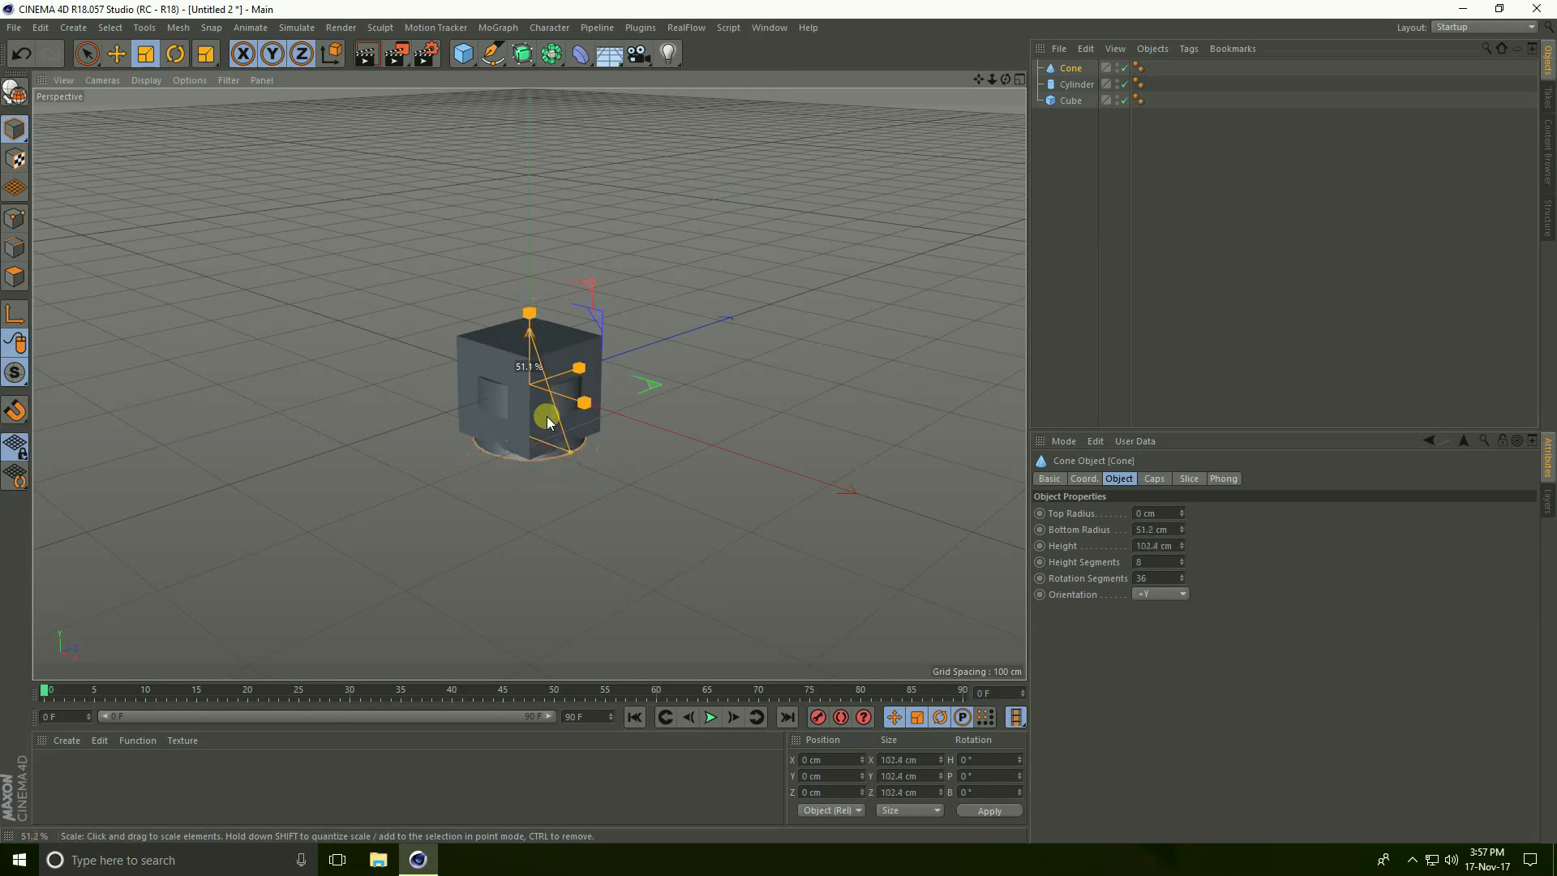
Step: Add the torus, capsule and sphere and shrink them to overlap the other shapes
left_click(461, 55)
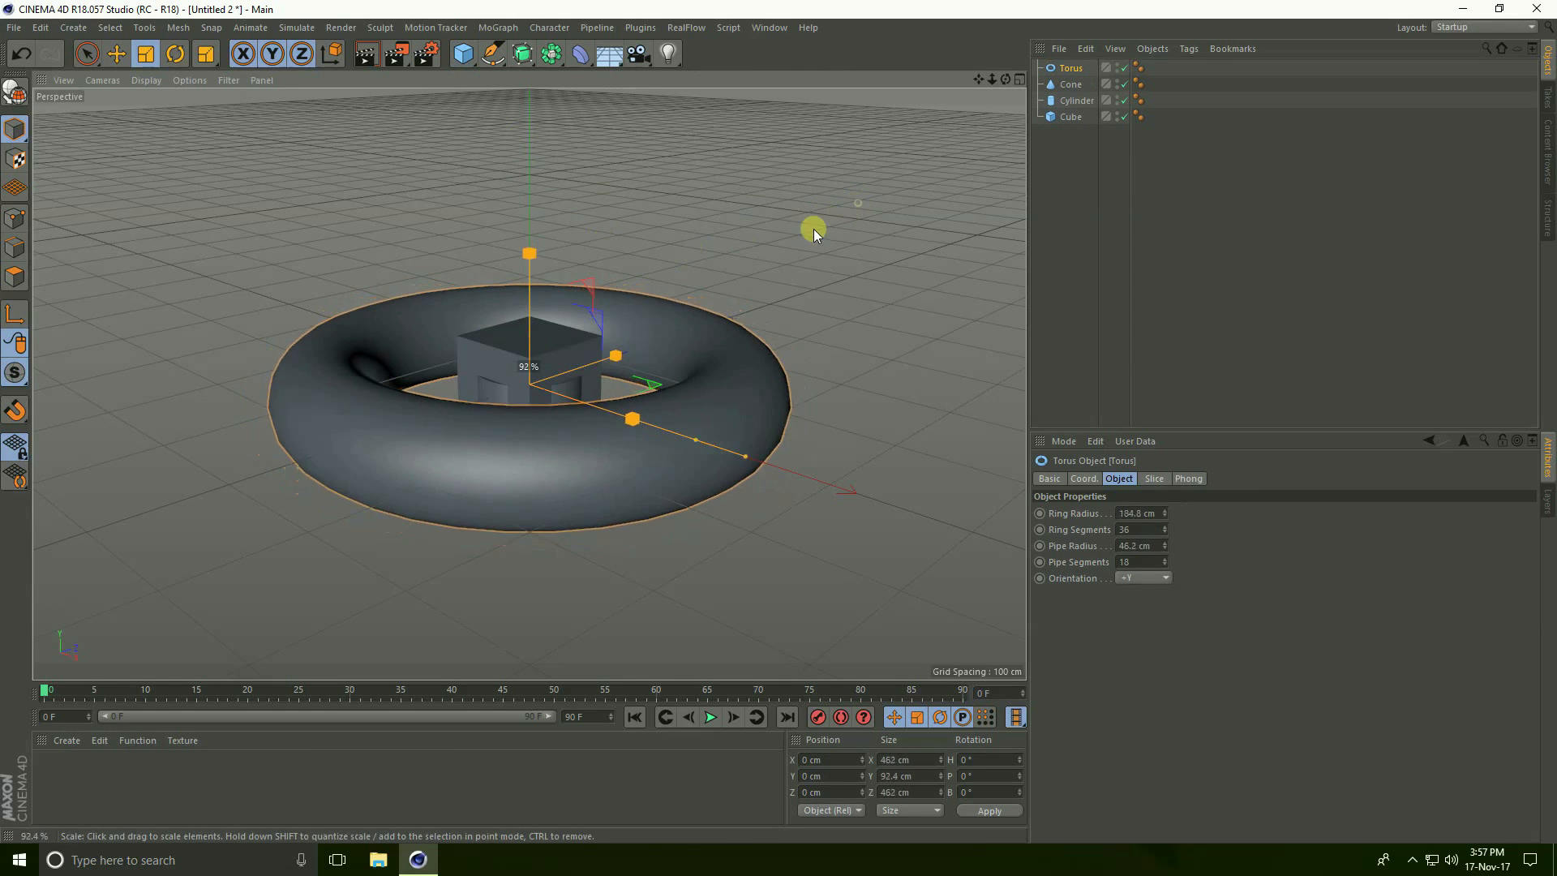
left_click_drag(814, 233, 470, 386)
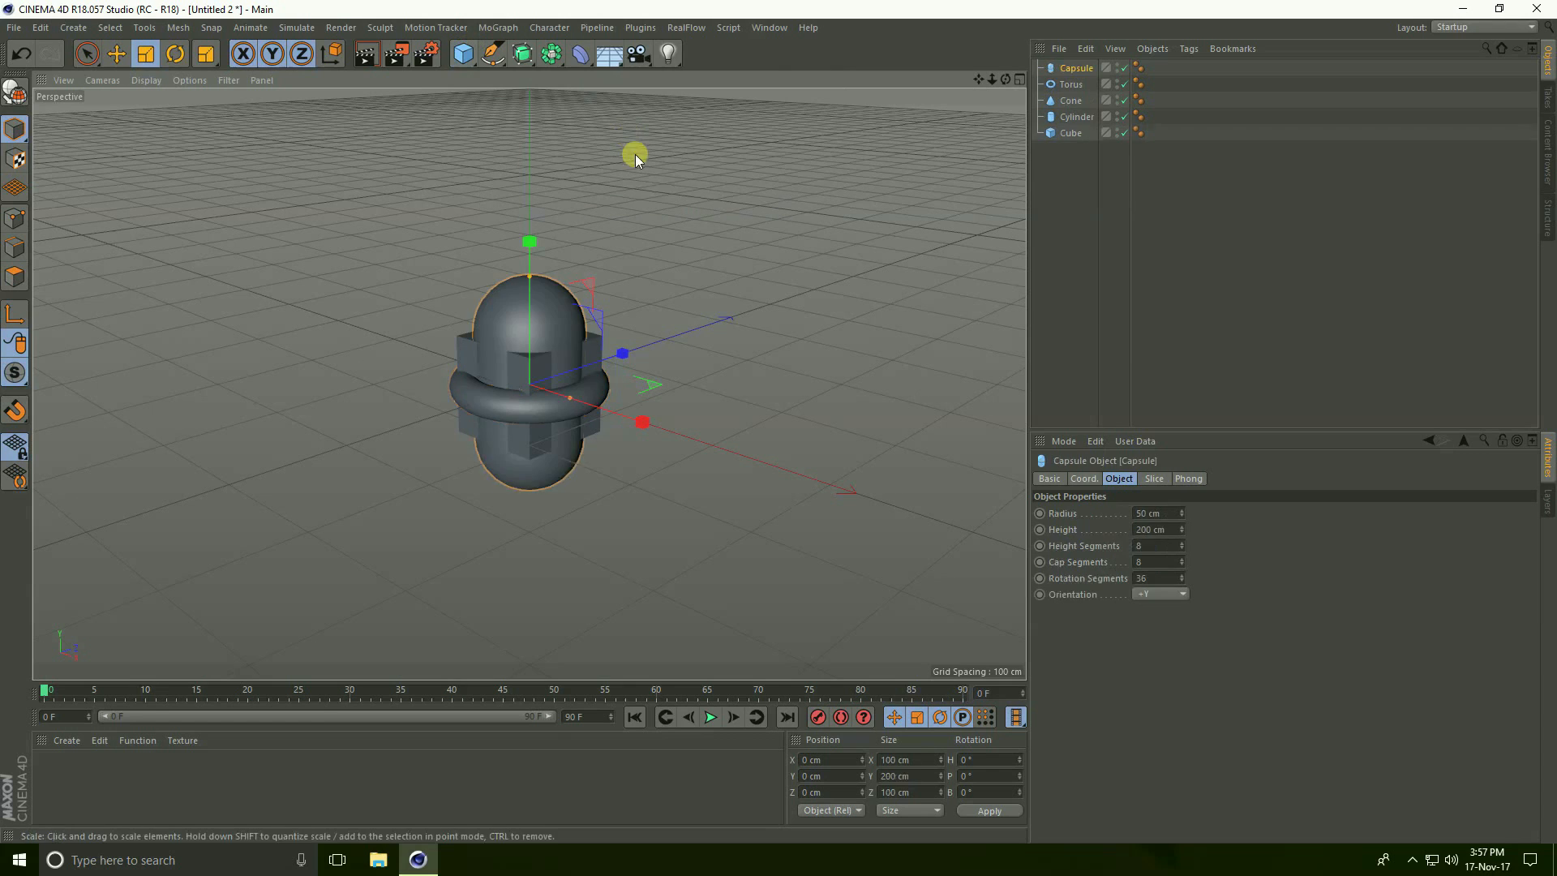
left_click_drag(634, 159, 515, 413)
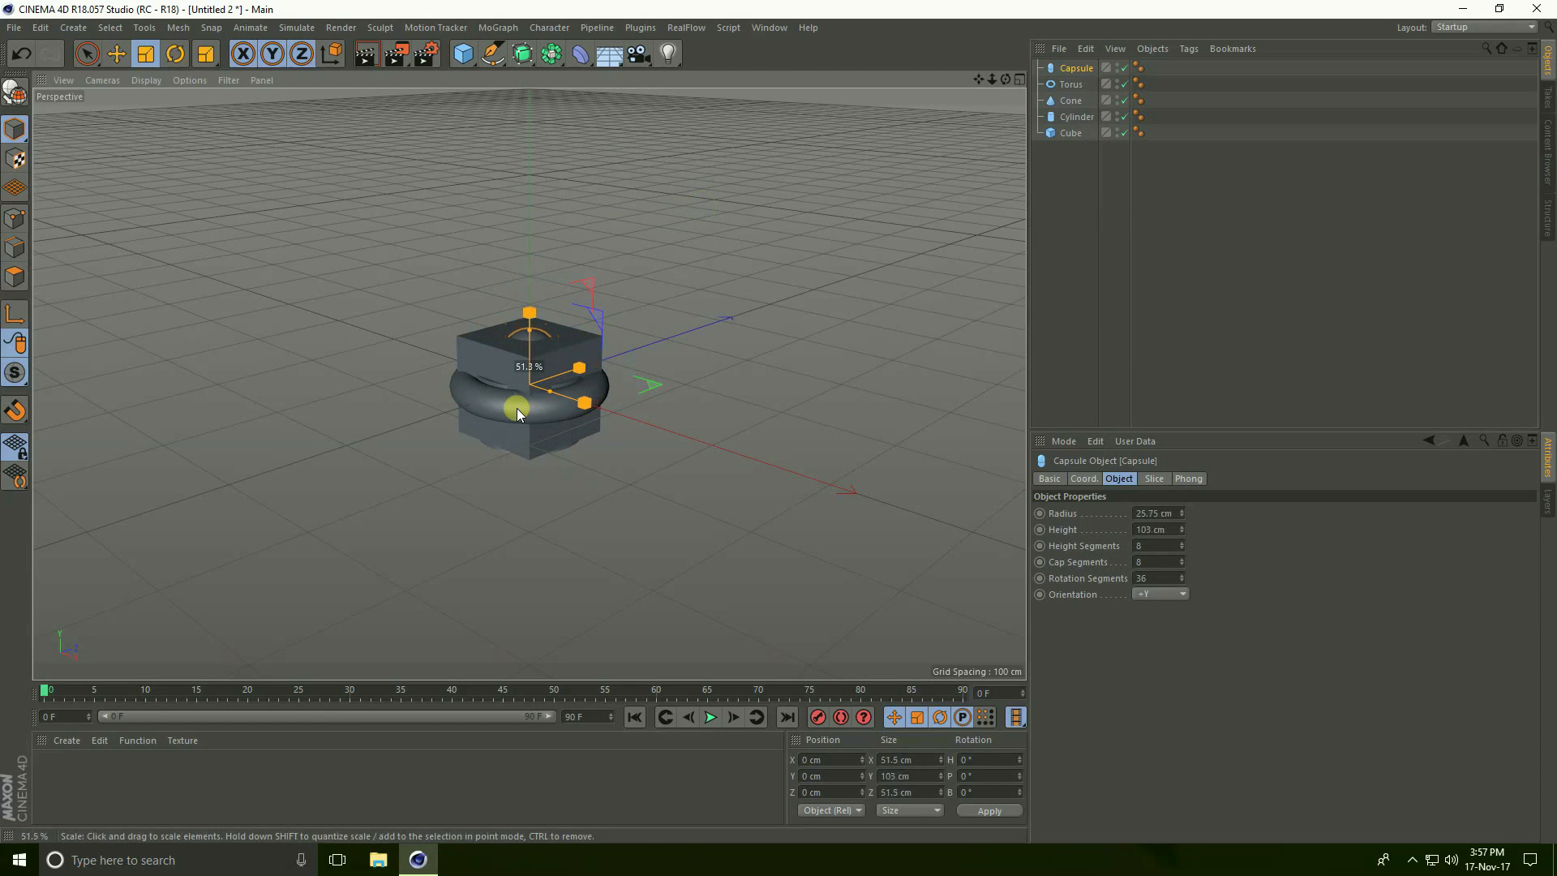
left_click(458, 55)
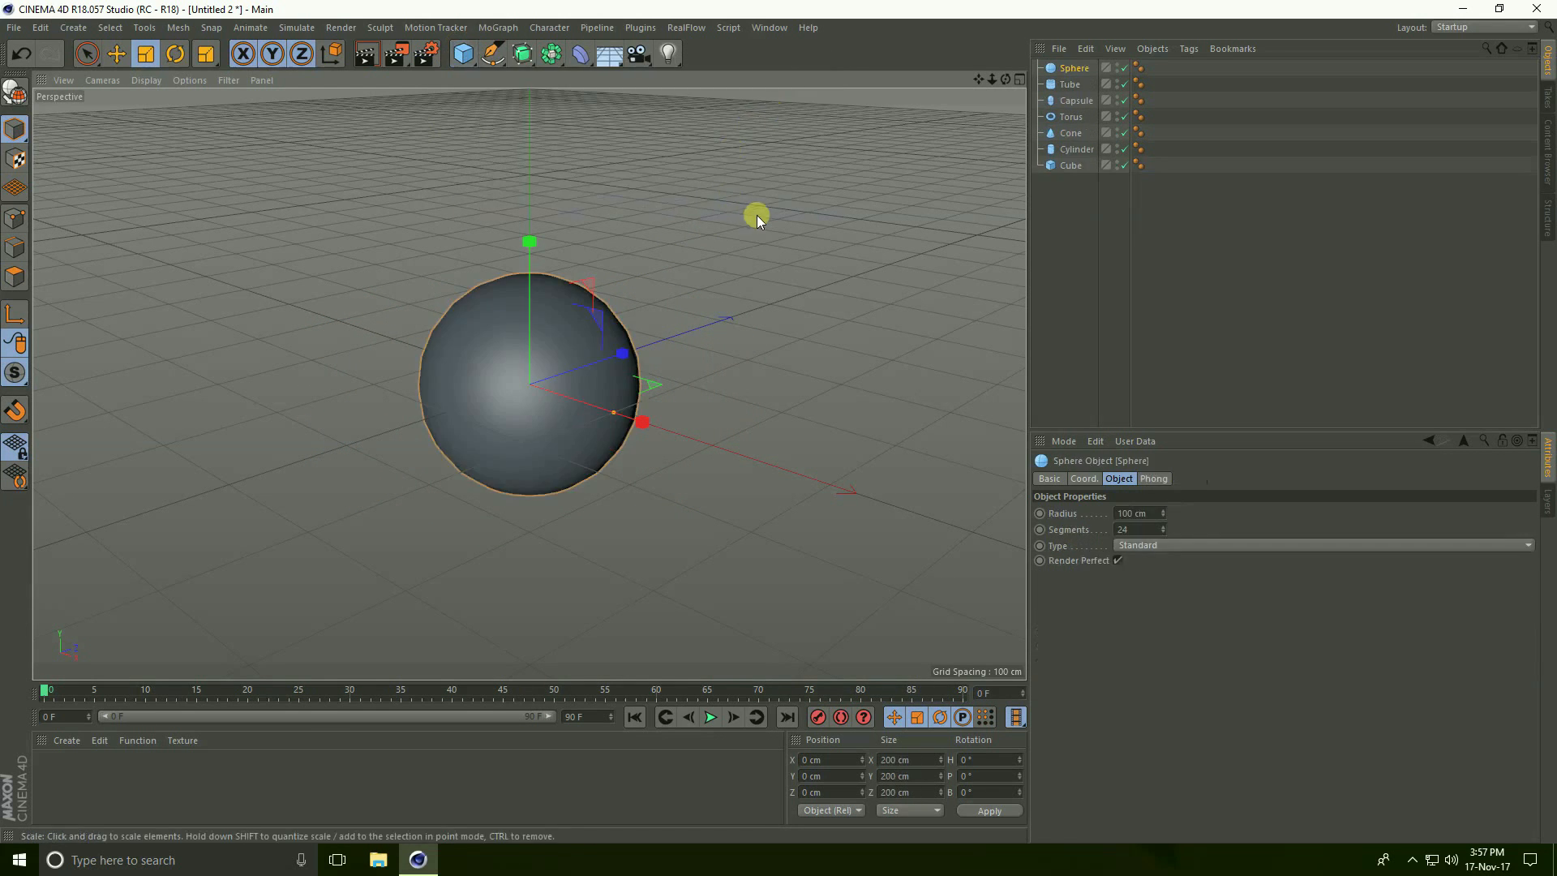
left_click_drag(758, 216, 524, 404)
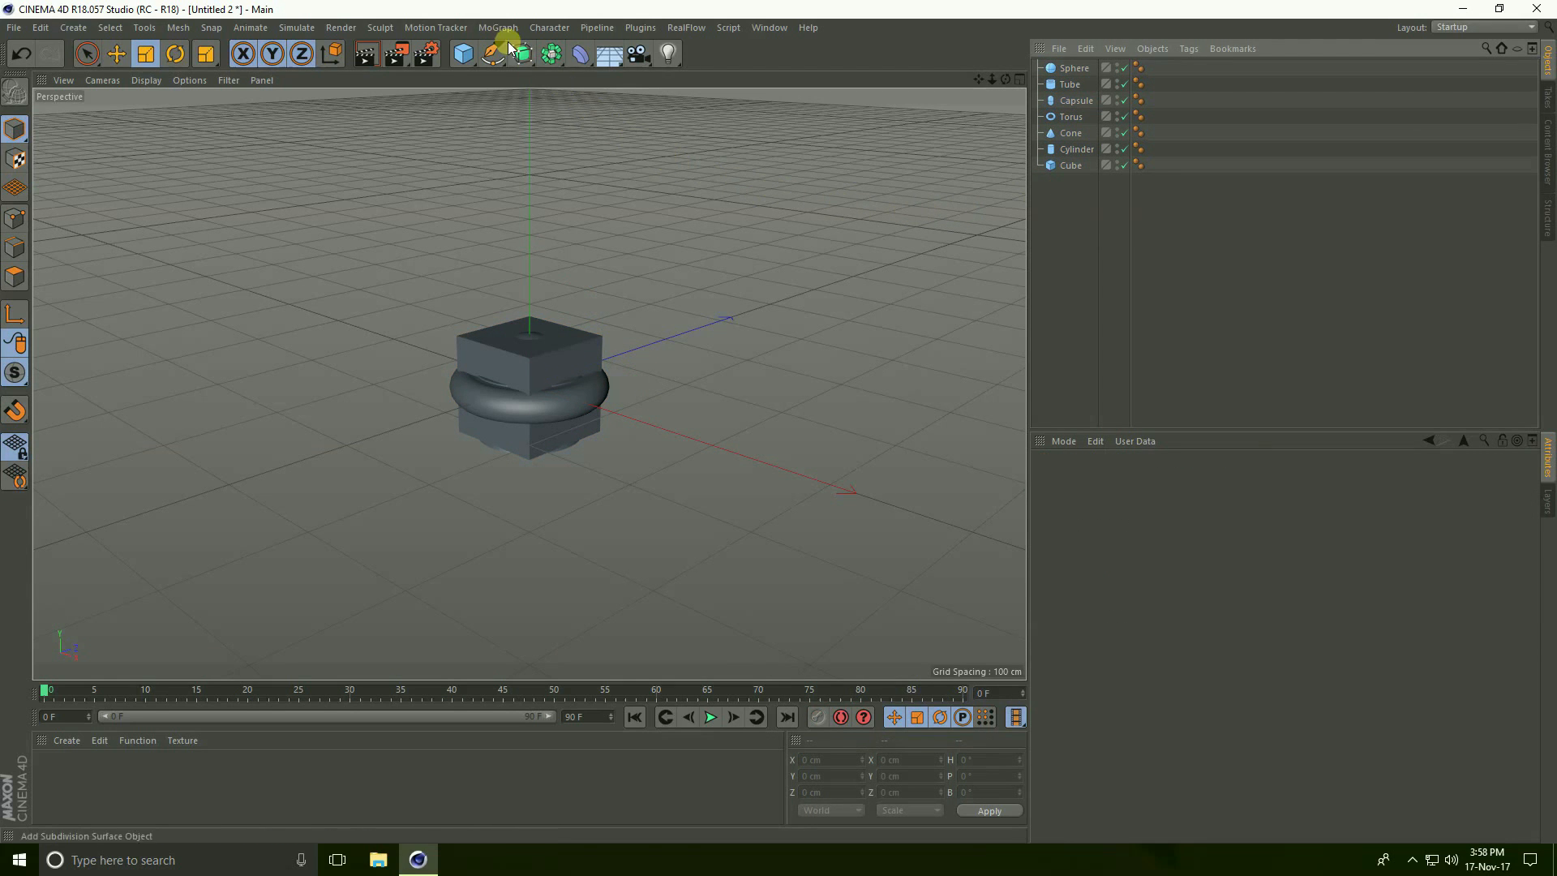
Step: Create a MoGraph Cloner over the primitives and switch it to Radial mode
left_click(496, 26)
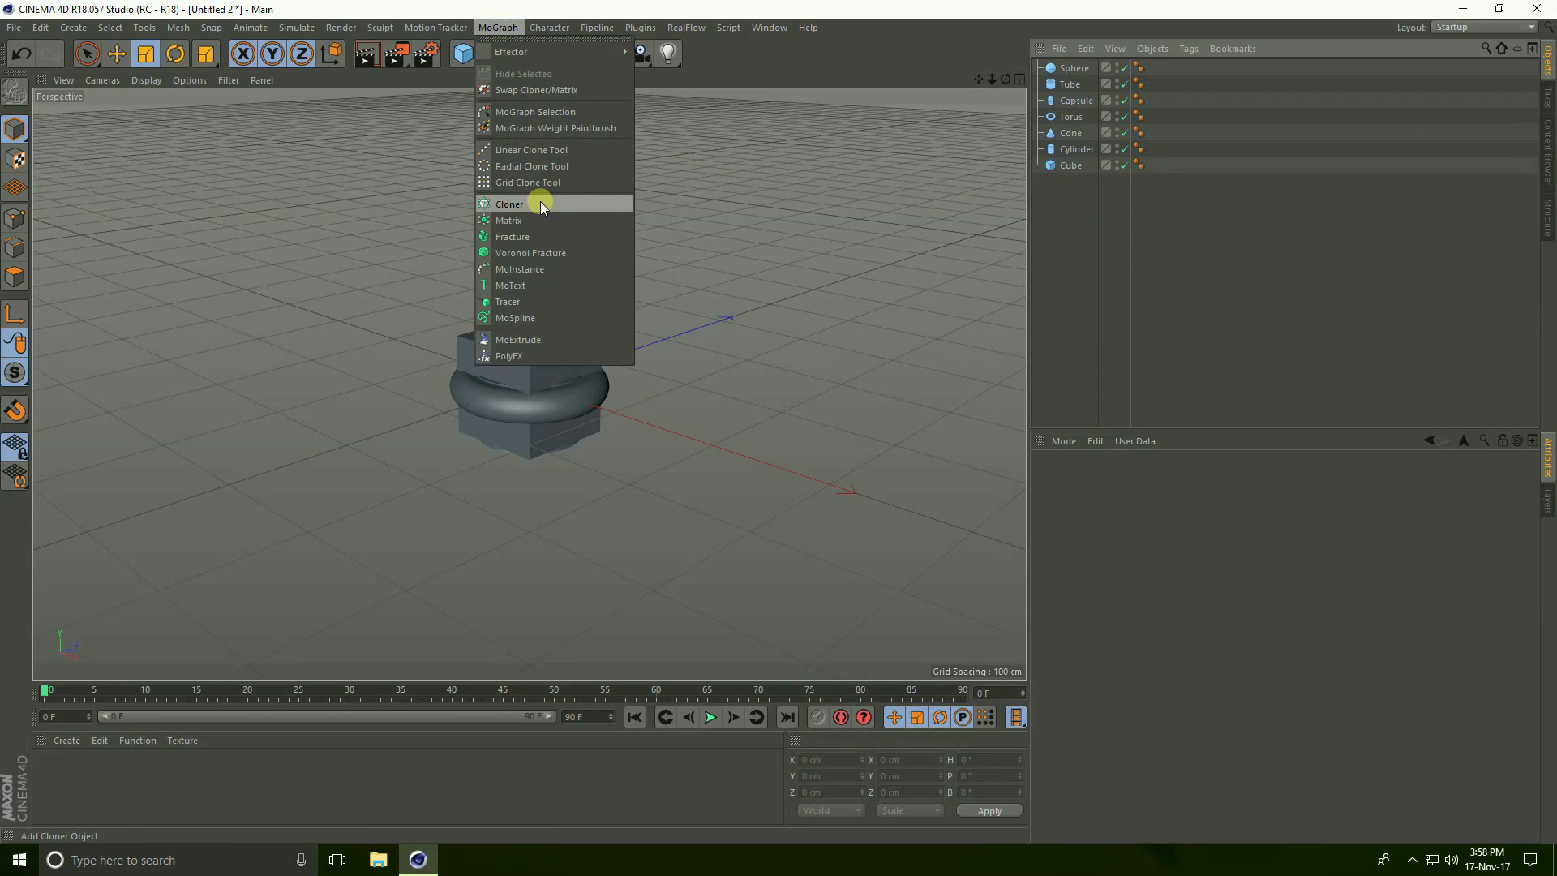
left_click(509, 204)
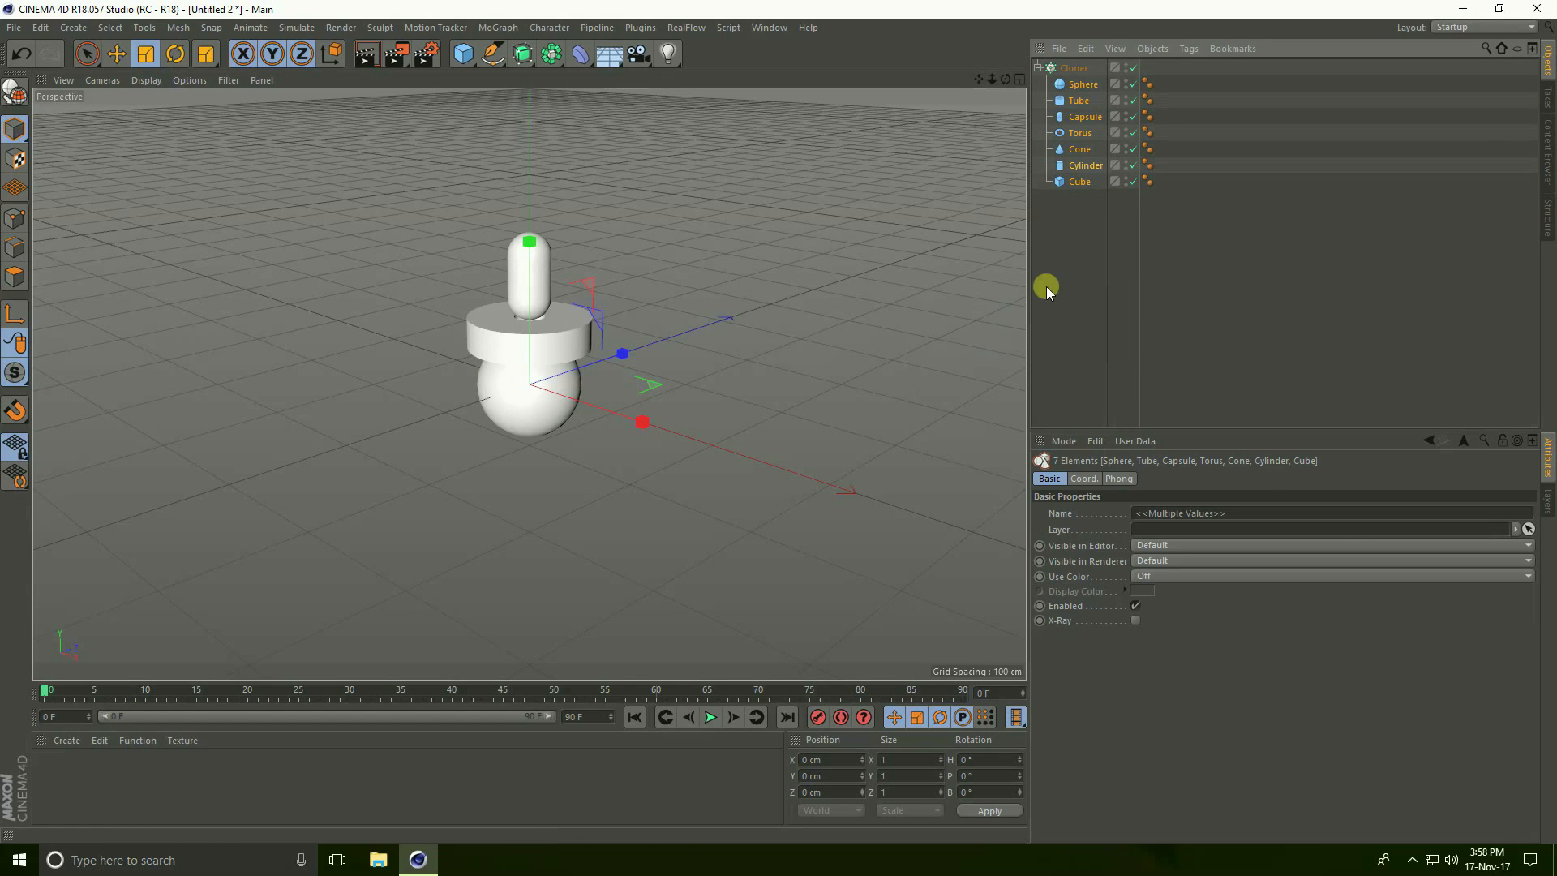
left_click(1075, 68)
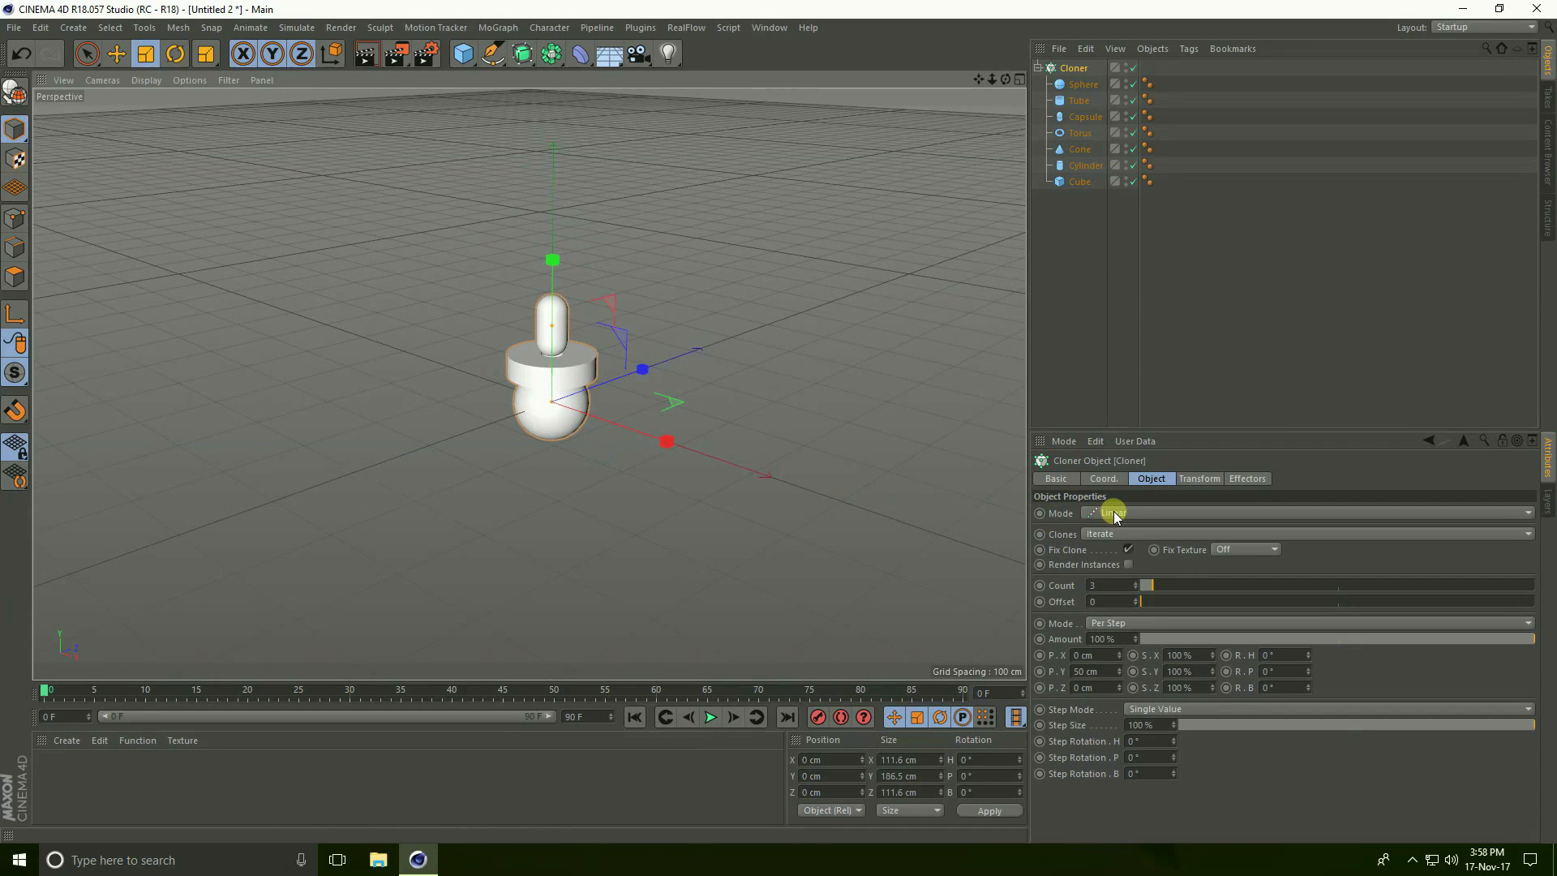
left_click(1116, 513)
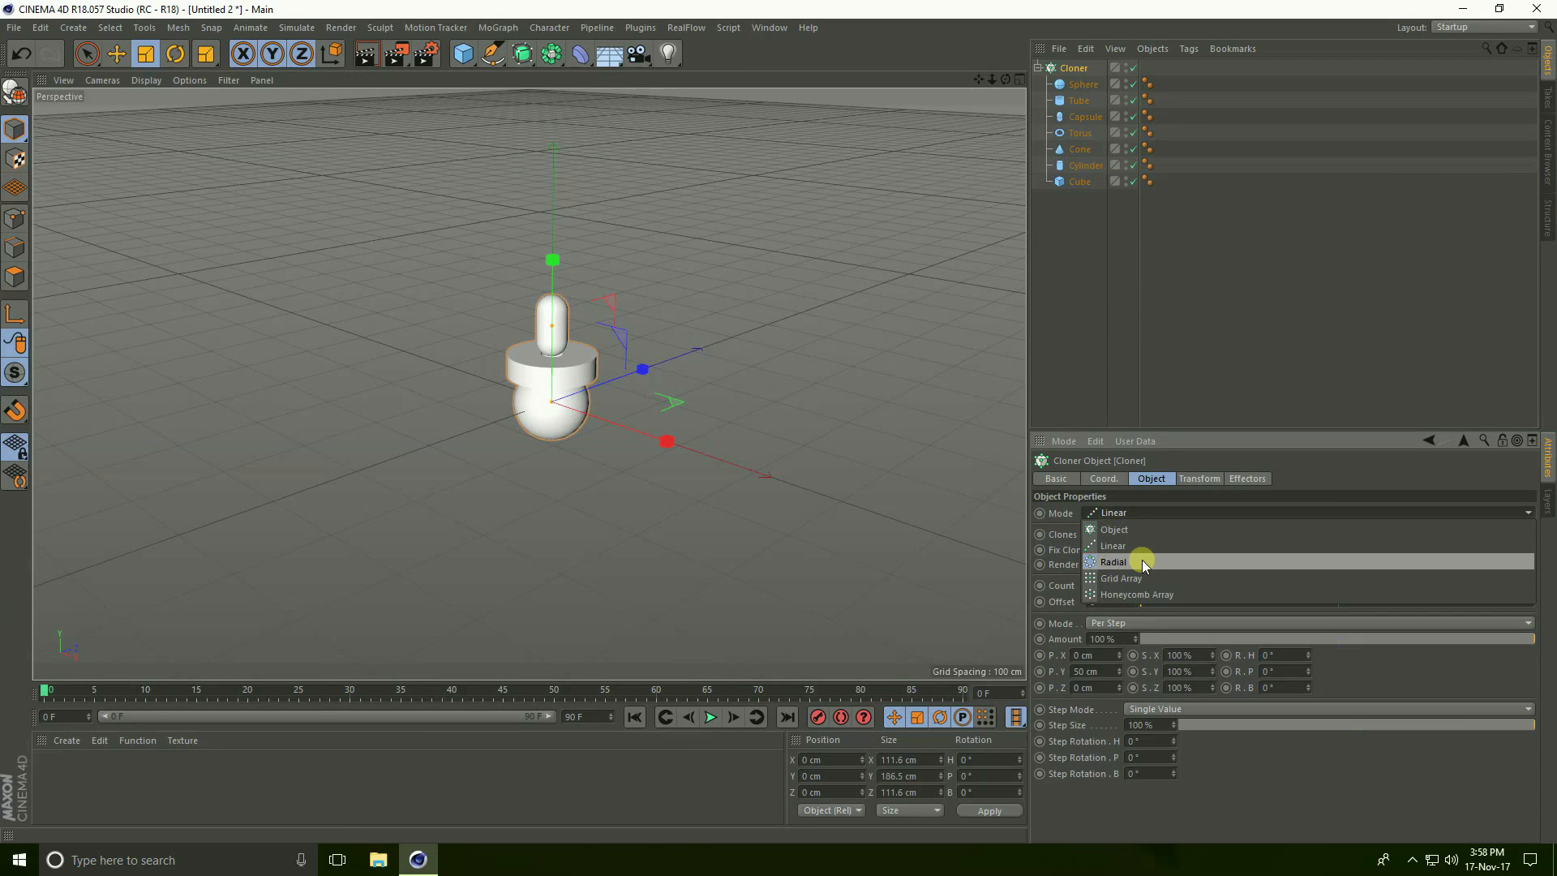
left_click(1112, 561)
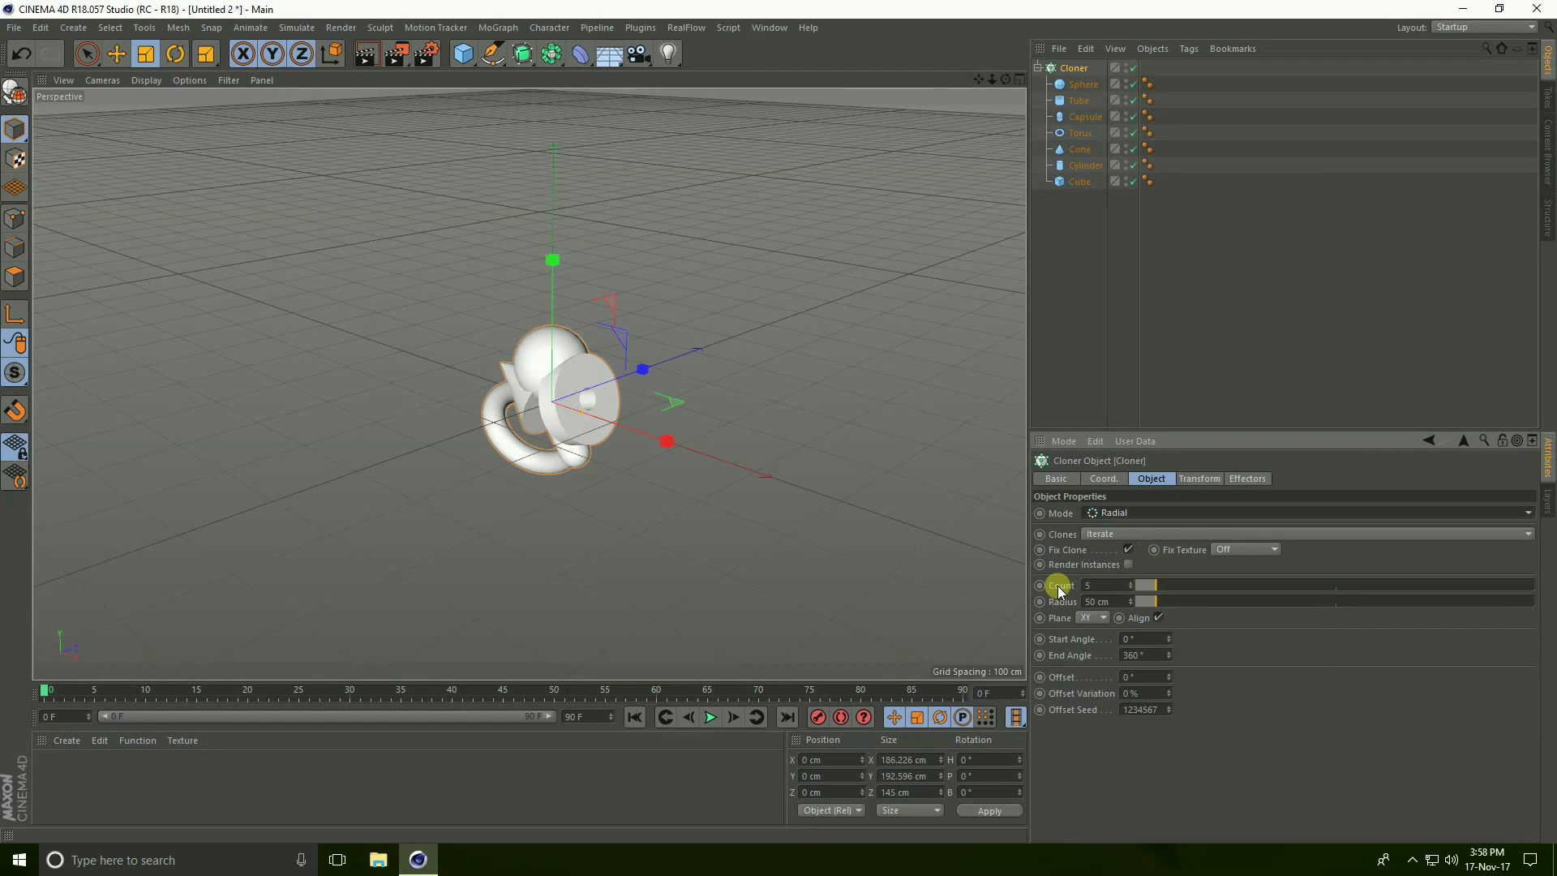
mouse_move(1119, 601)
type("300")
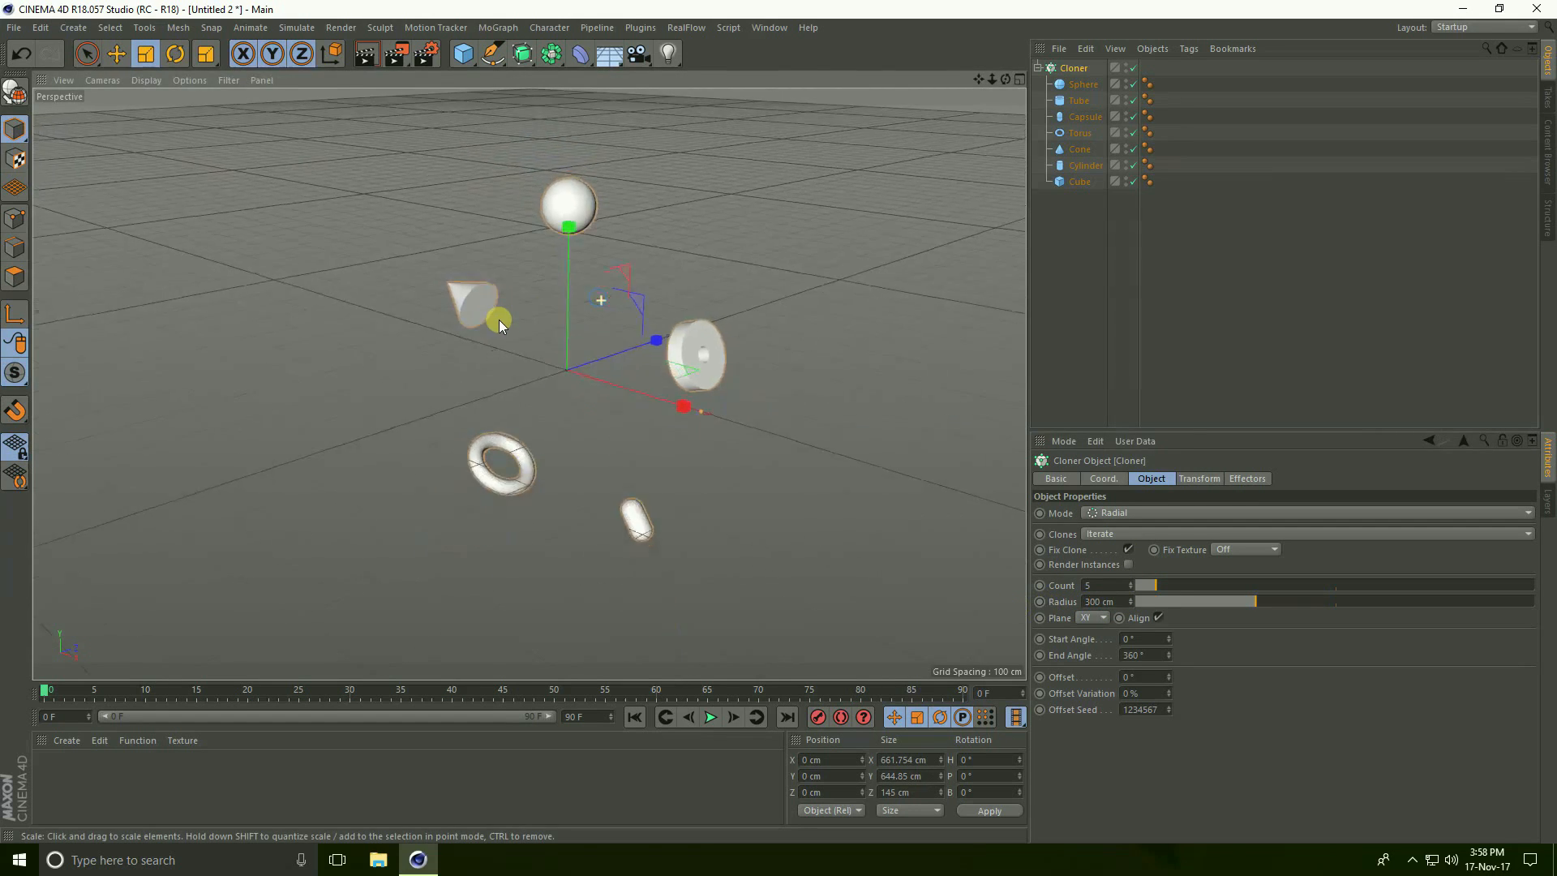
Step: Raise the radial cloner's count to 40 clones
left_click_drag(1151, 585, 1230, 586)
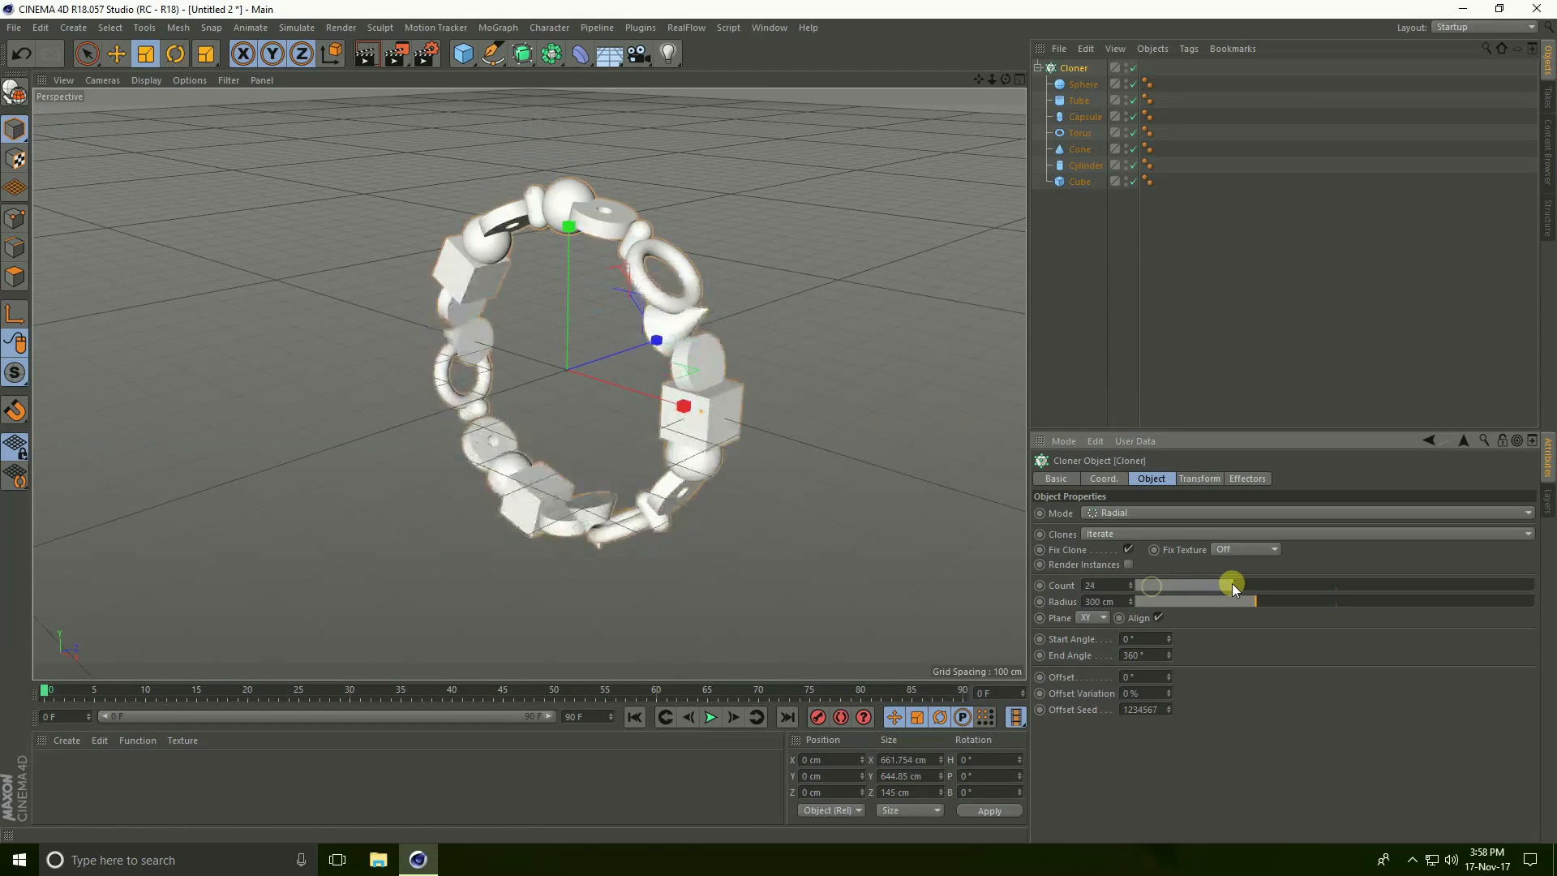
left_click_drag(1231, 586, 1294, 585)
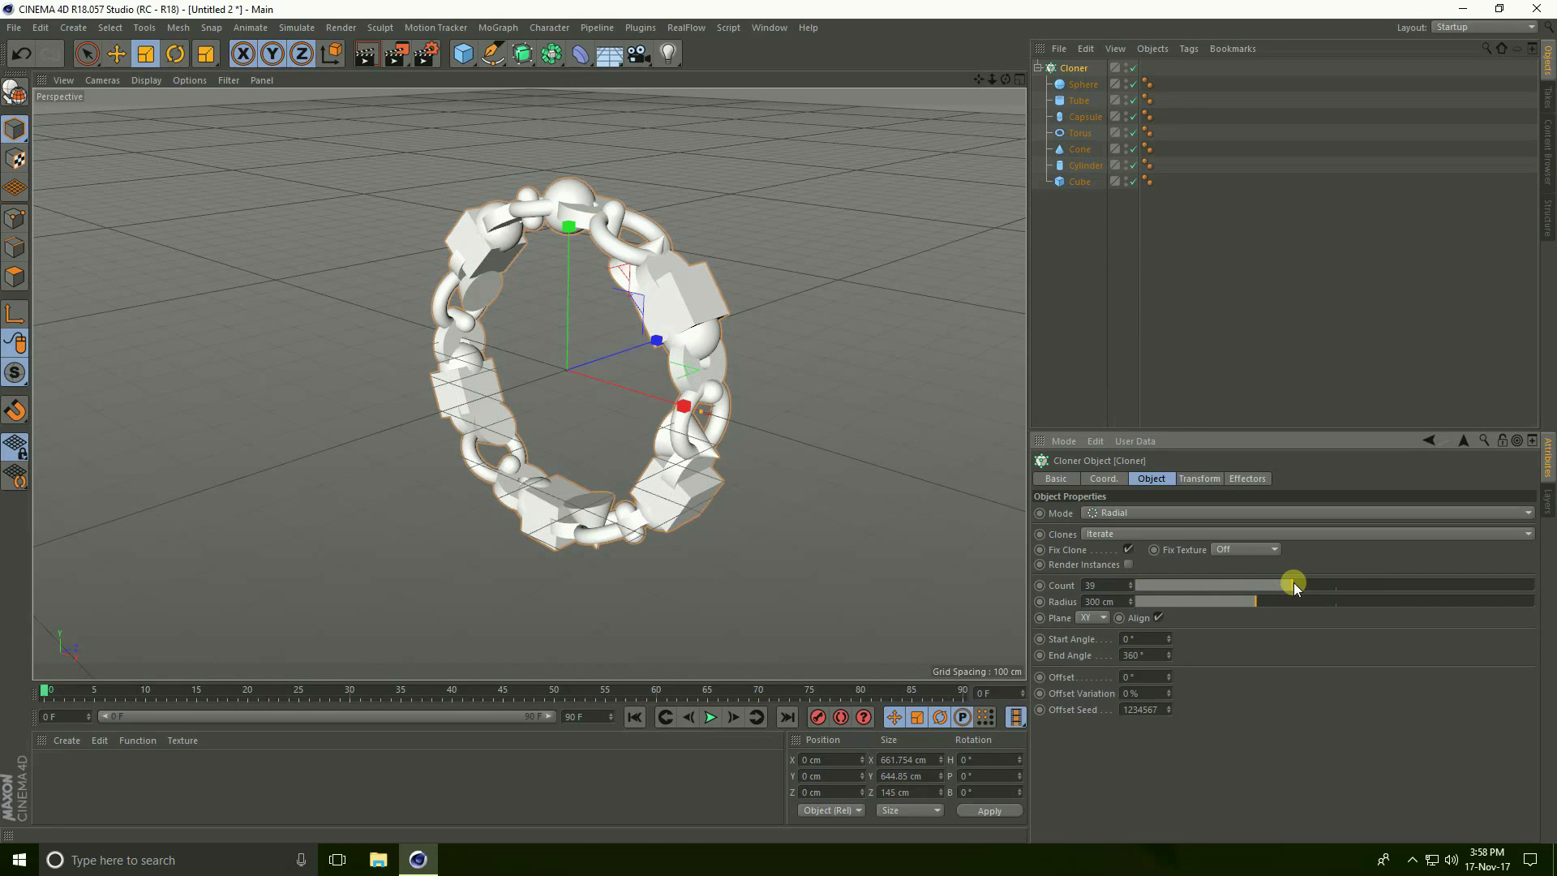
left_click_drag(1291, 586, 1105, 586)
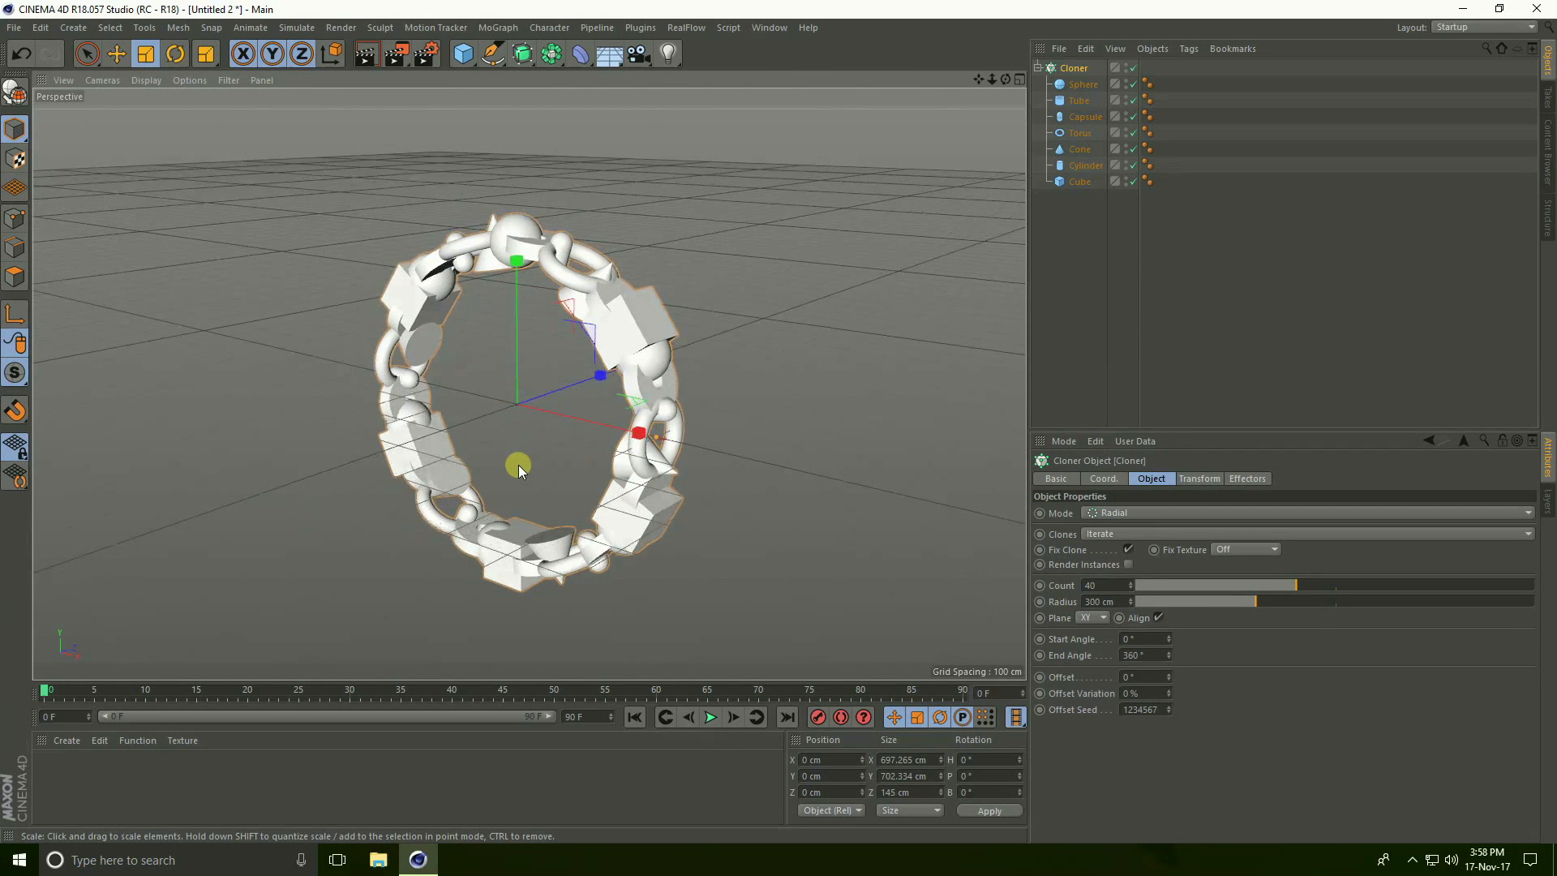
left_click(1074, 68)
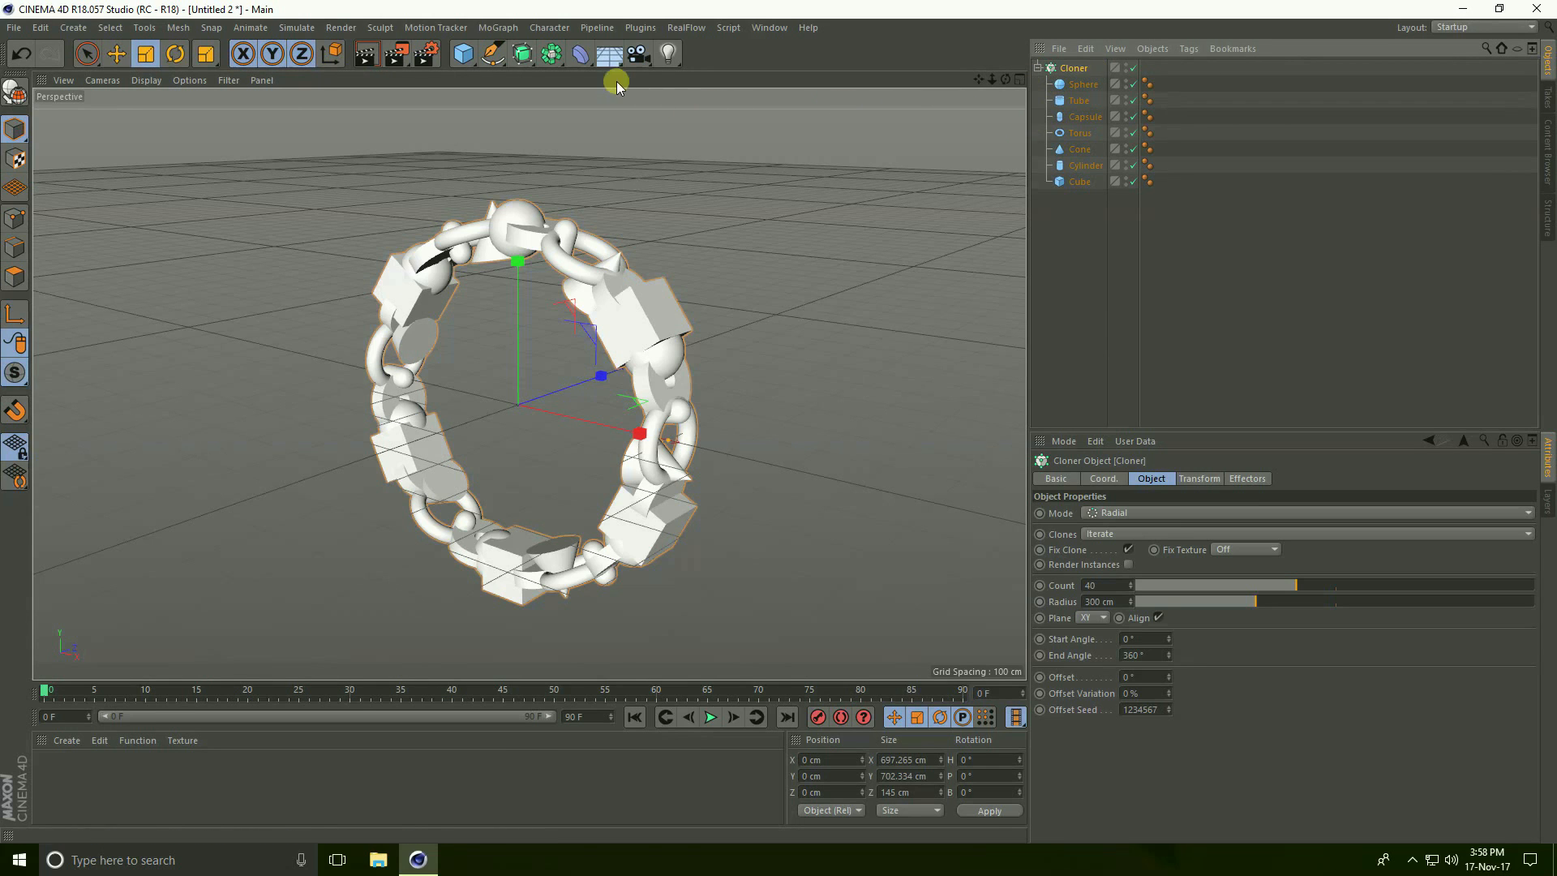
Step: Add a Random effector and set its position offsets to 100, 50 and 200 cm
left_click(496, 26)
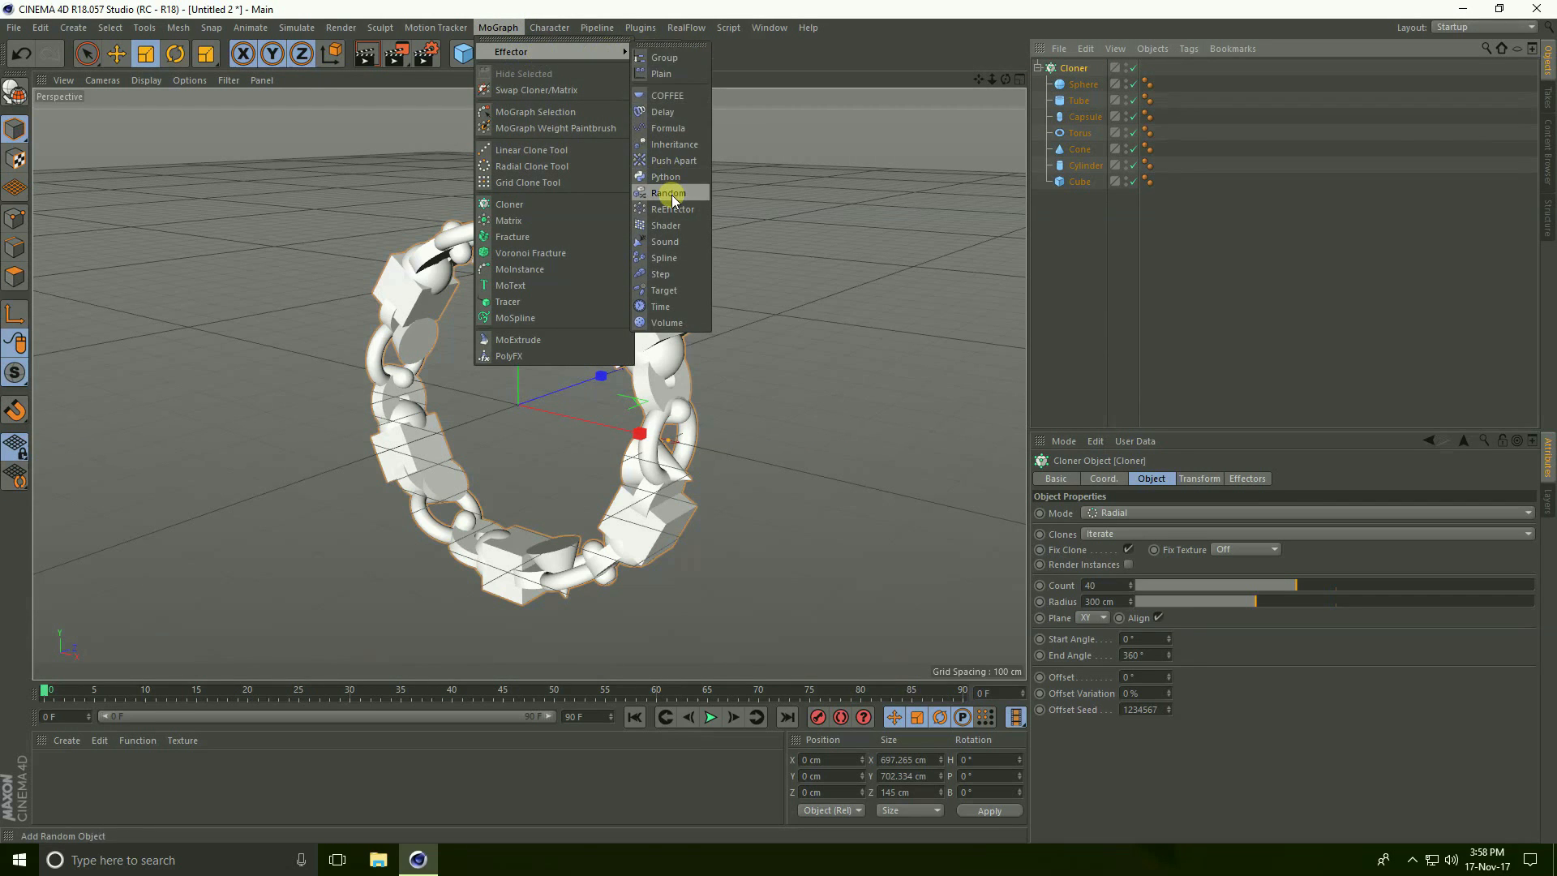
left_click(667, 191)
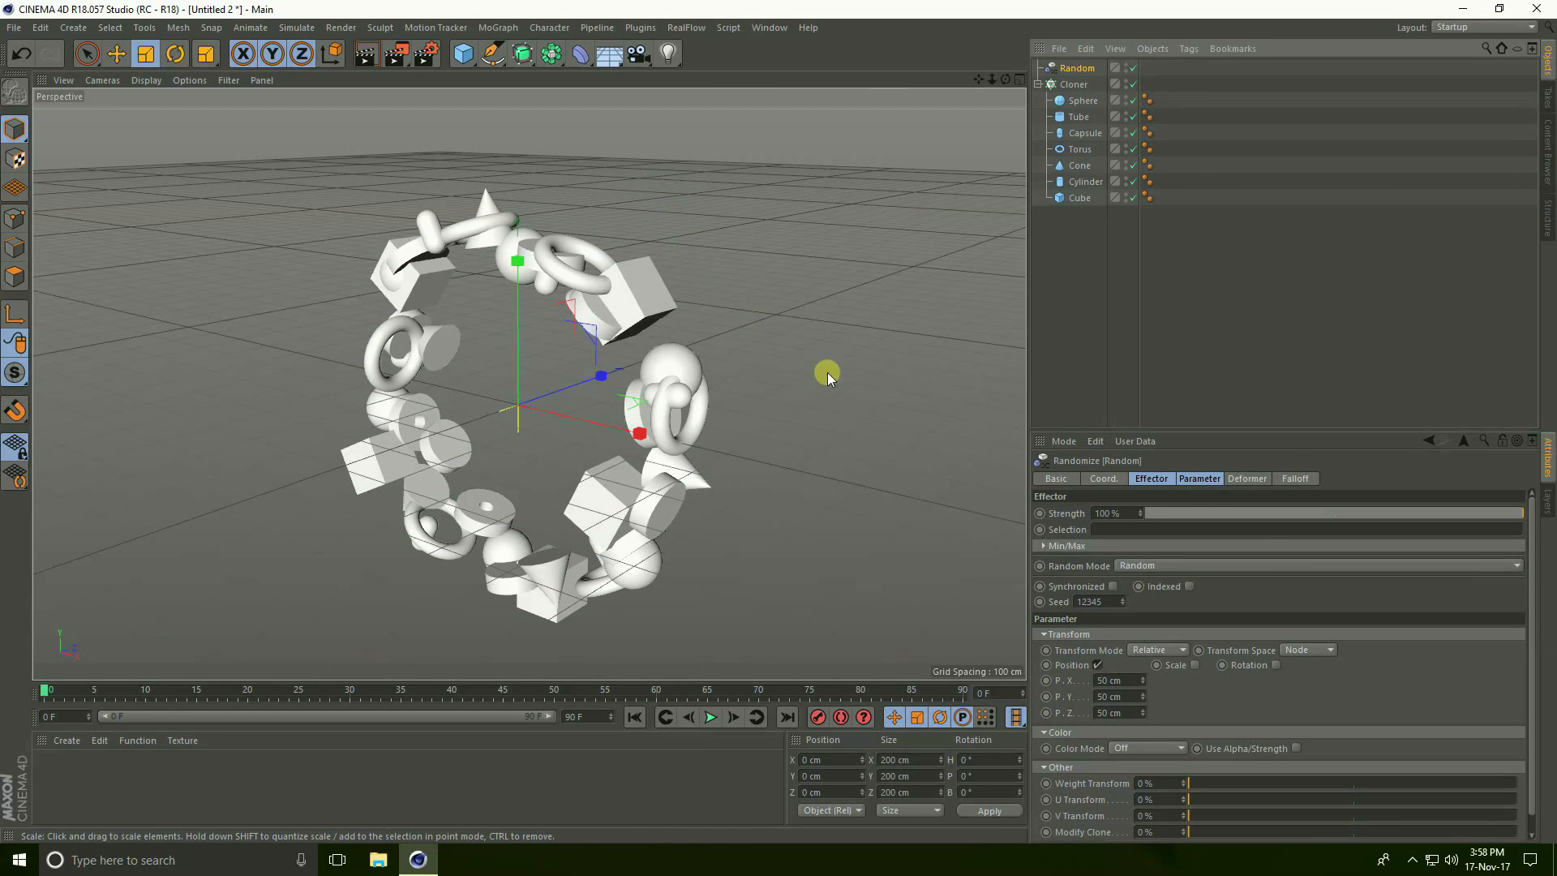
left_click(1200, 477)
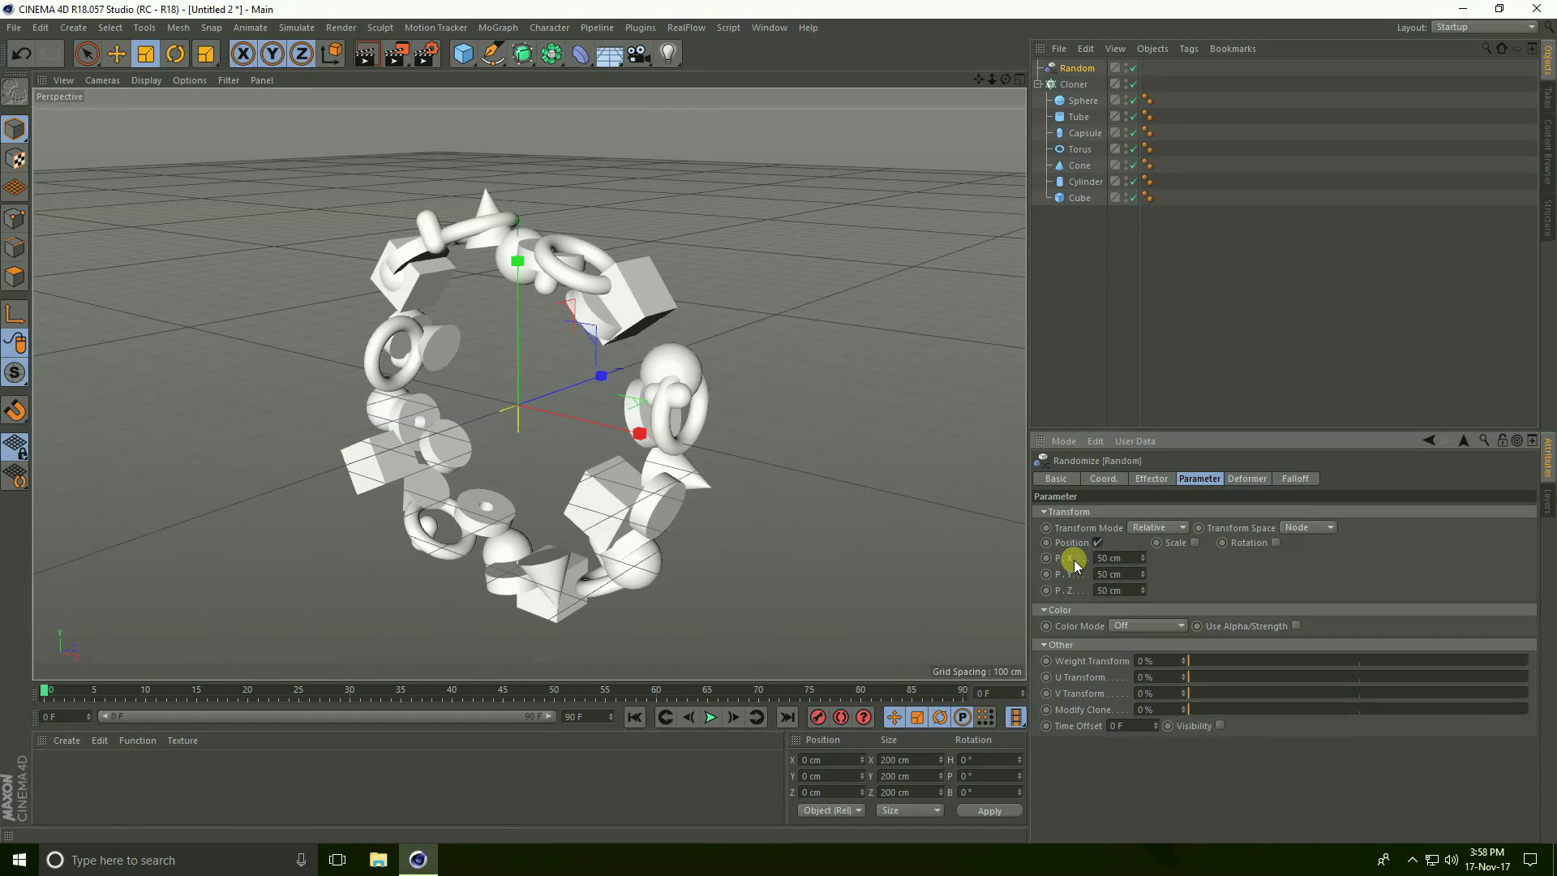
left_click(1115, 558)
type("100")
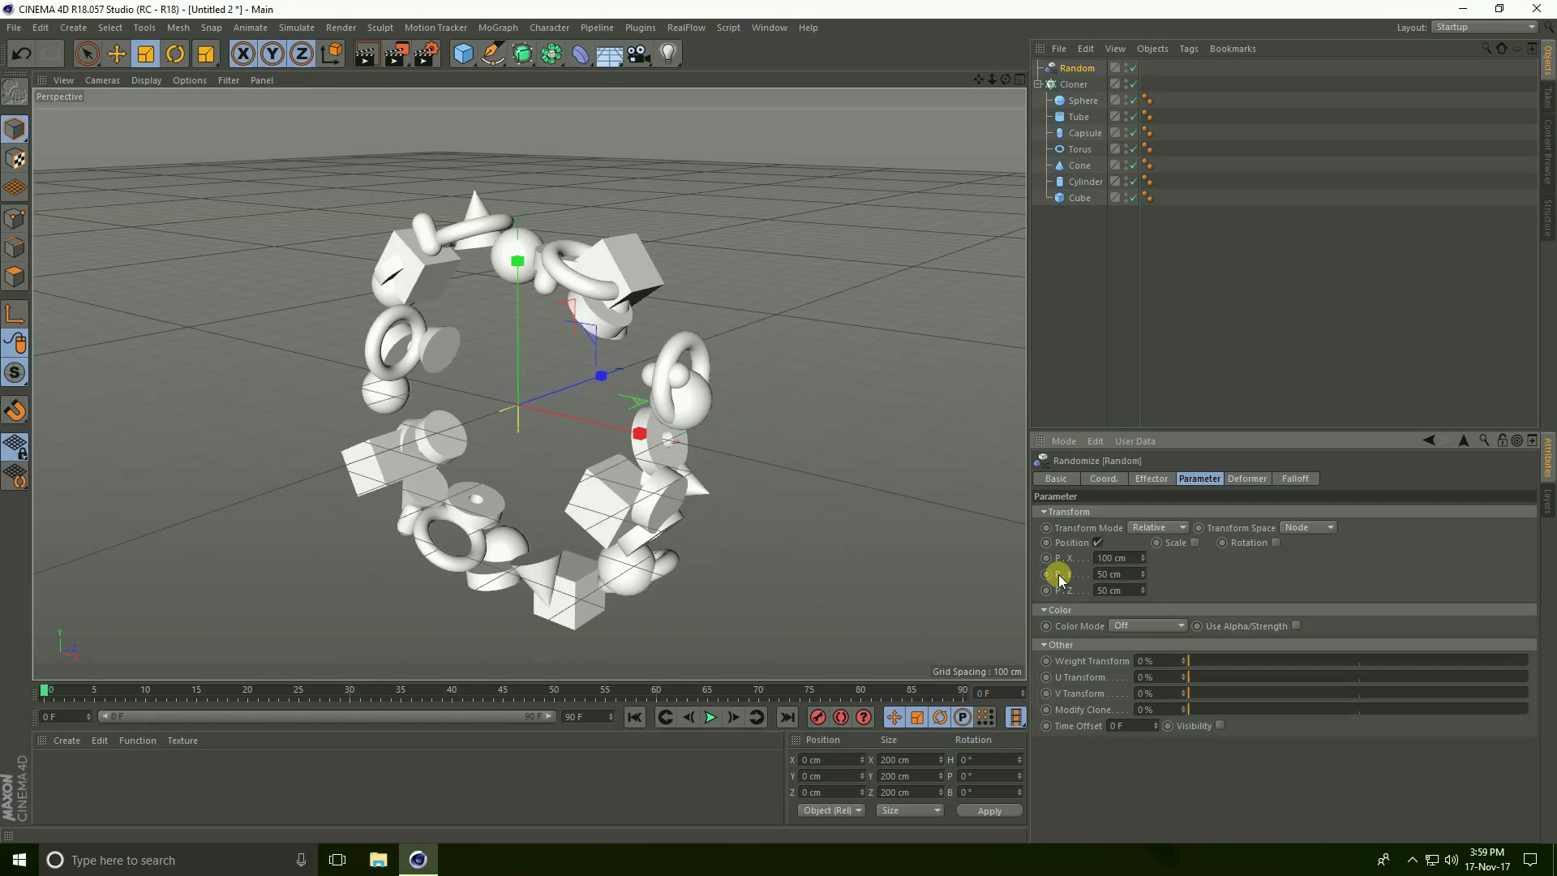
left_click(1112, 590)
type("200")
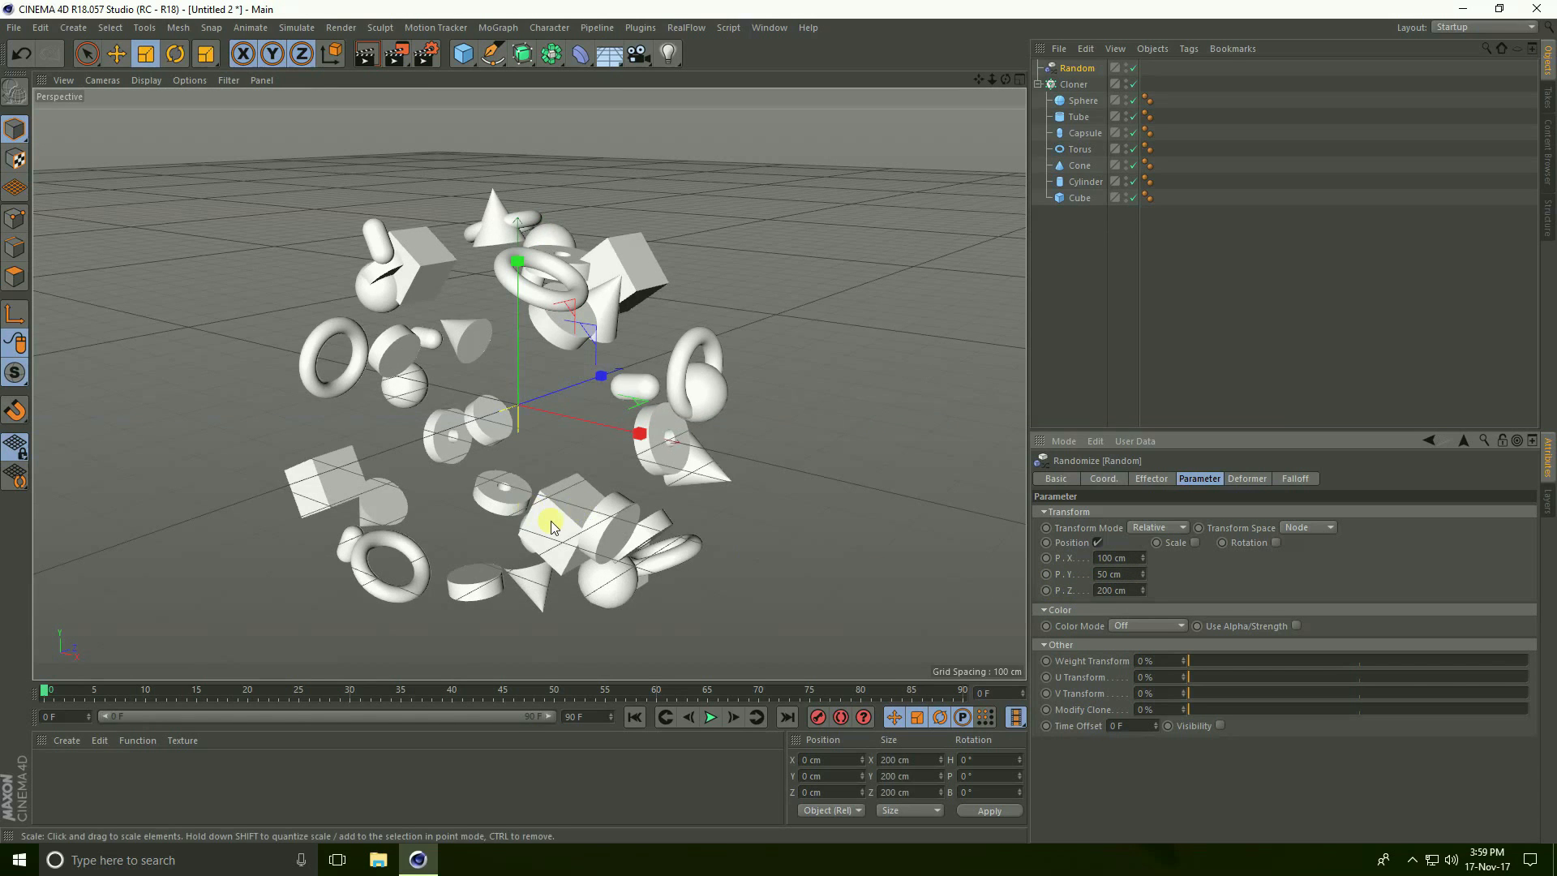
left_click_drag(551, 525, 436, 416)
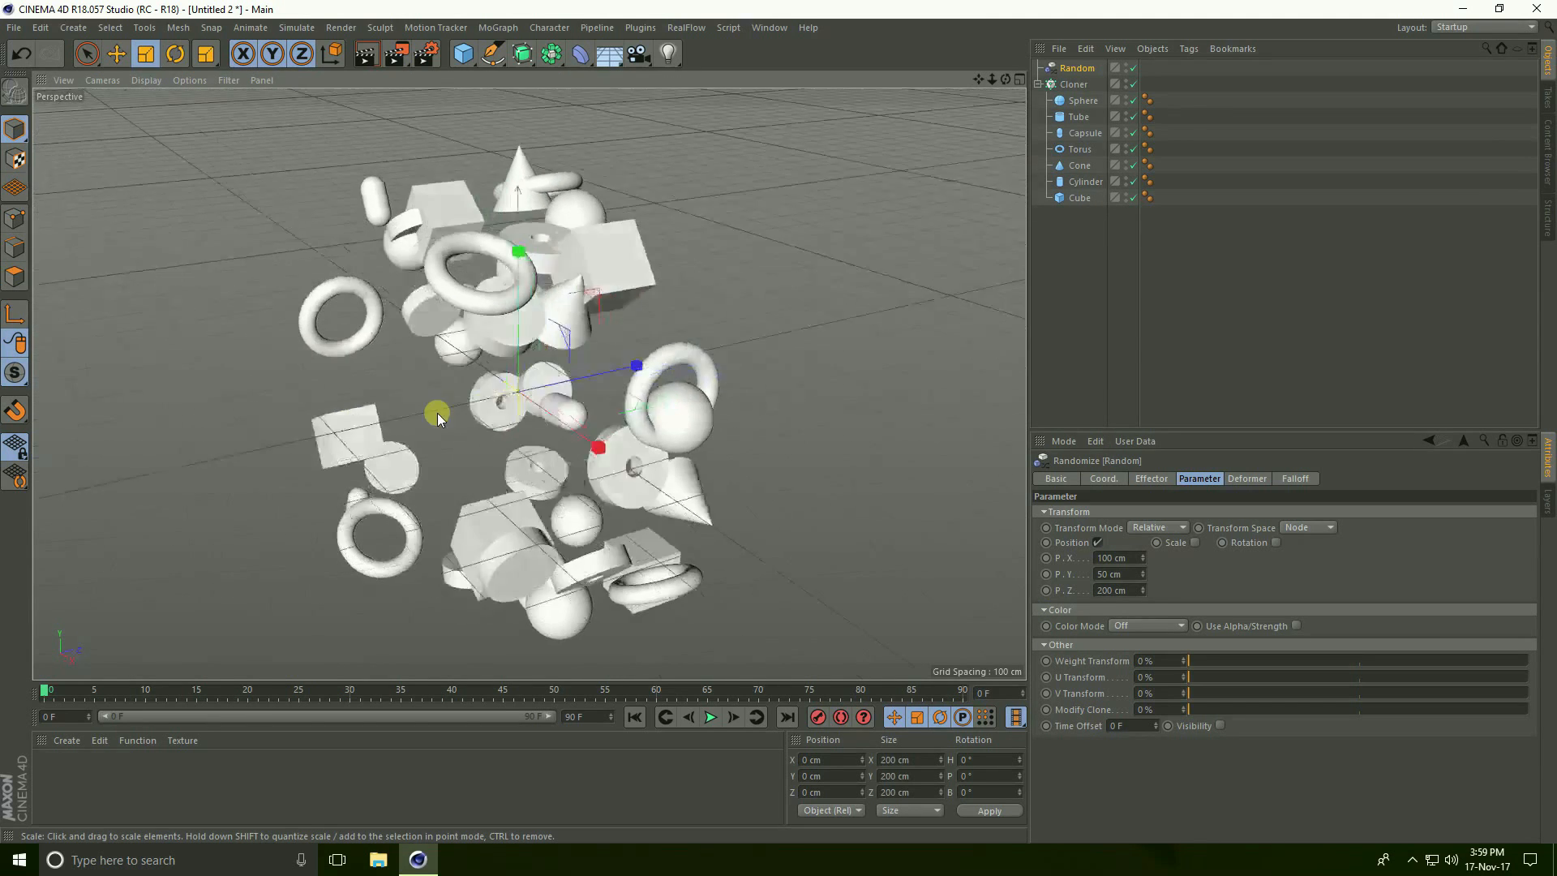
Step: Enable uniform random scale of 0.5 on the effector and reselect the Cloner
left_click(1195, 542)
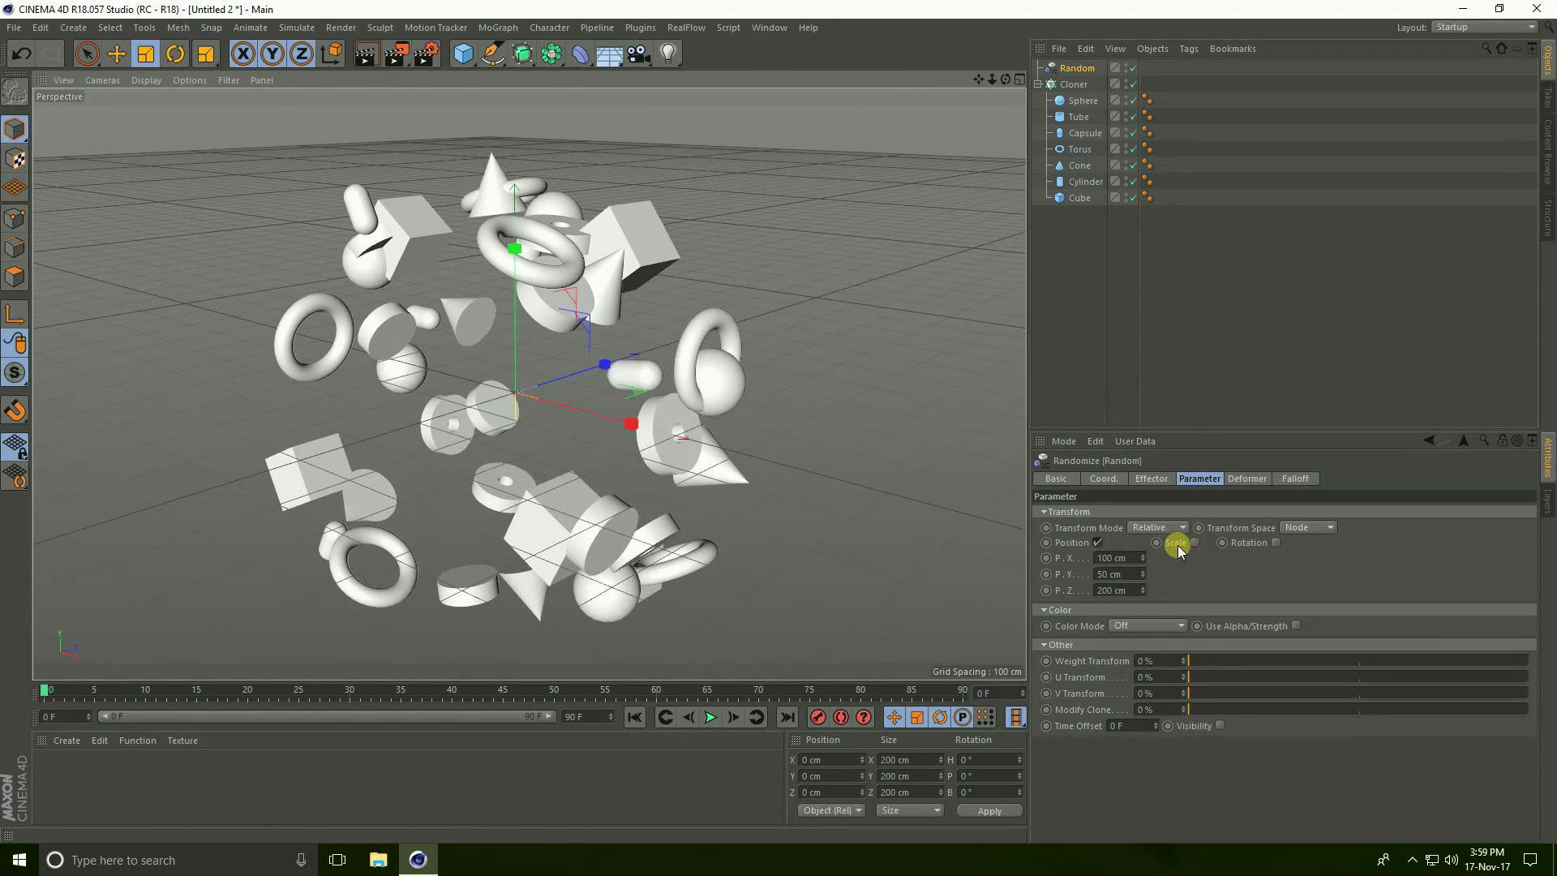
left_click(1195, 542)
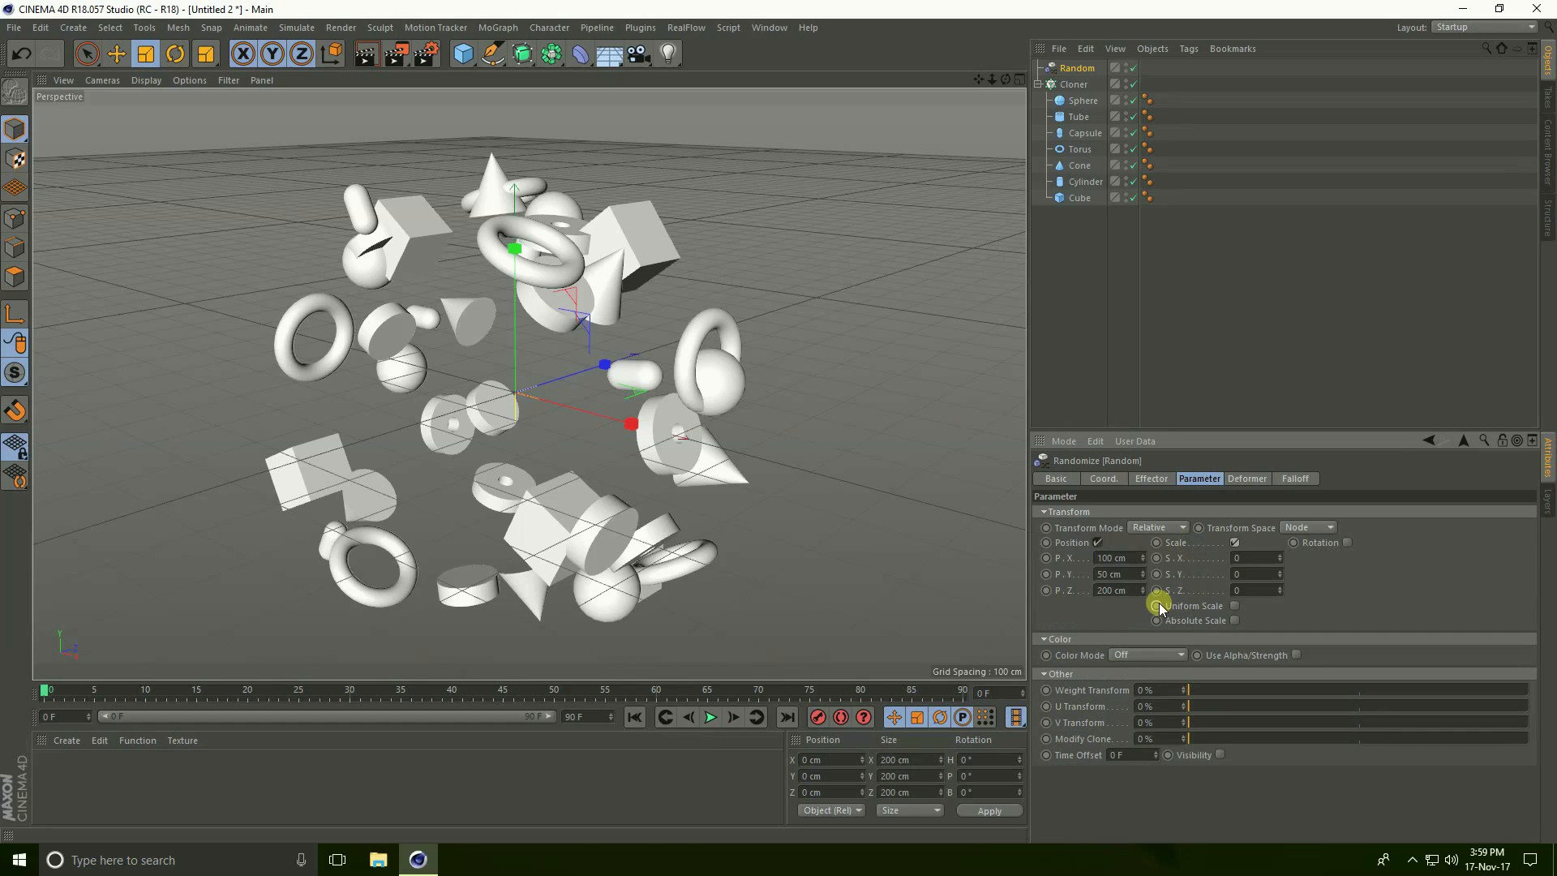
left_click(1234, 605)
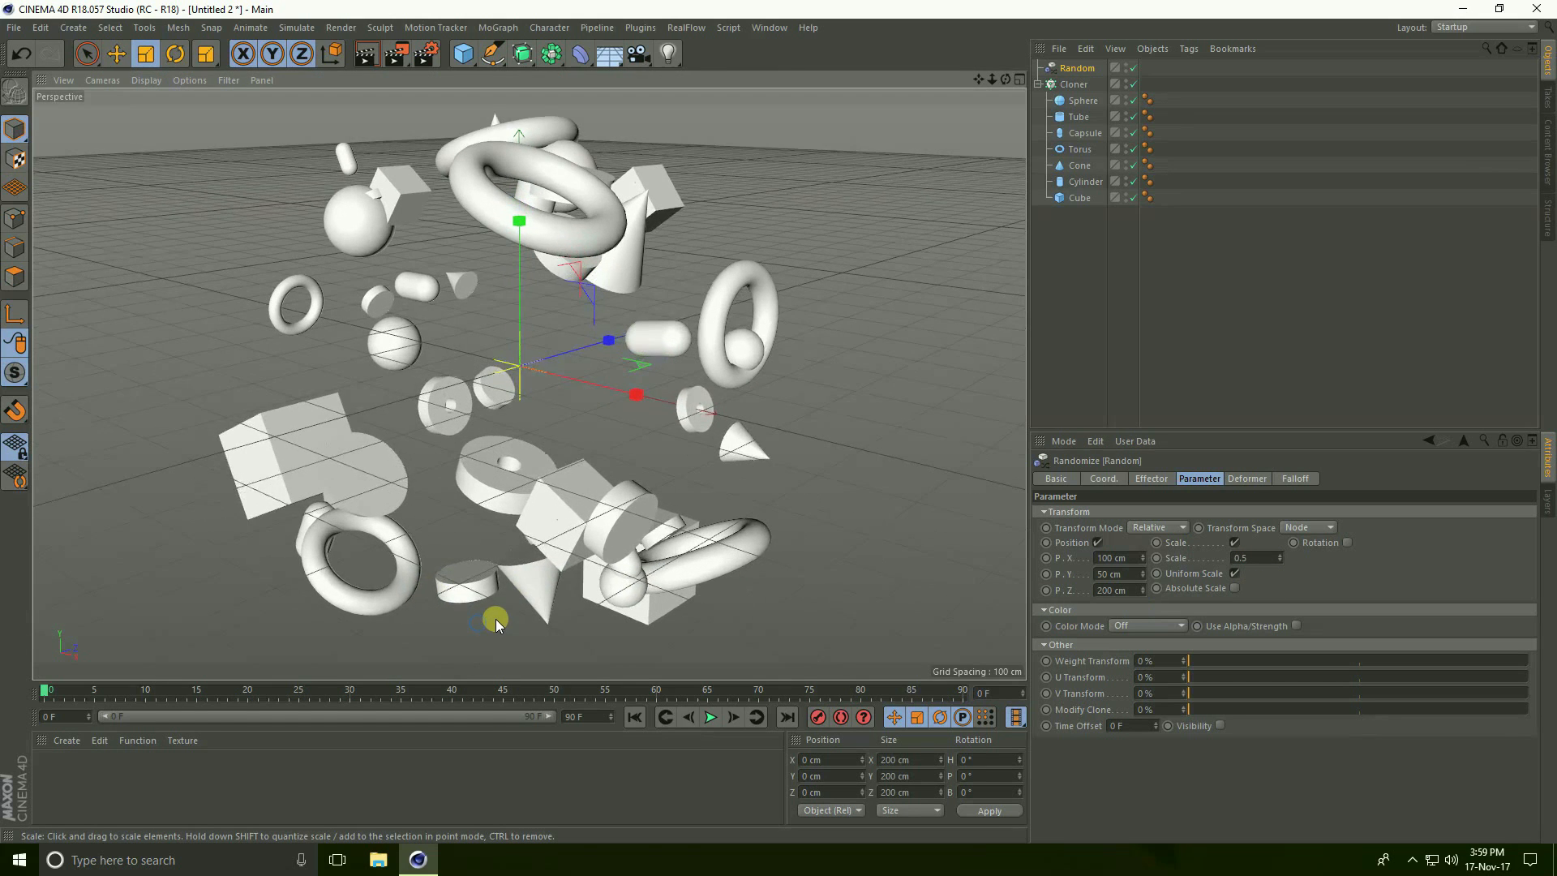
left_click(1078, 85)
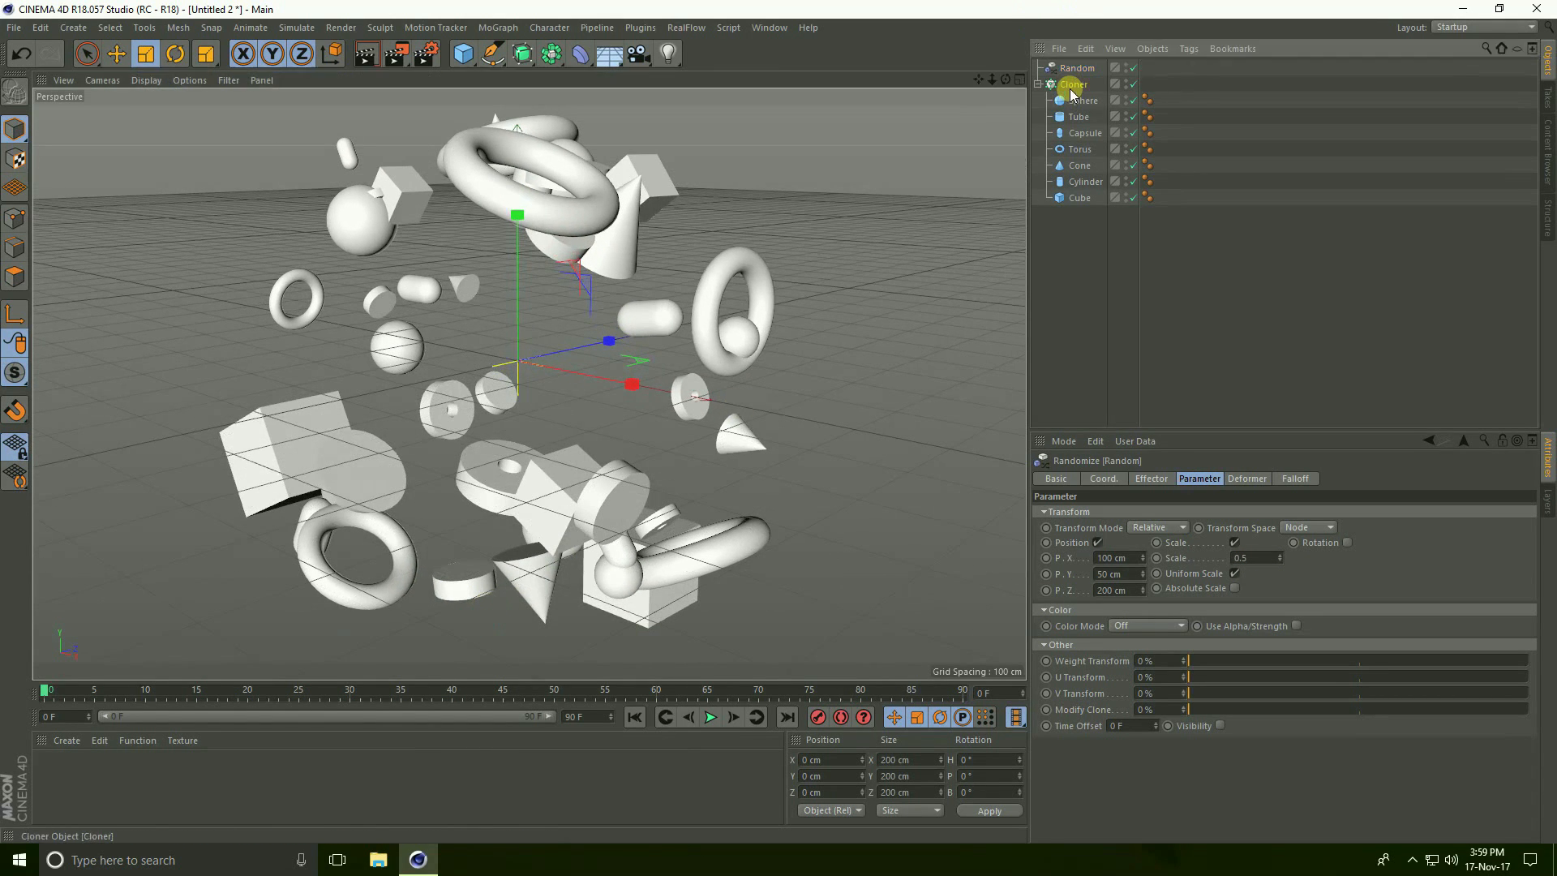
left_click(1074, 85)
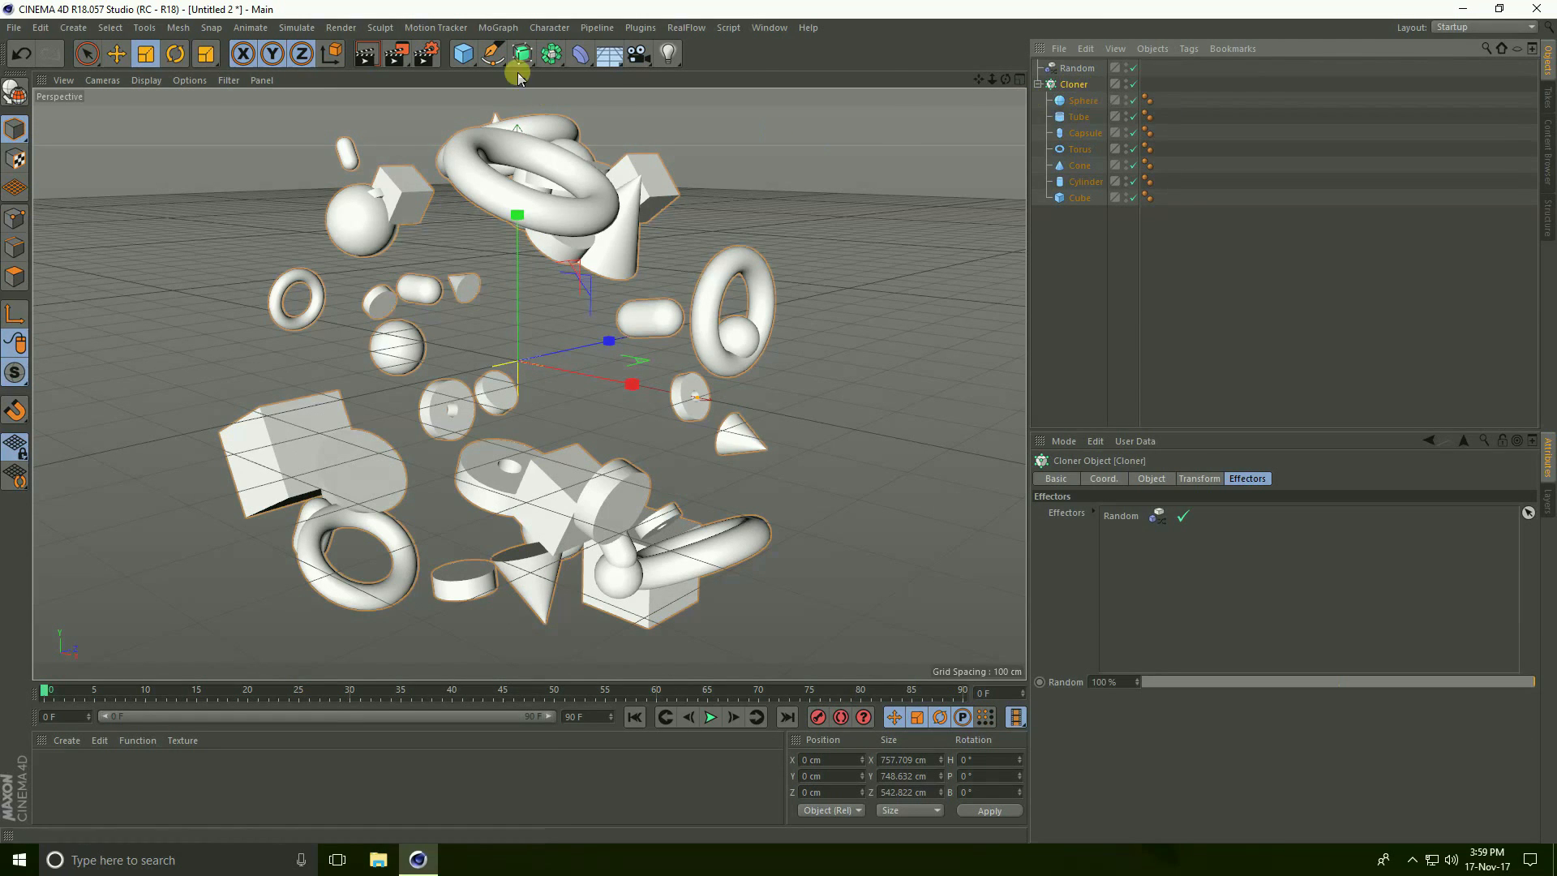
Step: Add a Delay effector and set it to Spring mode at about 90% strength
left_click(496, 26)
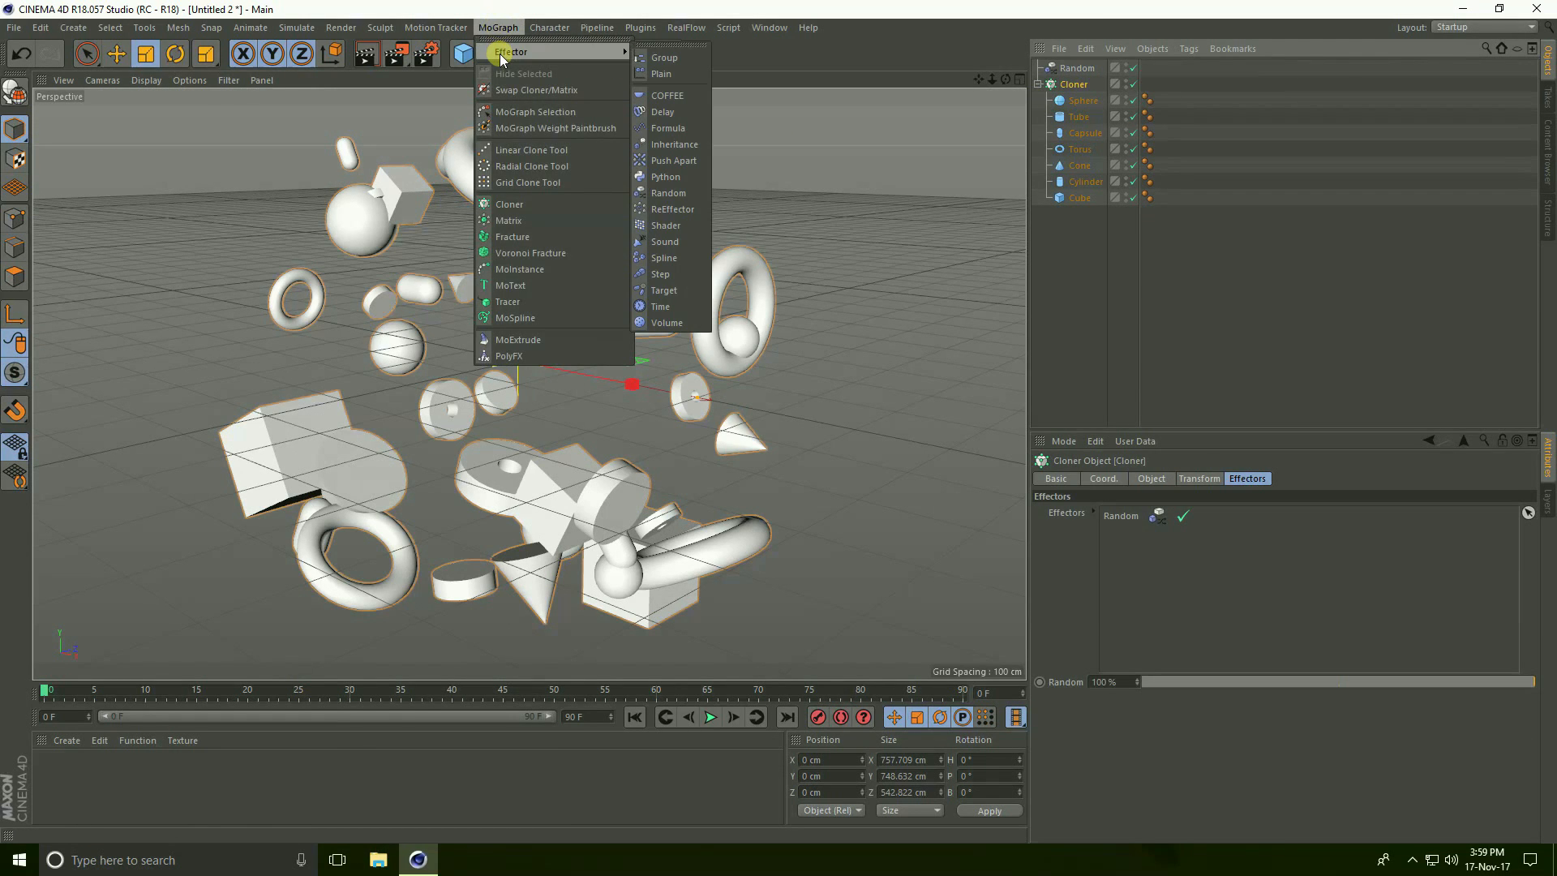
mouse_move(663, 110)
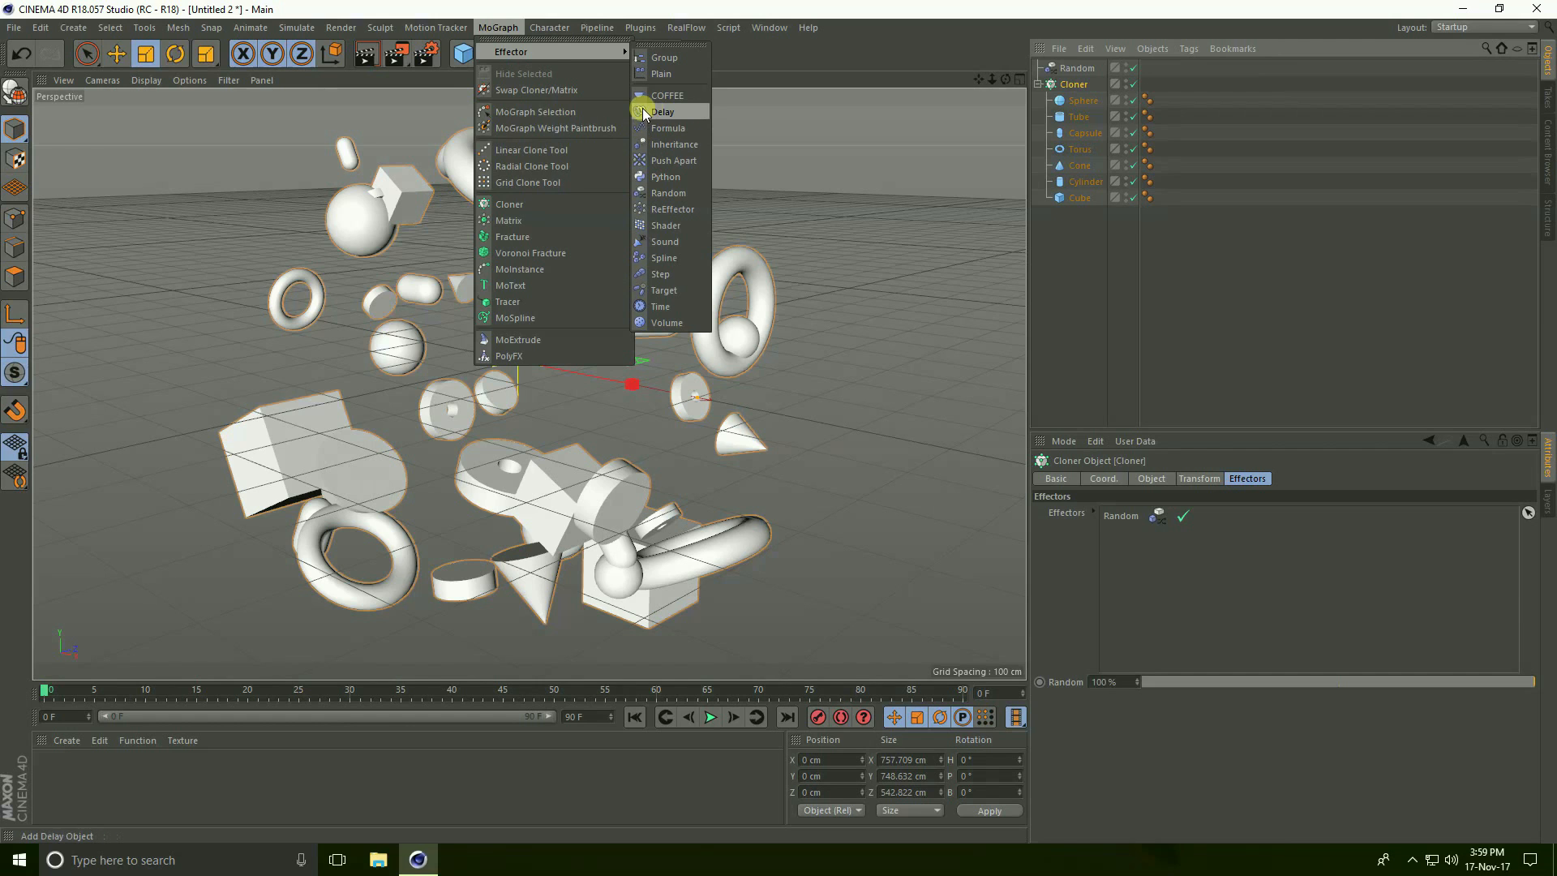
left_click(663, 110)
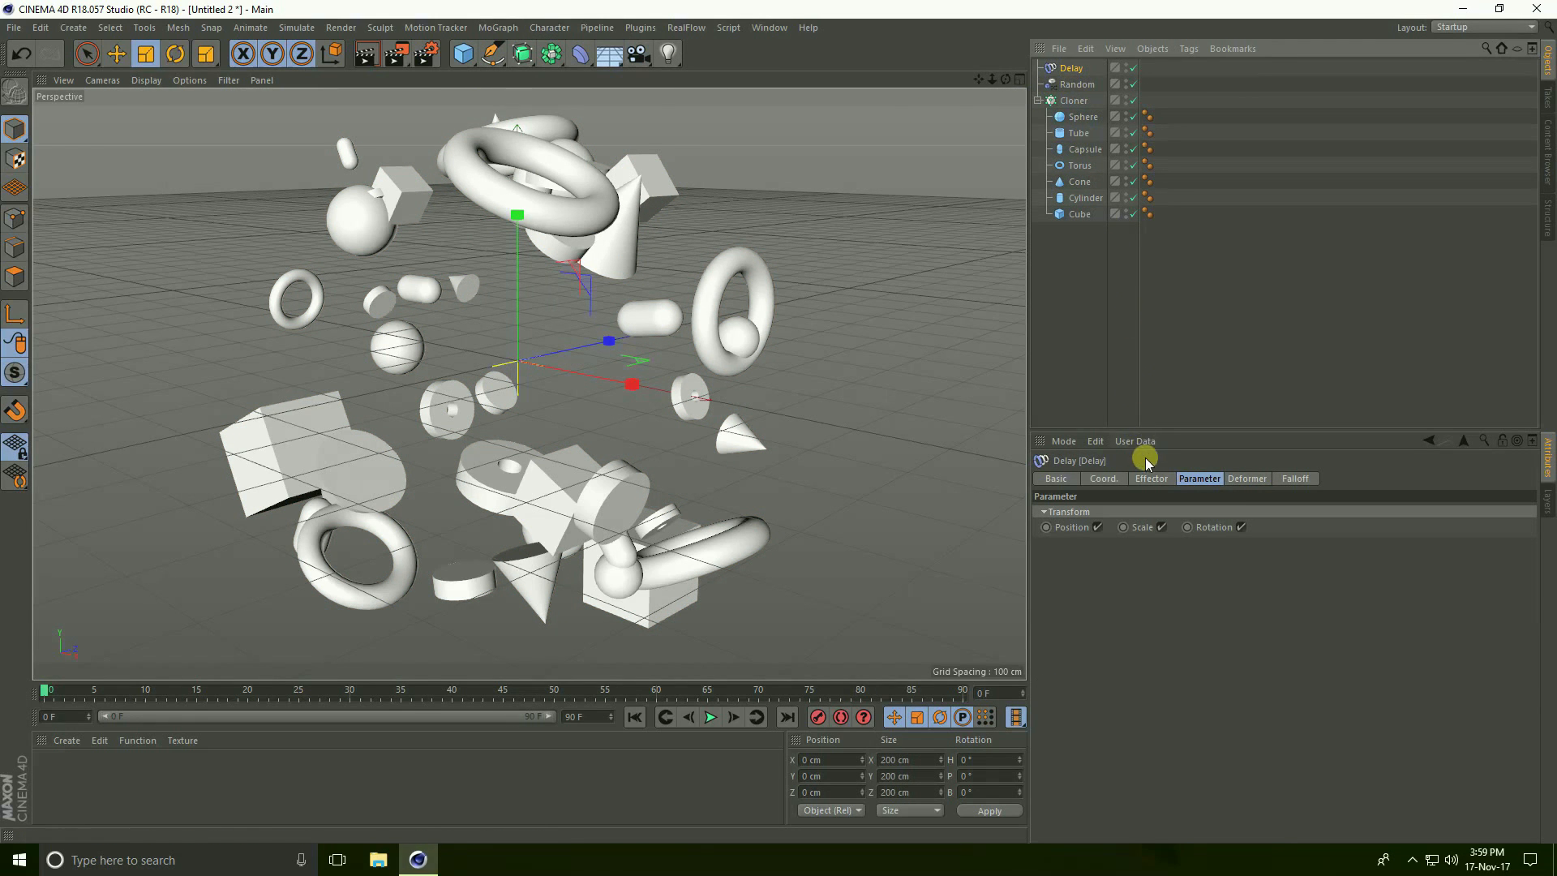
left_click(1151, 478)
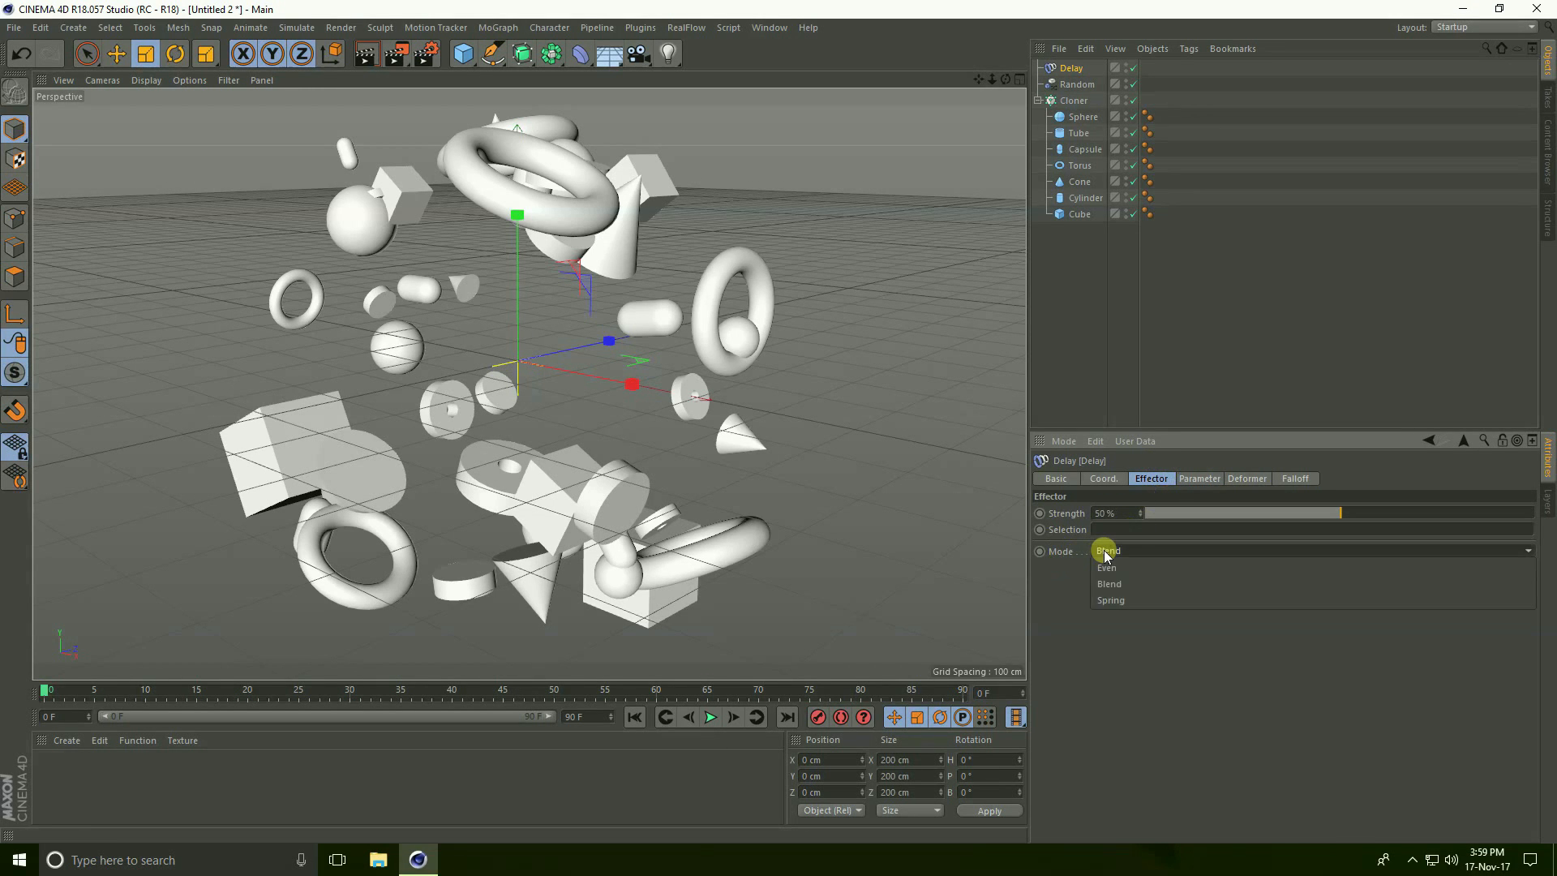
left_click(1109, 600)
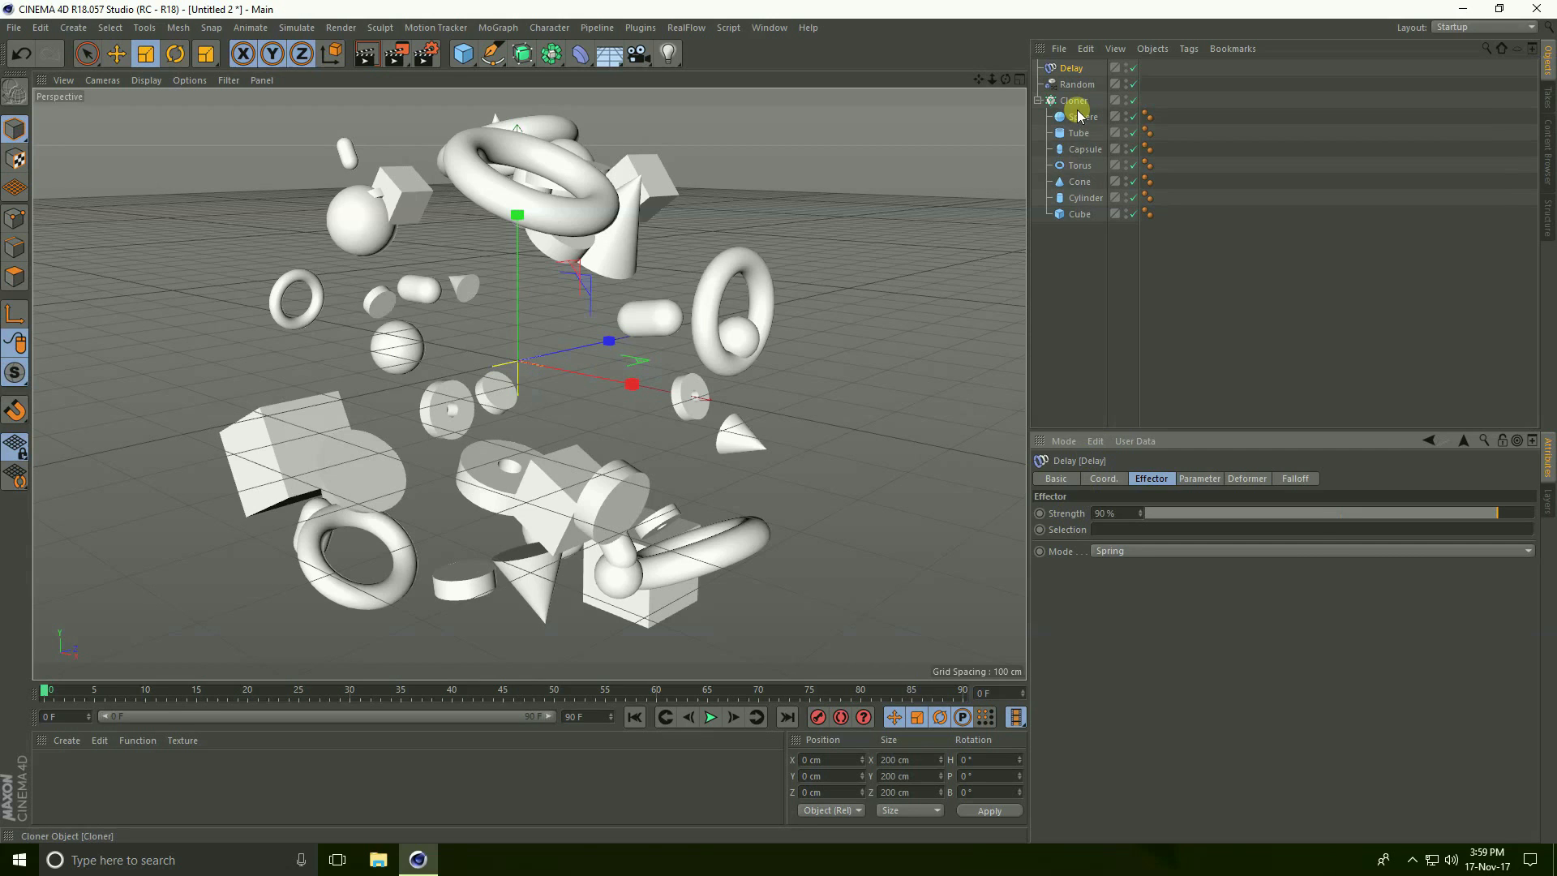
Step: Keyframe the Cloner's count and radius from zero, scrubbing the timeline to the start
left_click(1074, 100)
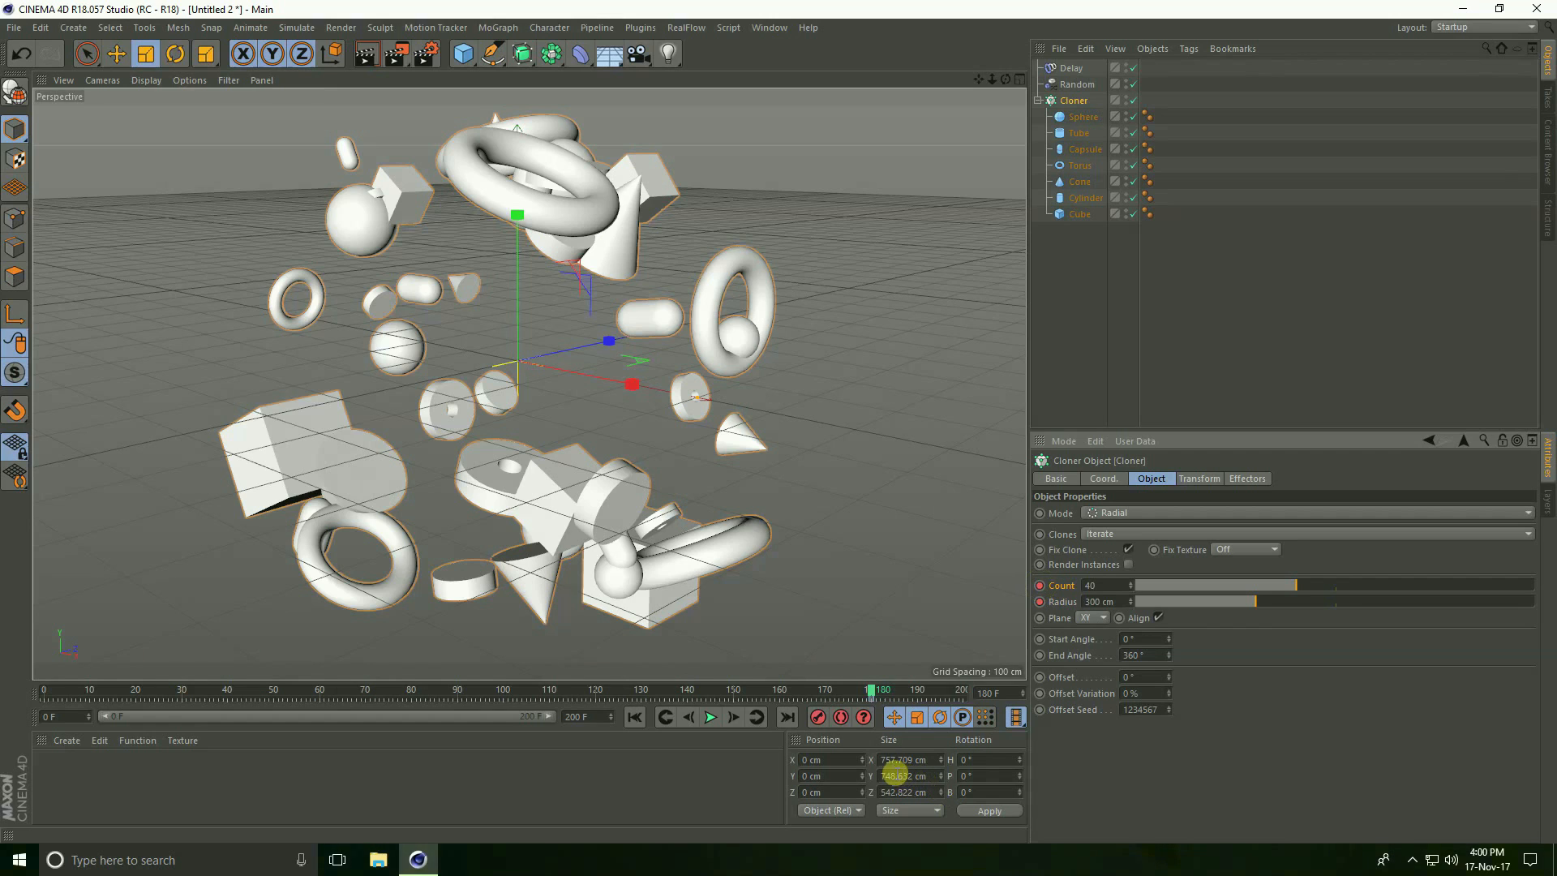
left_click_drag(869, 689, 150, 689)
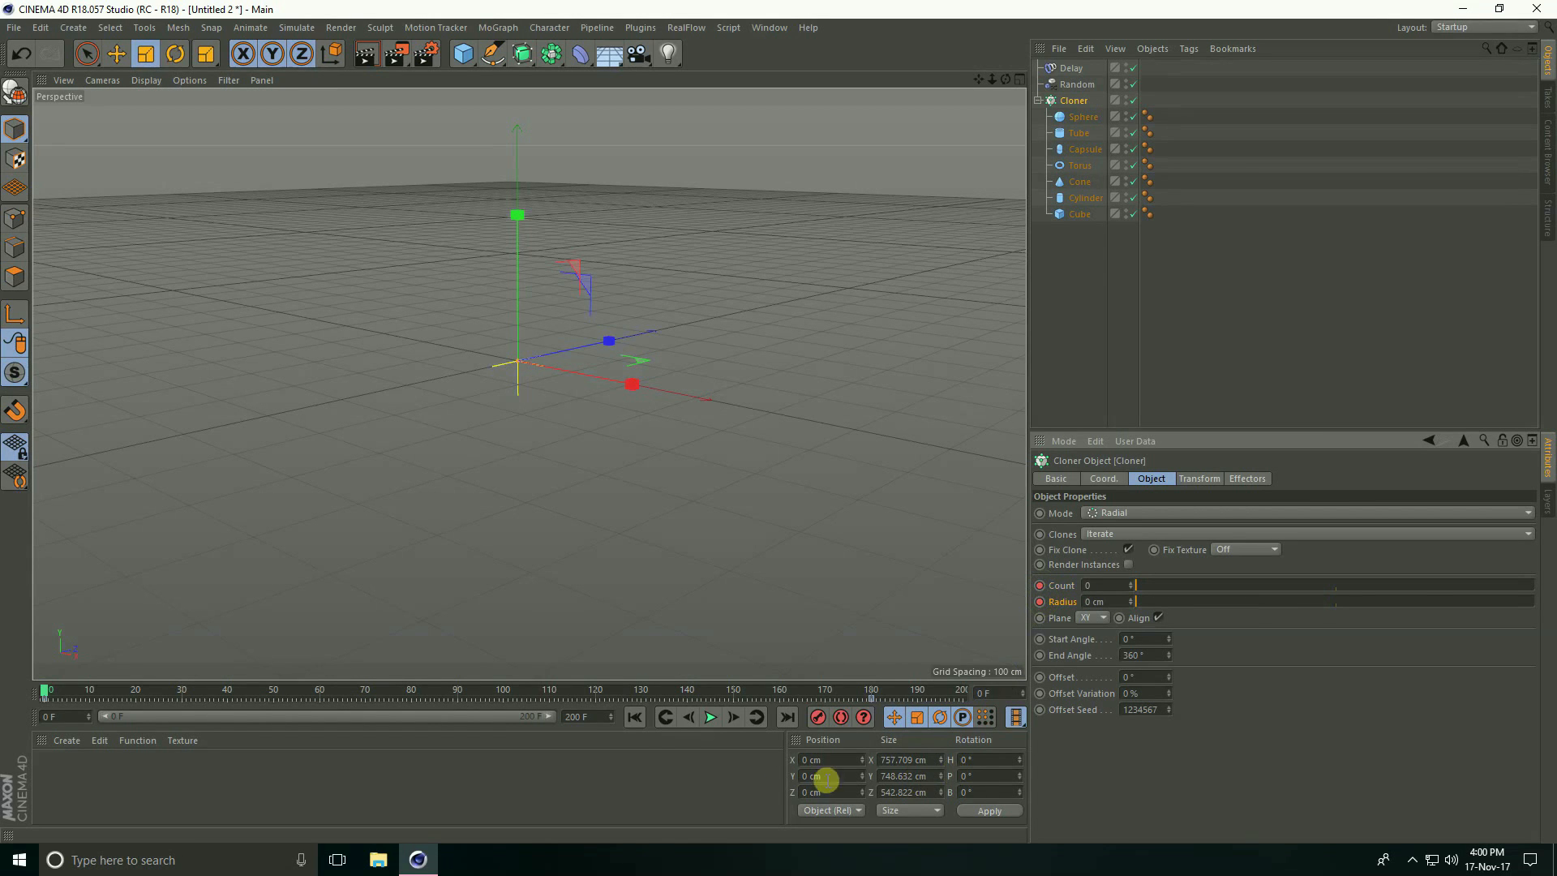
Step: Play, rewind and replay the timeline to preview the shapes bursting outward
left_click(710, 717)
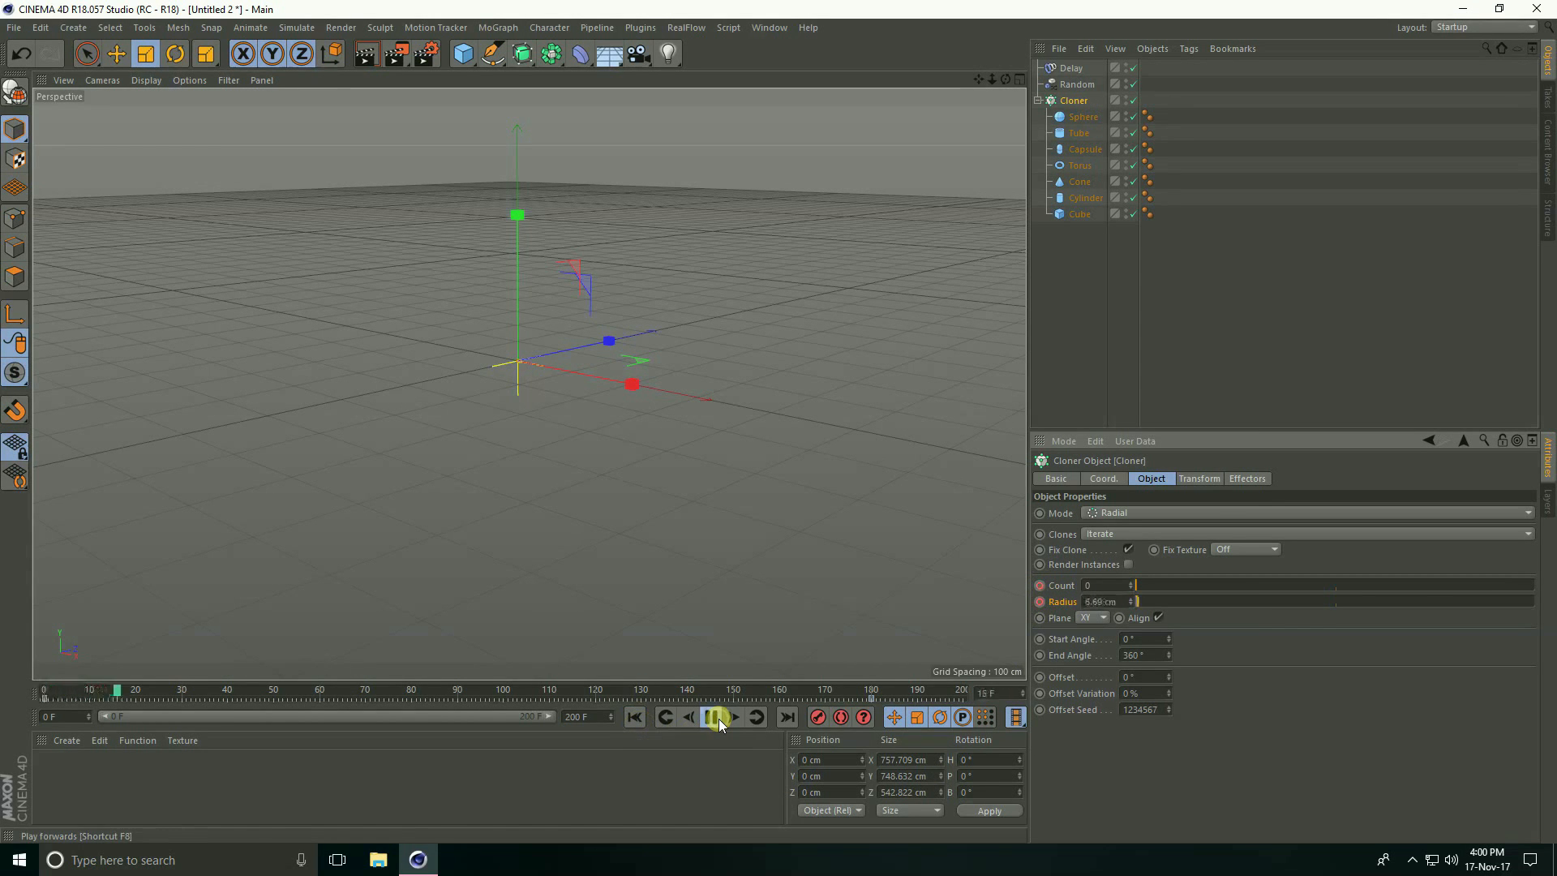
left_click(716, 717)
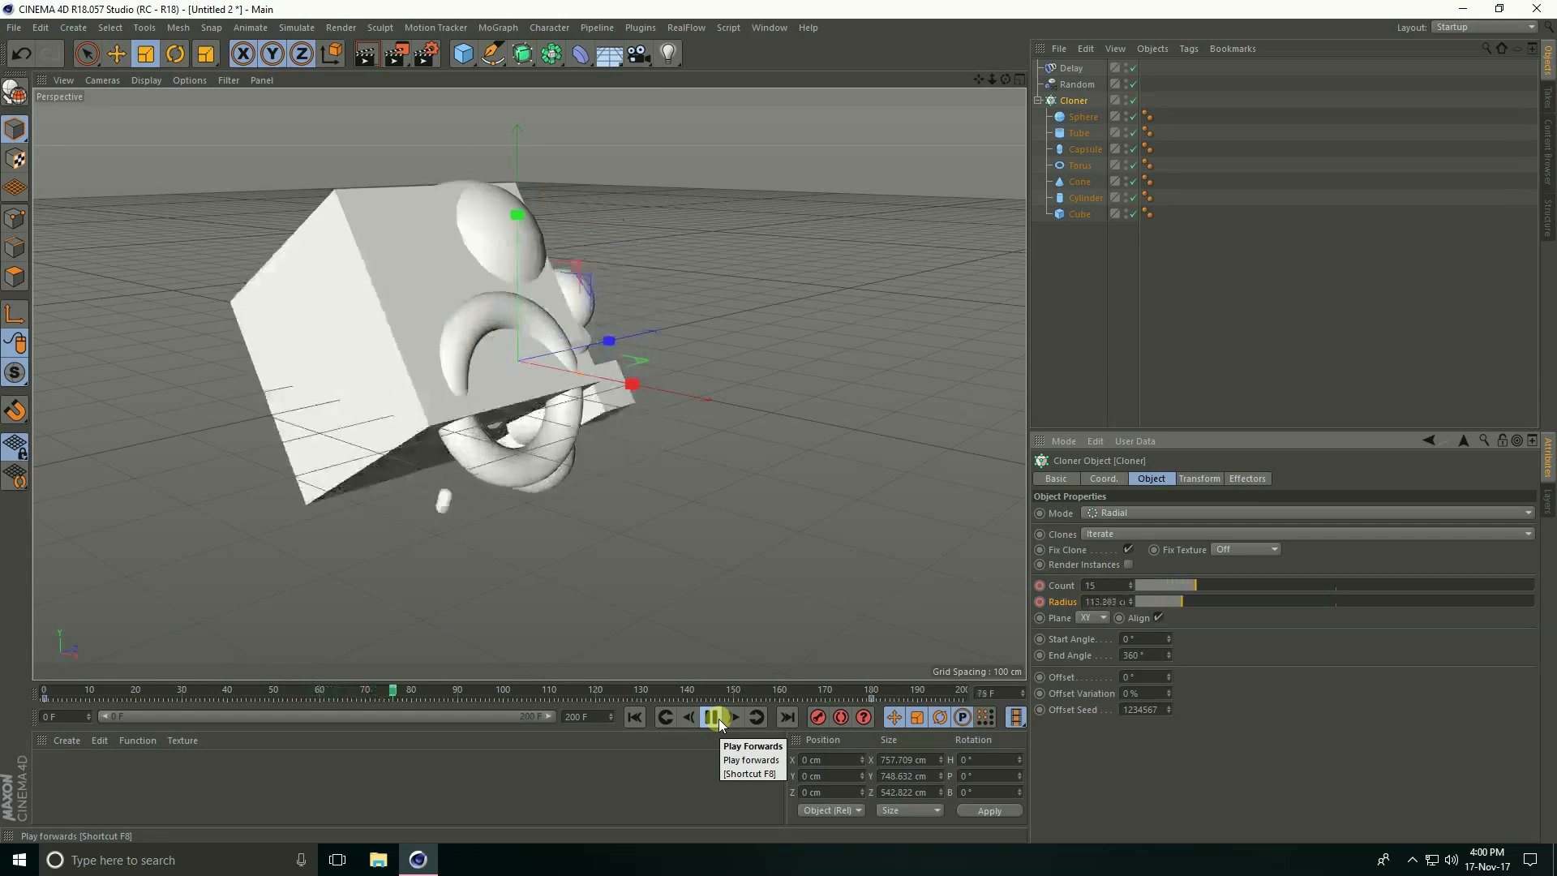
left_click(712, 716)
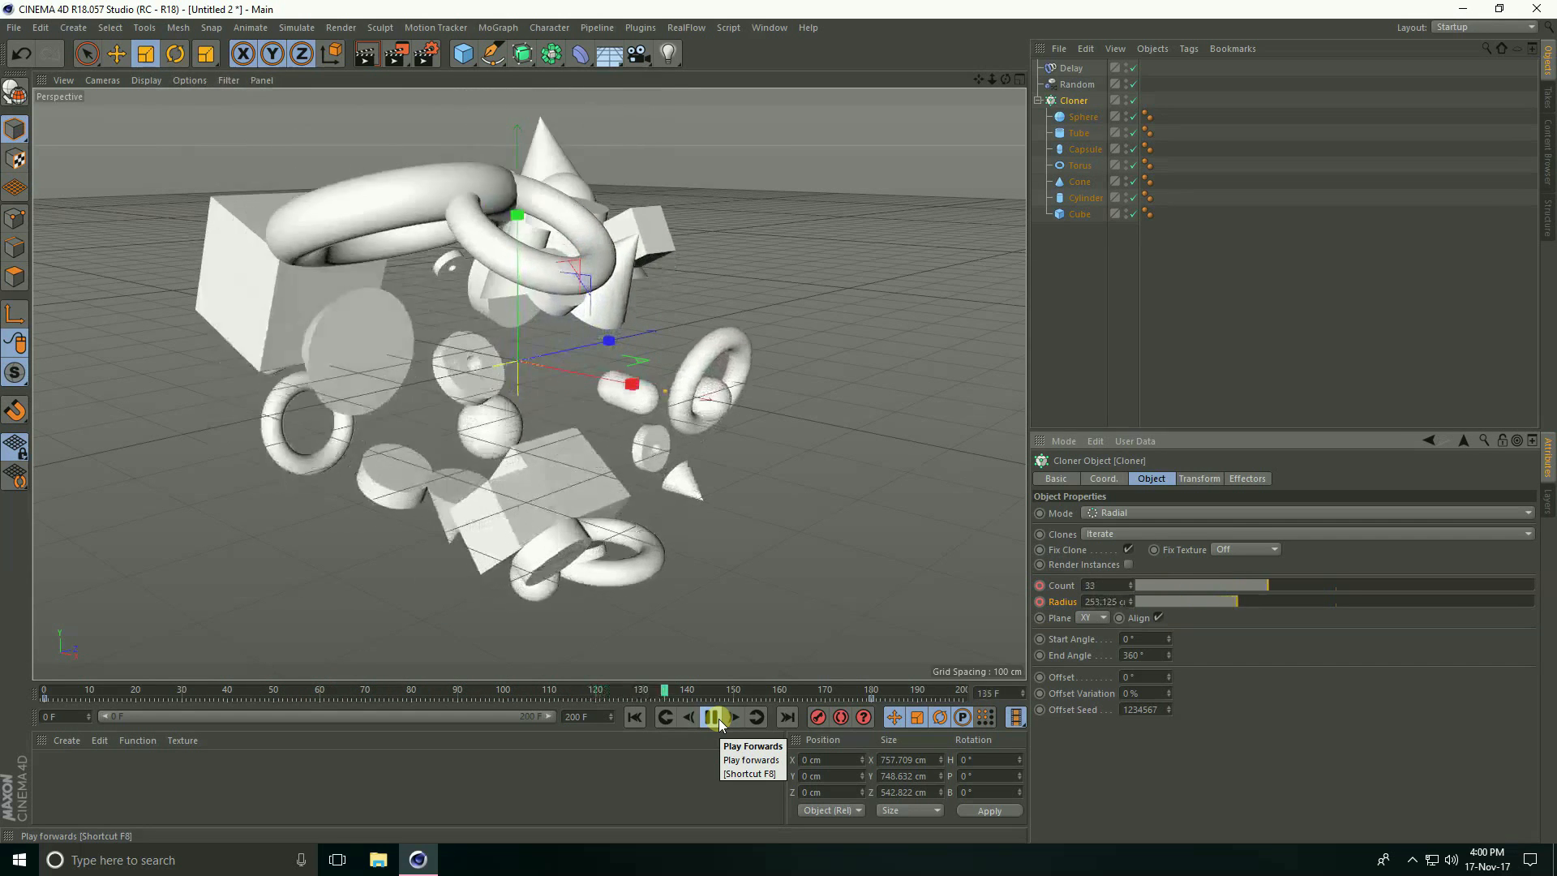
left_click(710, 716)
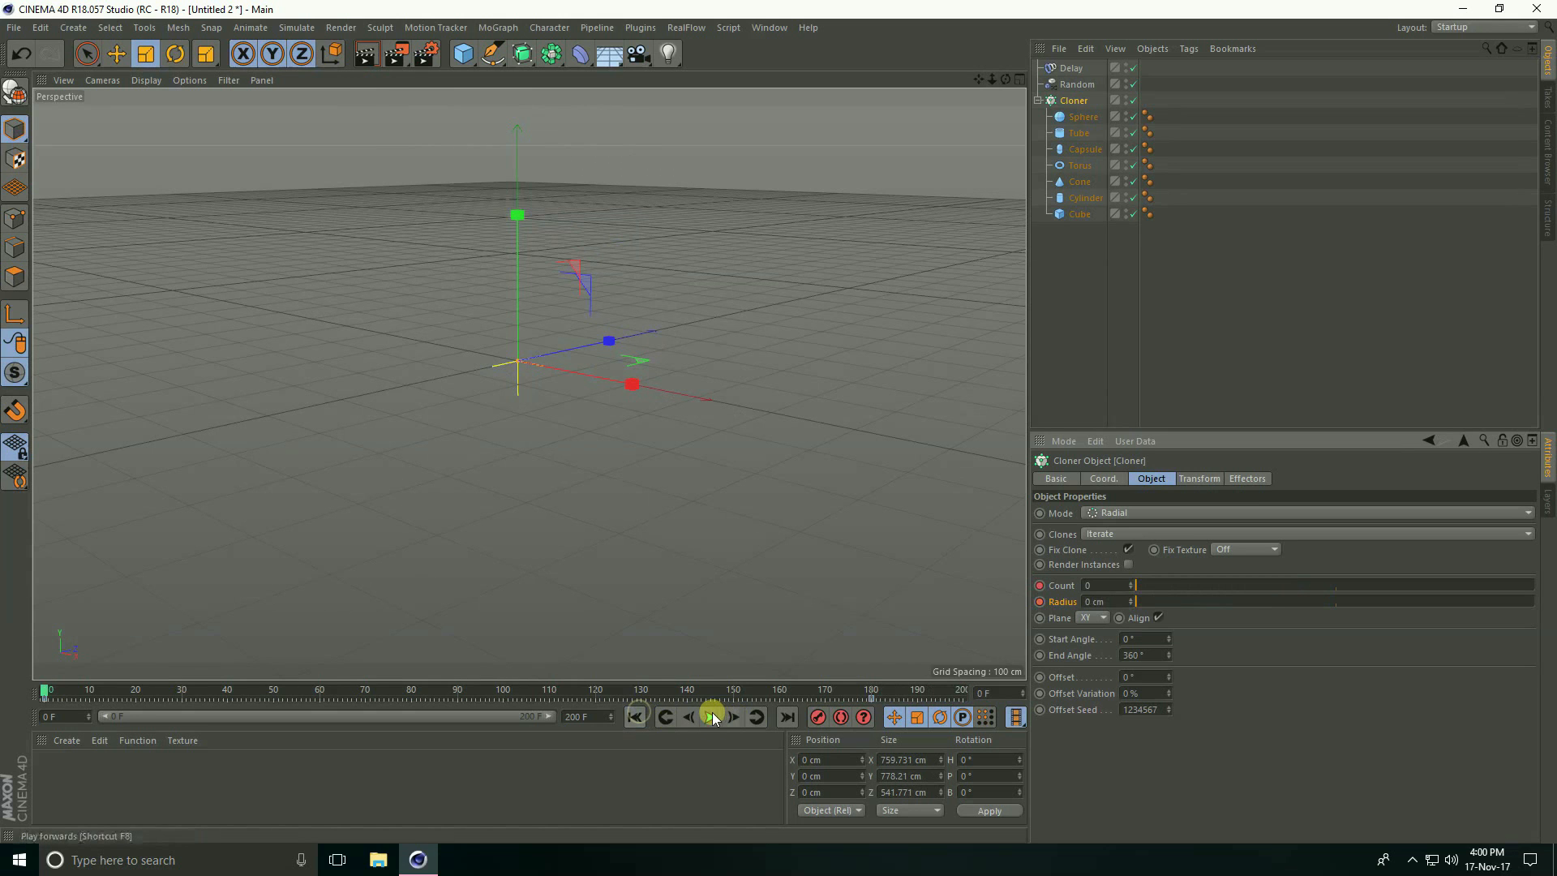
left_click(710, 717)
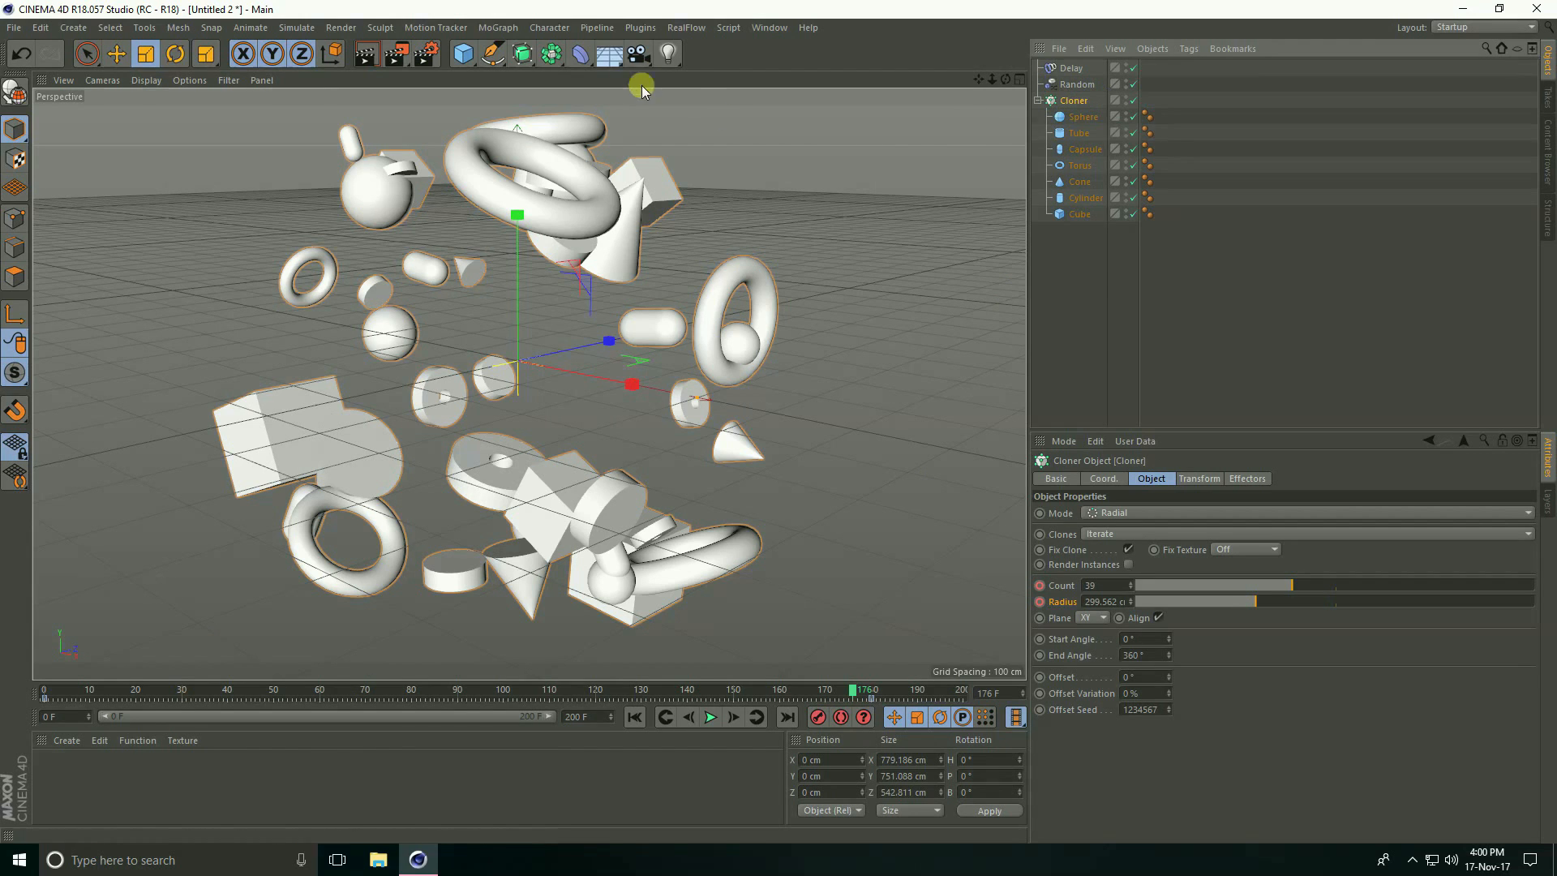
Step: Add a Tracer set to Nodes Only so straight lines link the clone positions
left_click(498, 26)
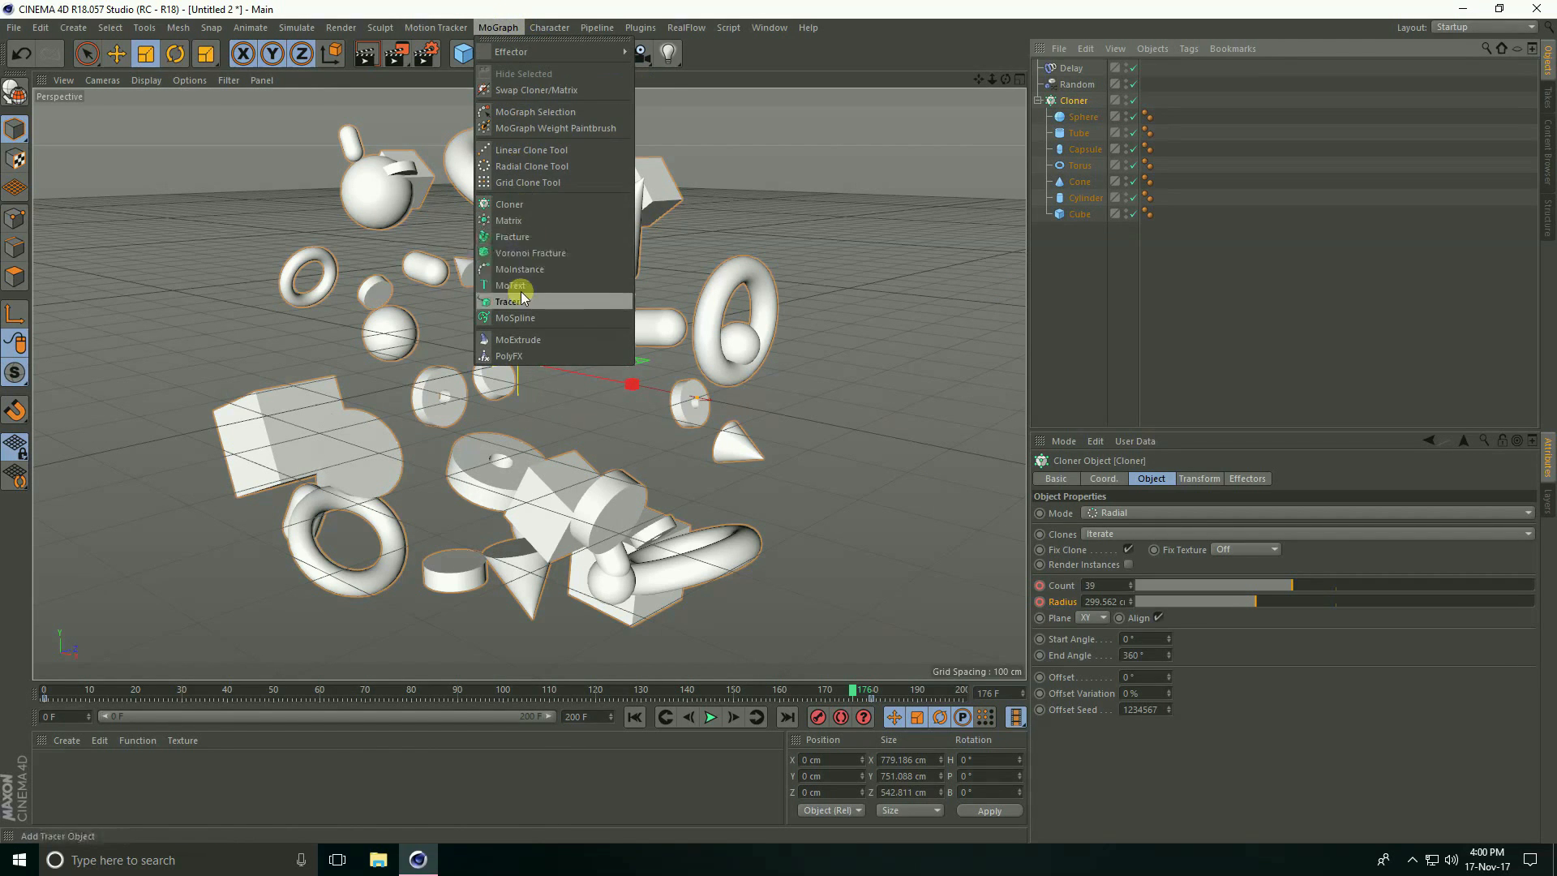
left_click(509, 302)
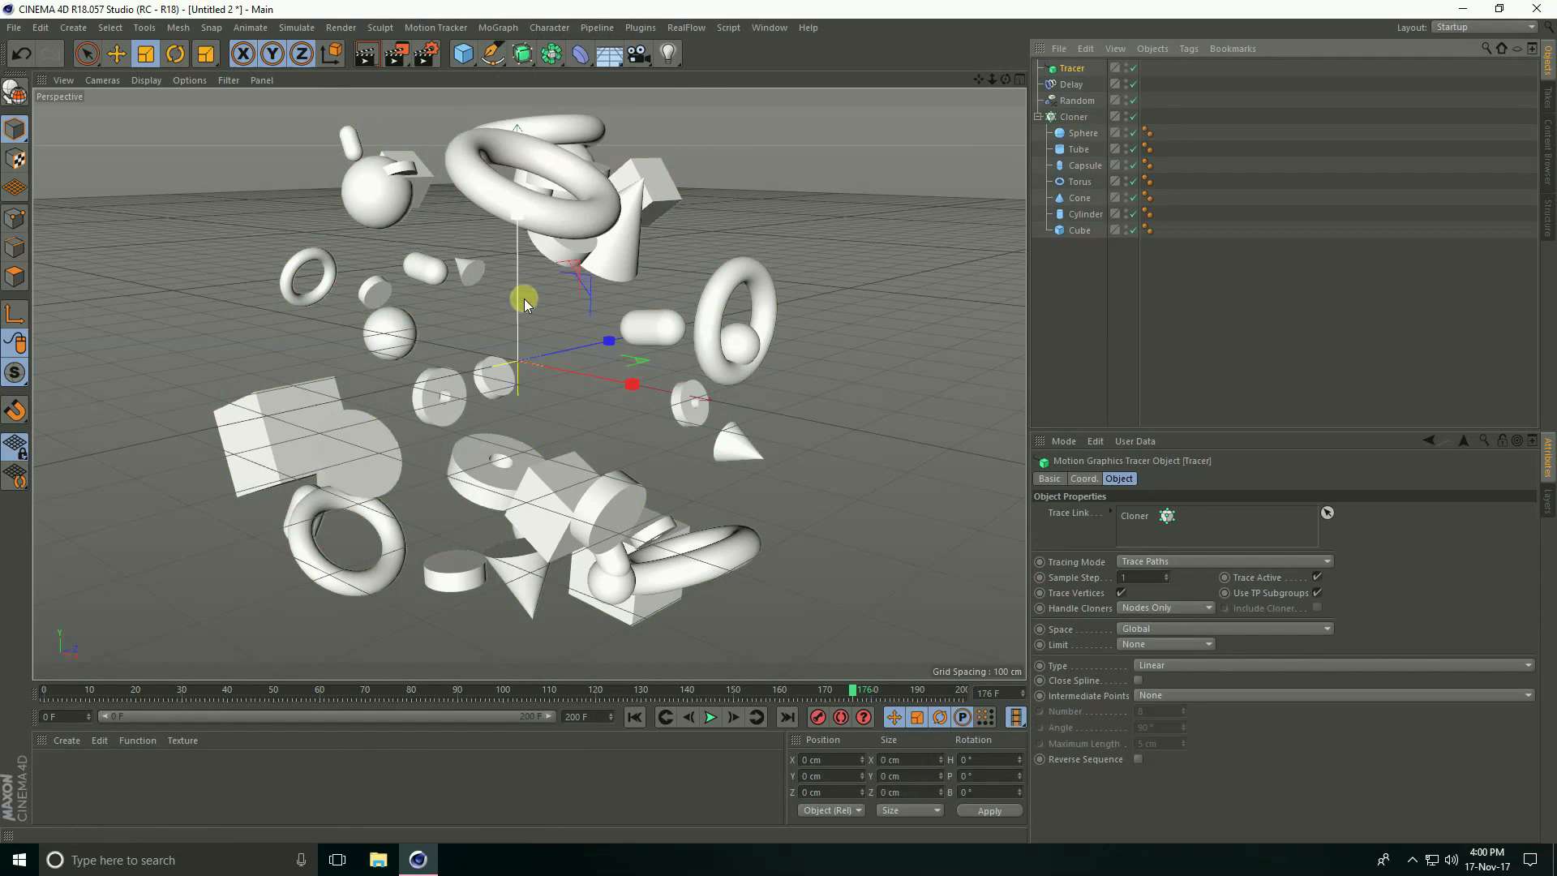
left_click(1069, 68)
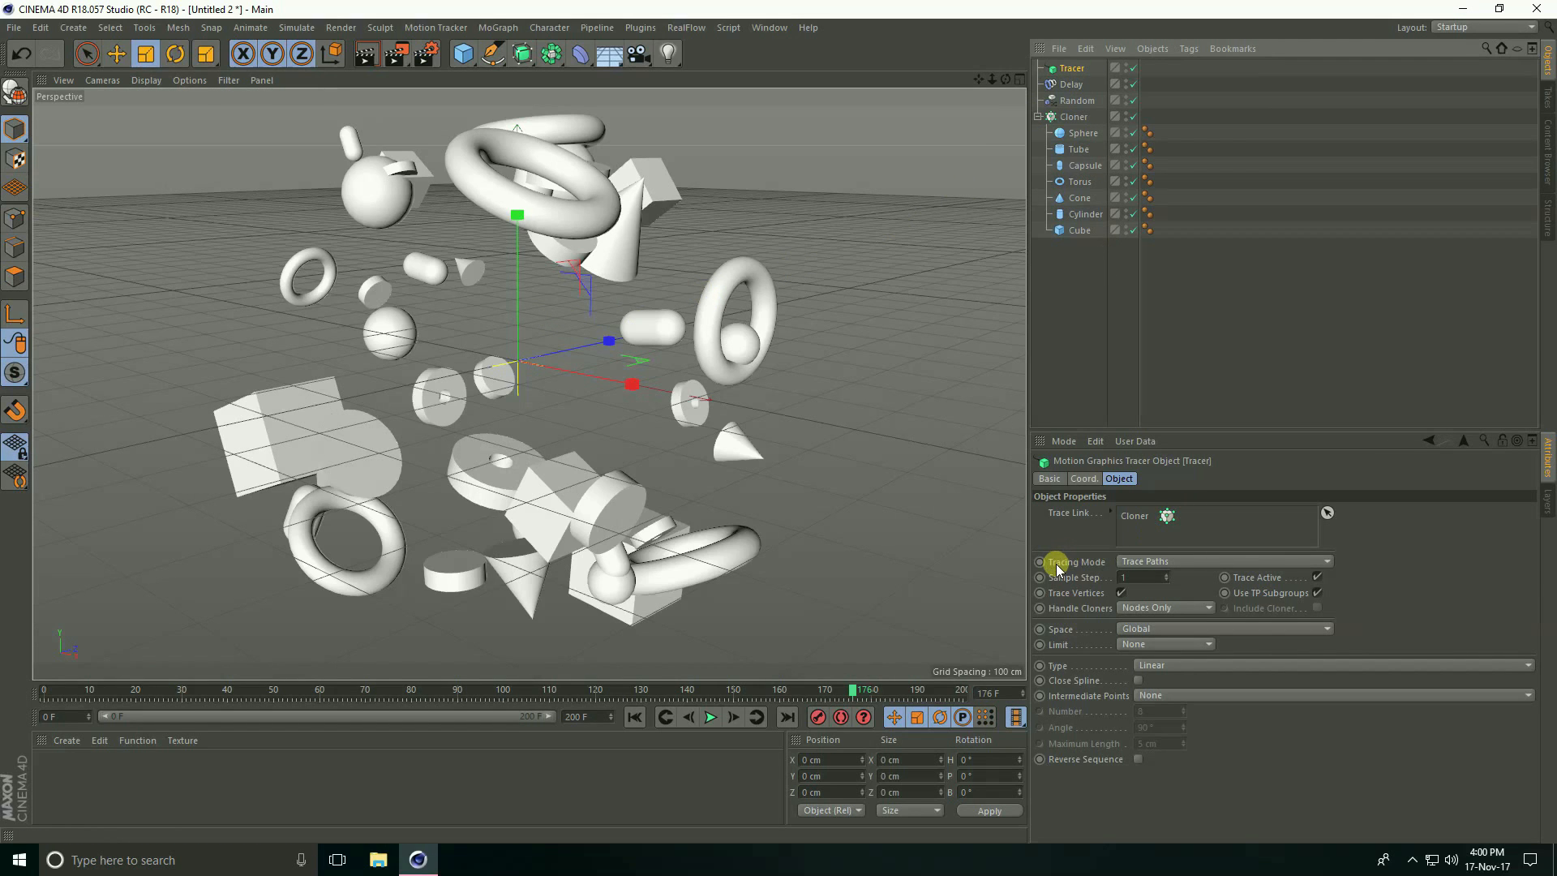
left_click(1225, 561)
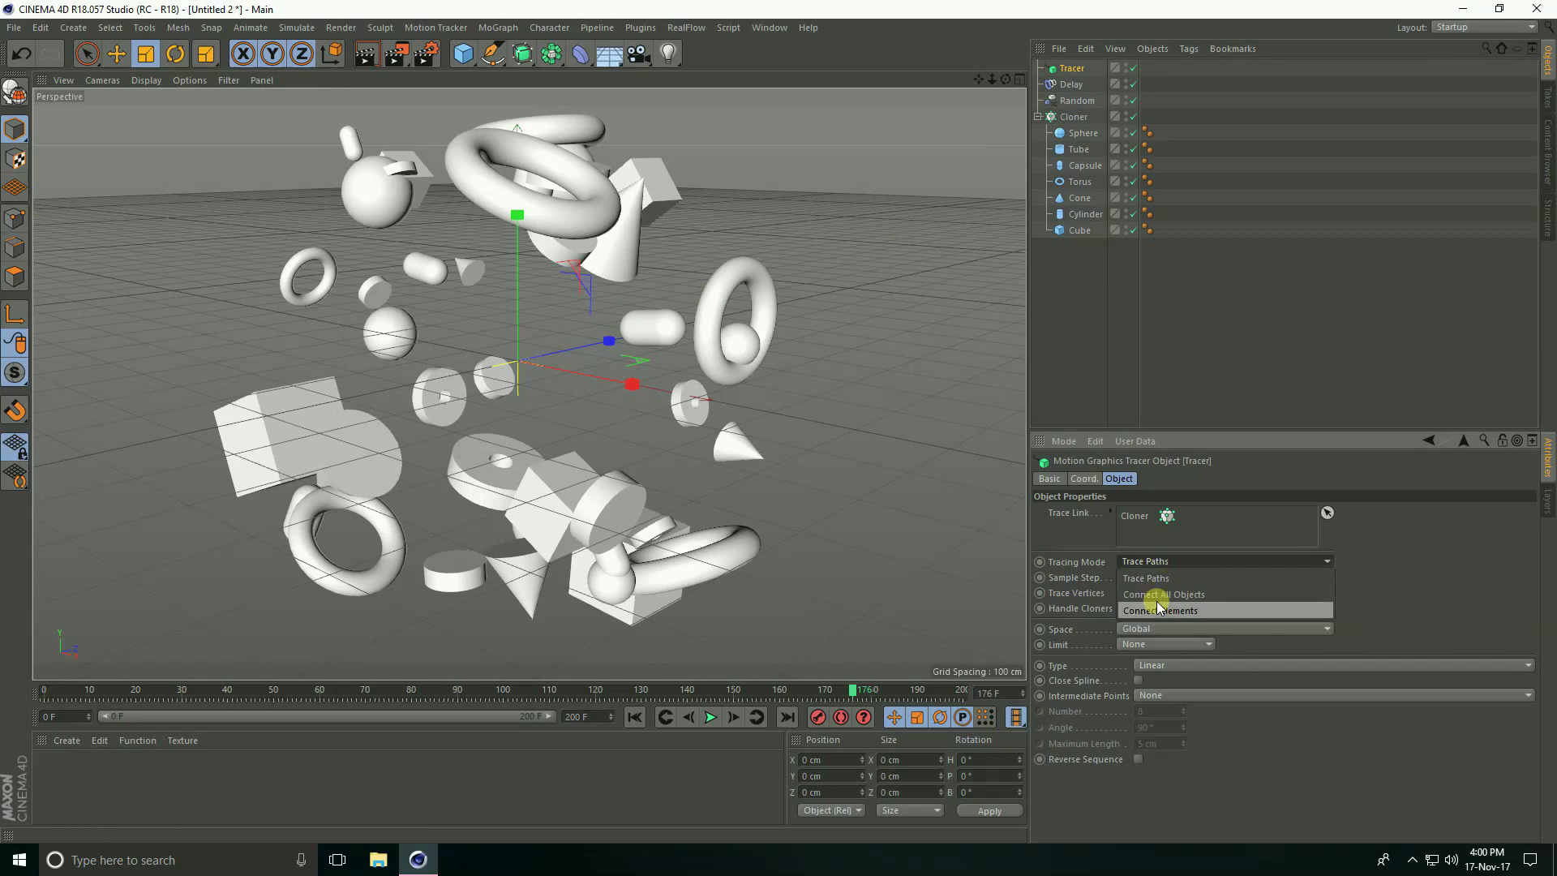
left_click(1159, 610)
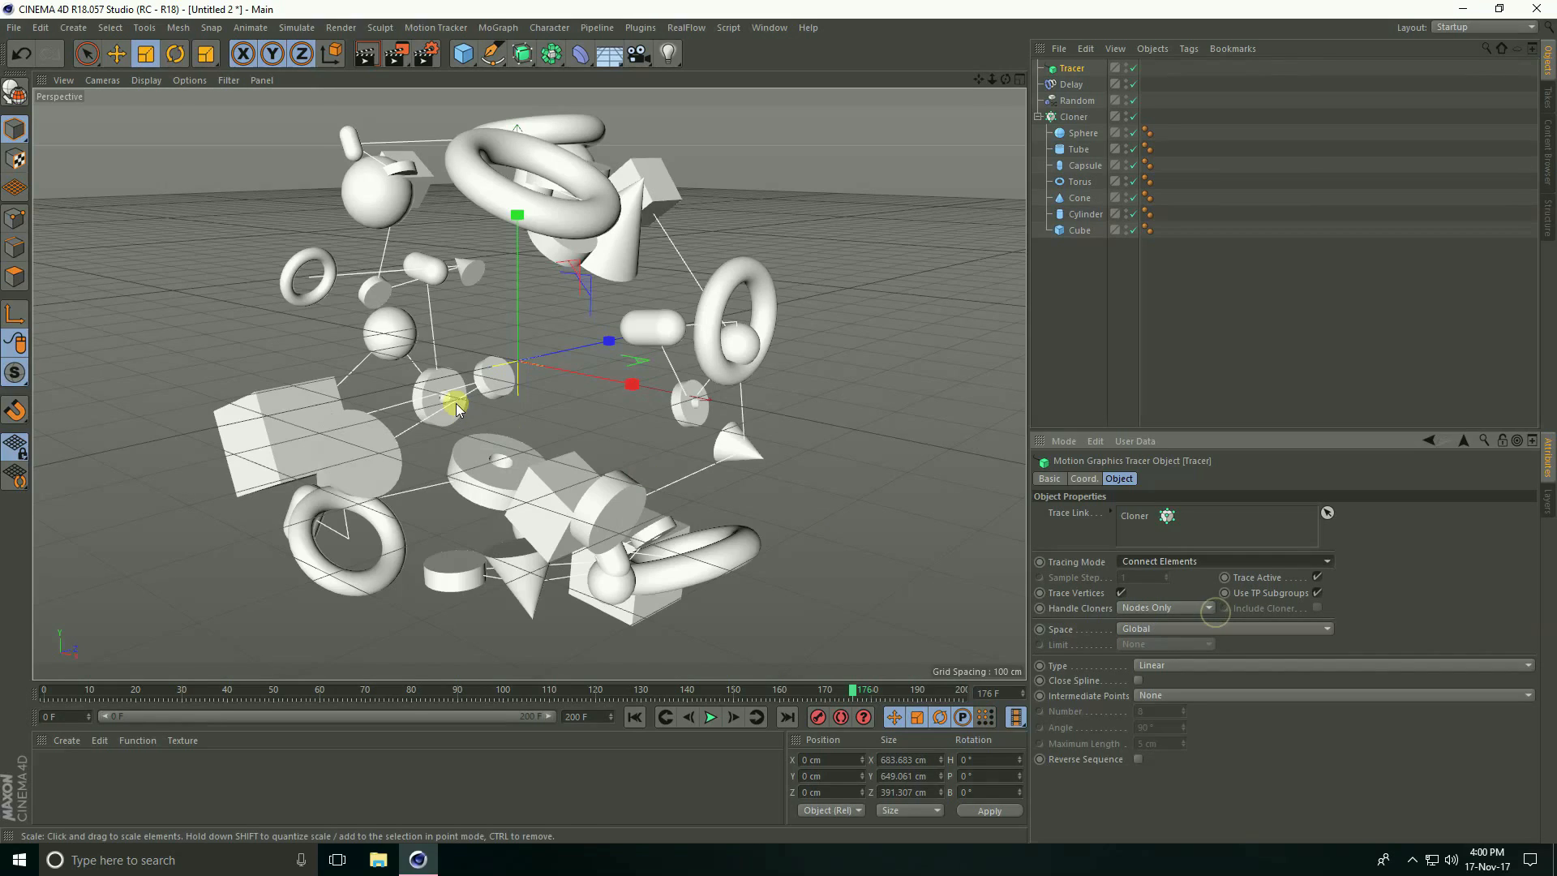
left_click_drag(457, 407, 571, 430)
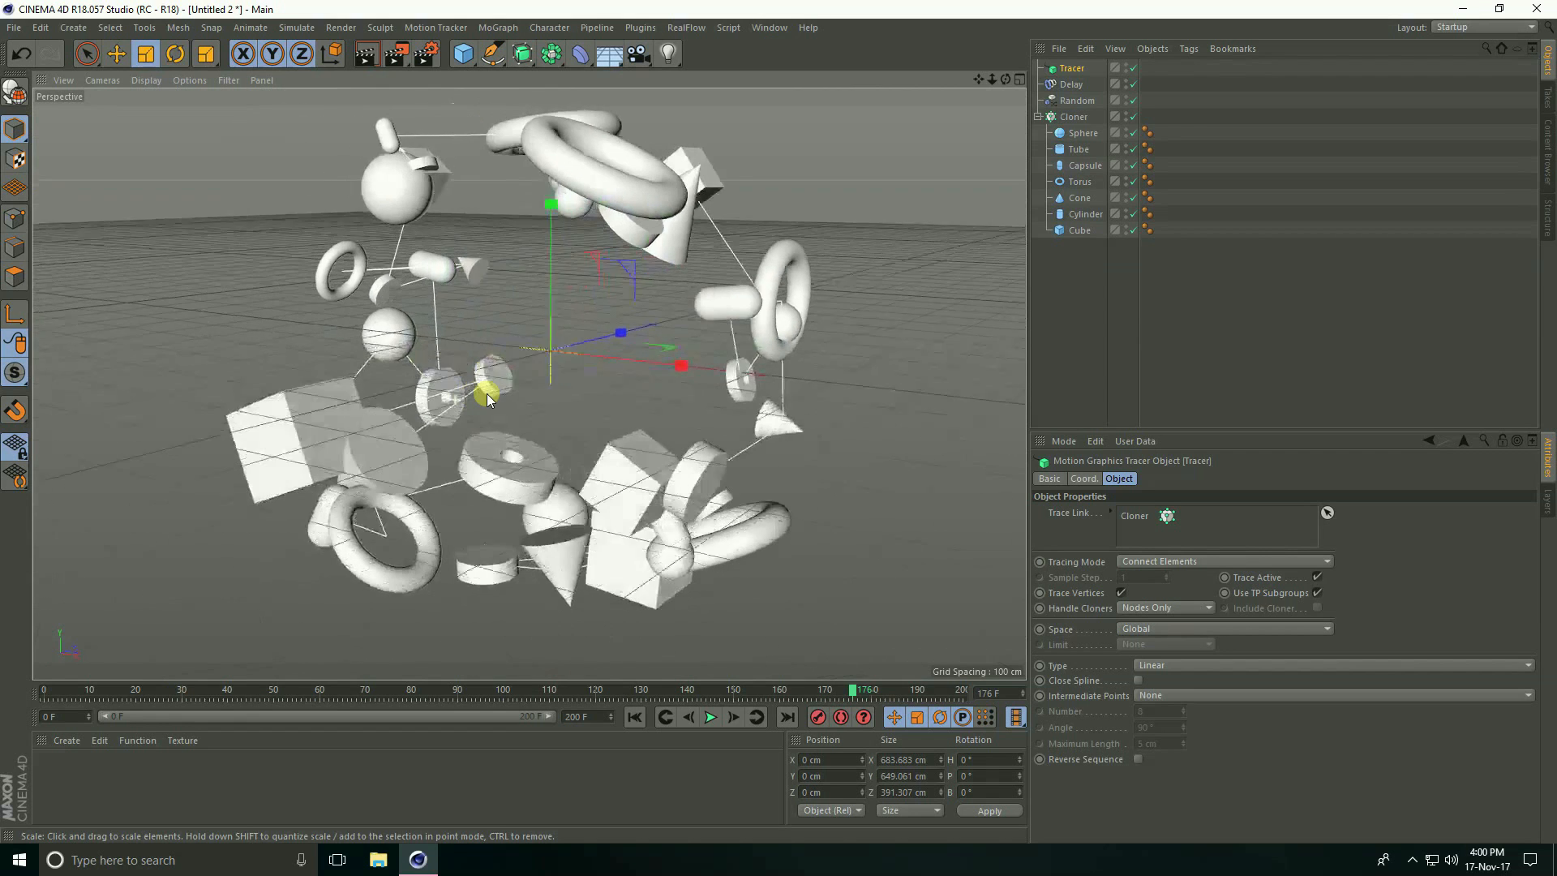
Step: Rewind and play the timeline to preview the tracer lines following the clones
left_click(661, 717)
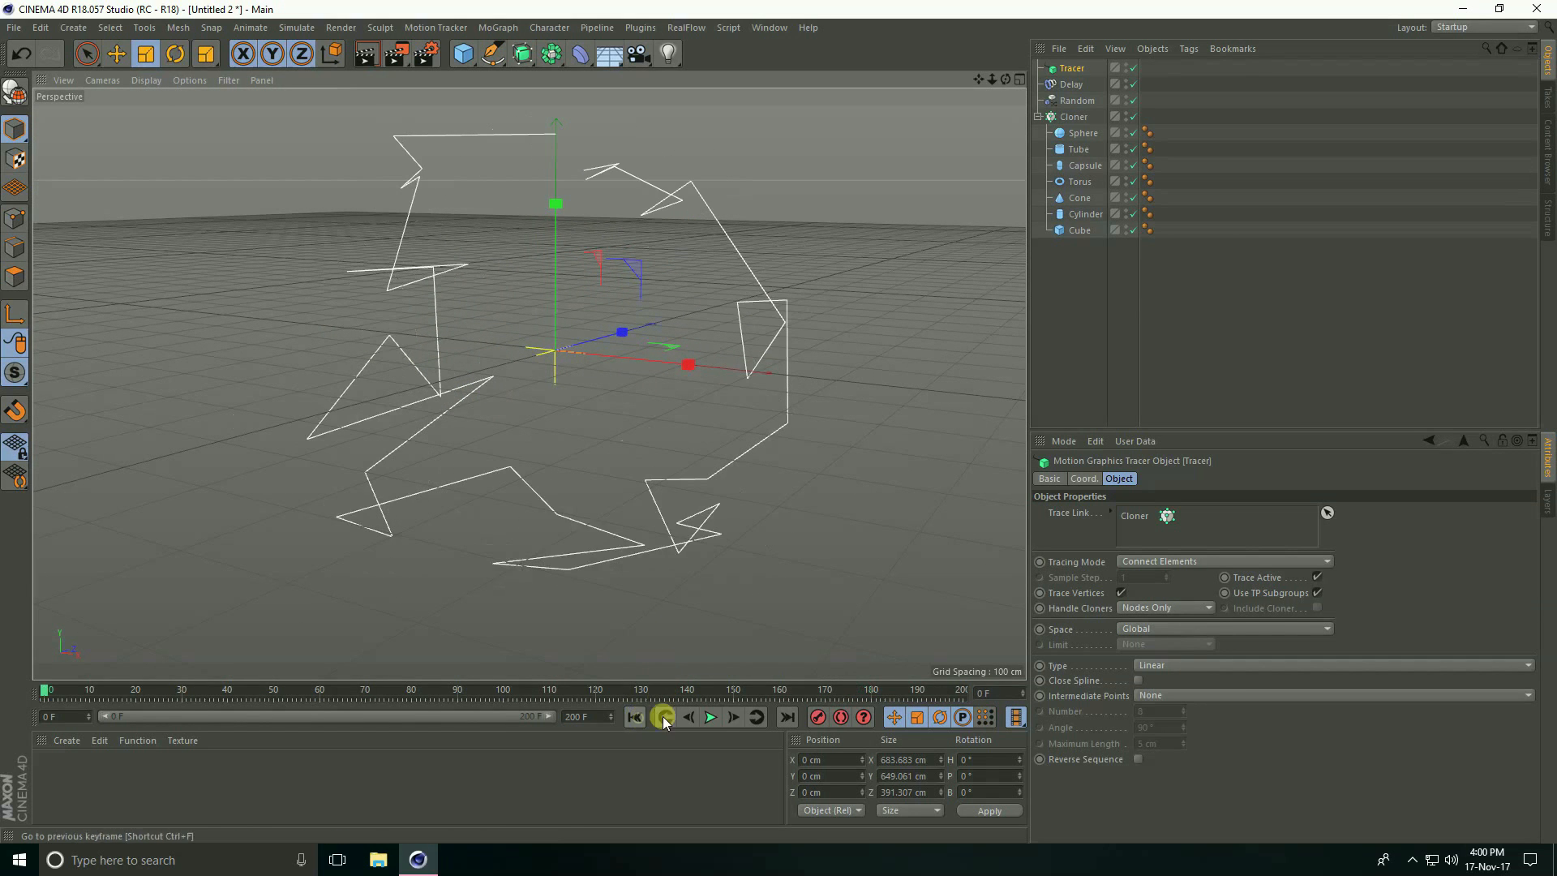
left_click(710, 717)
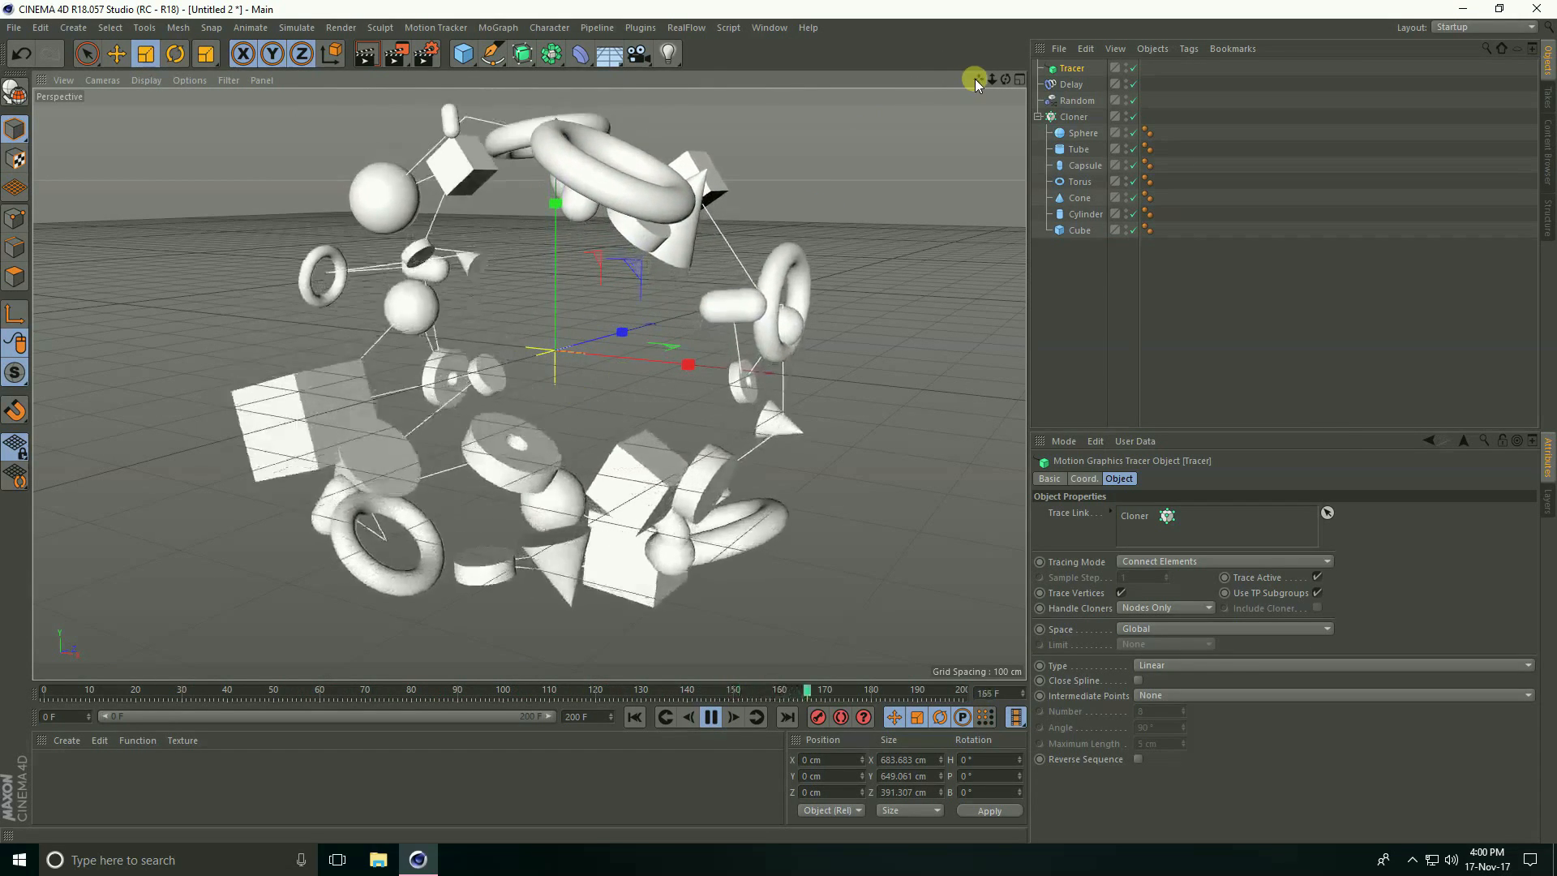
left_click(710, 717)
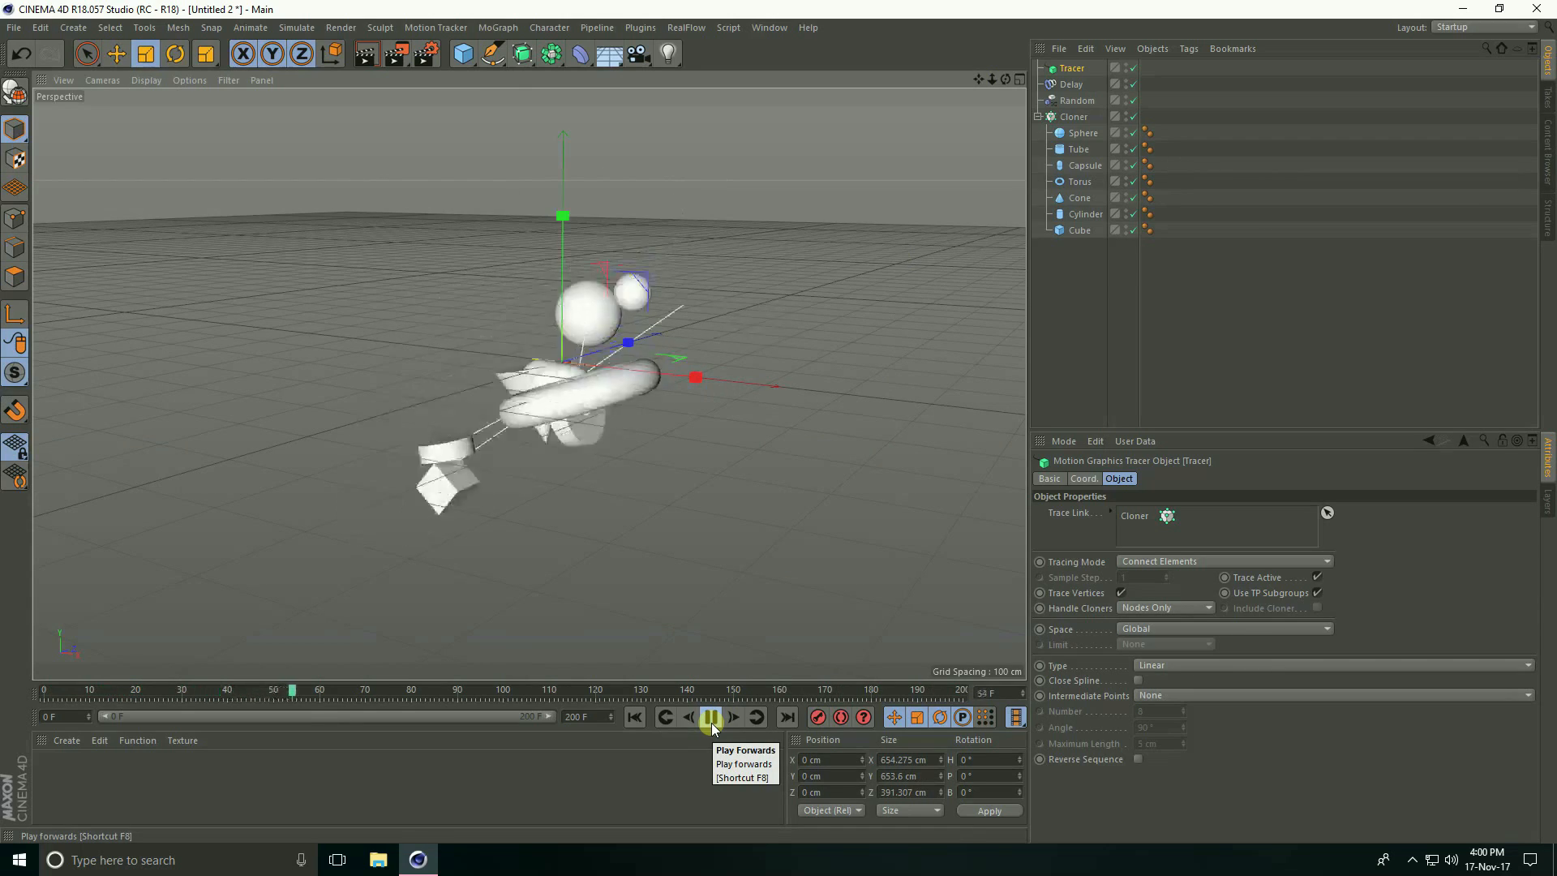
left_click(708, 717)
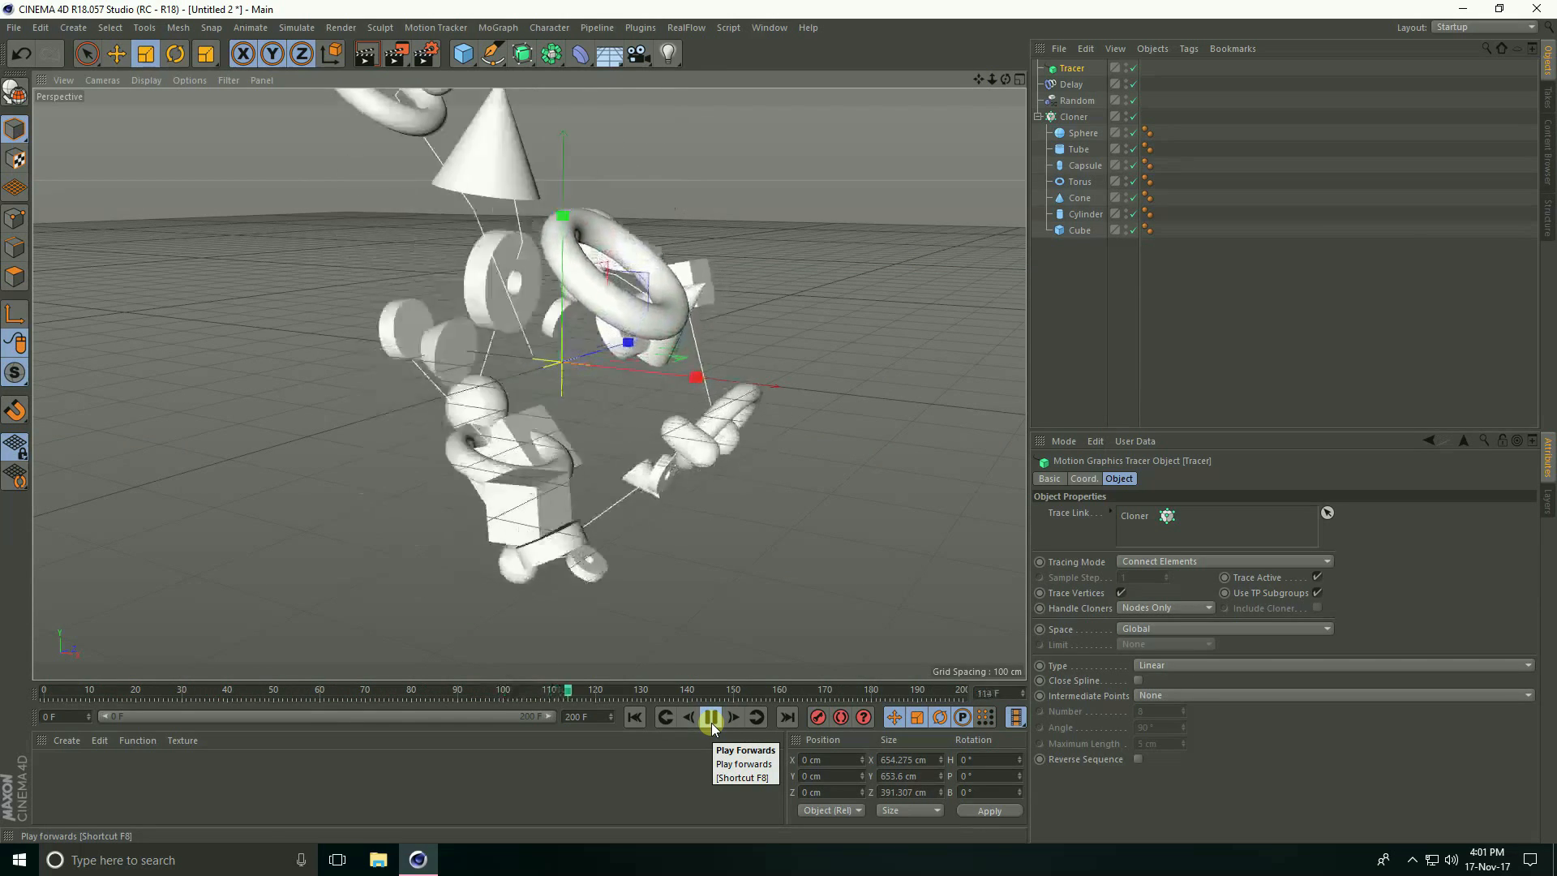
left_click(707, 716)
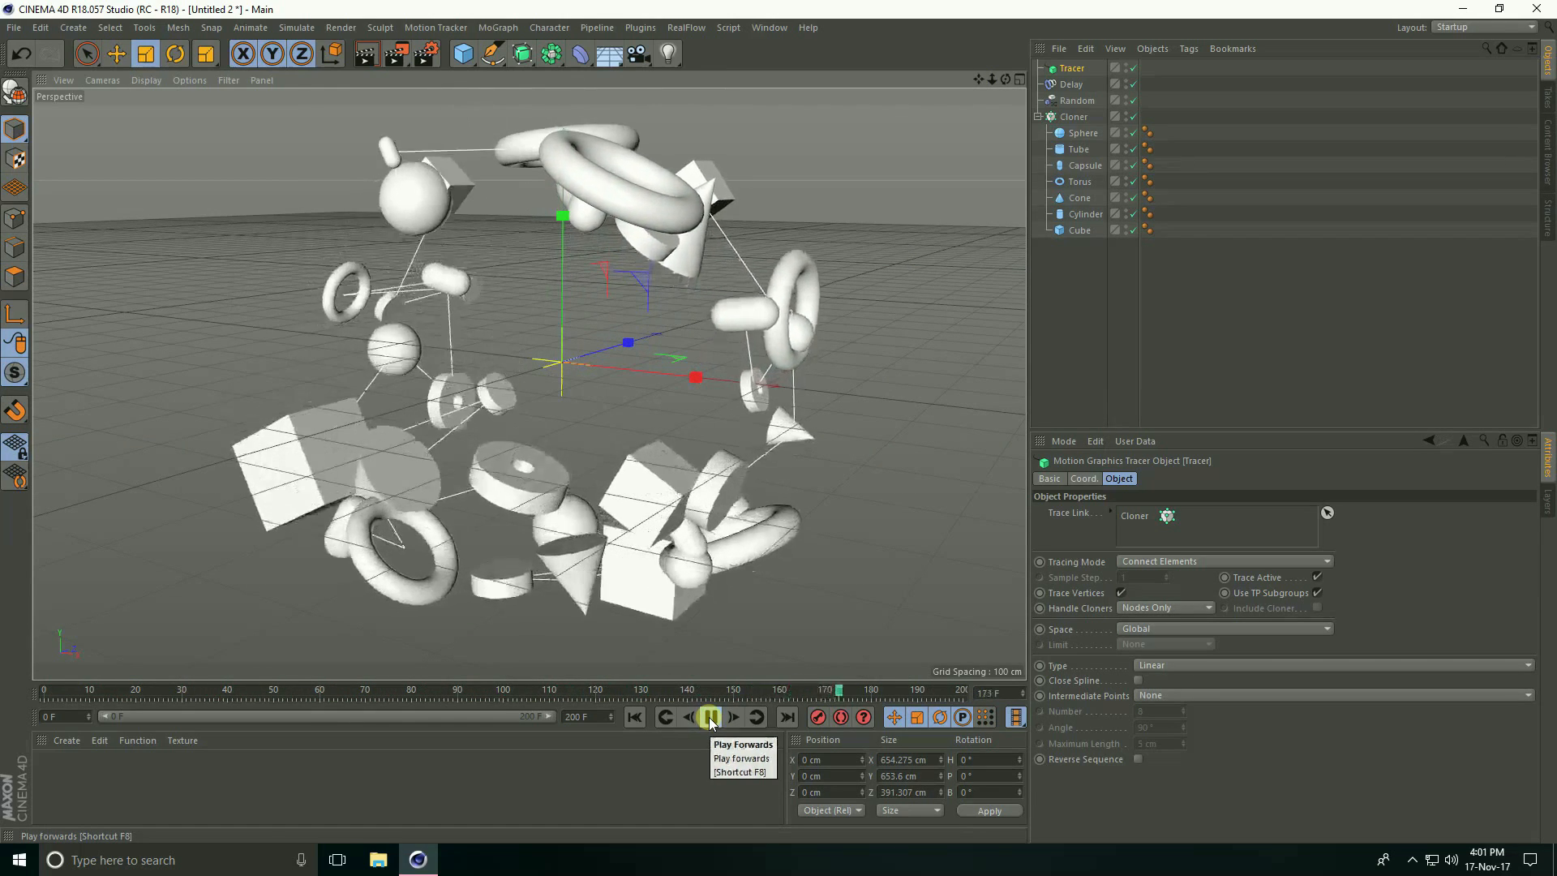
left_click(710, 716)
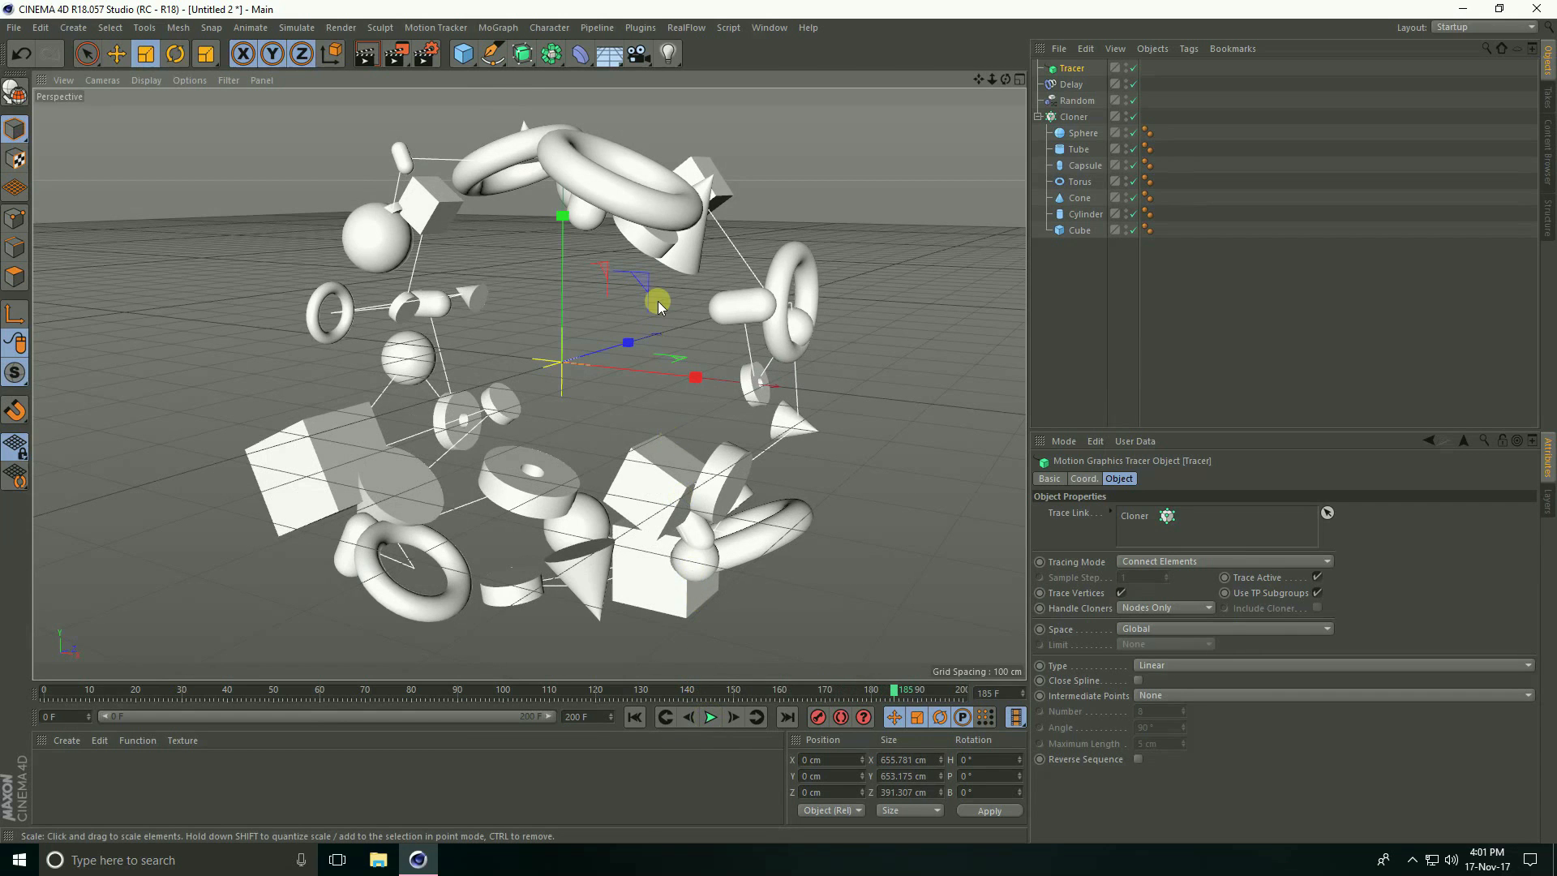
Step: Add a 2 cm Circle spline and a Sweep generator to the scene
left_click(490, 53)
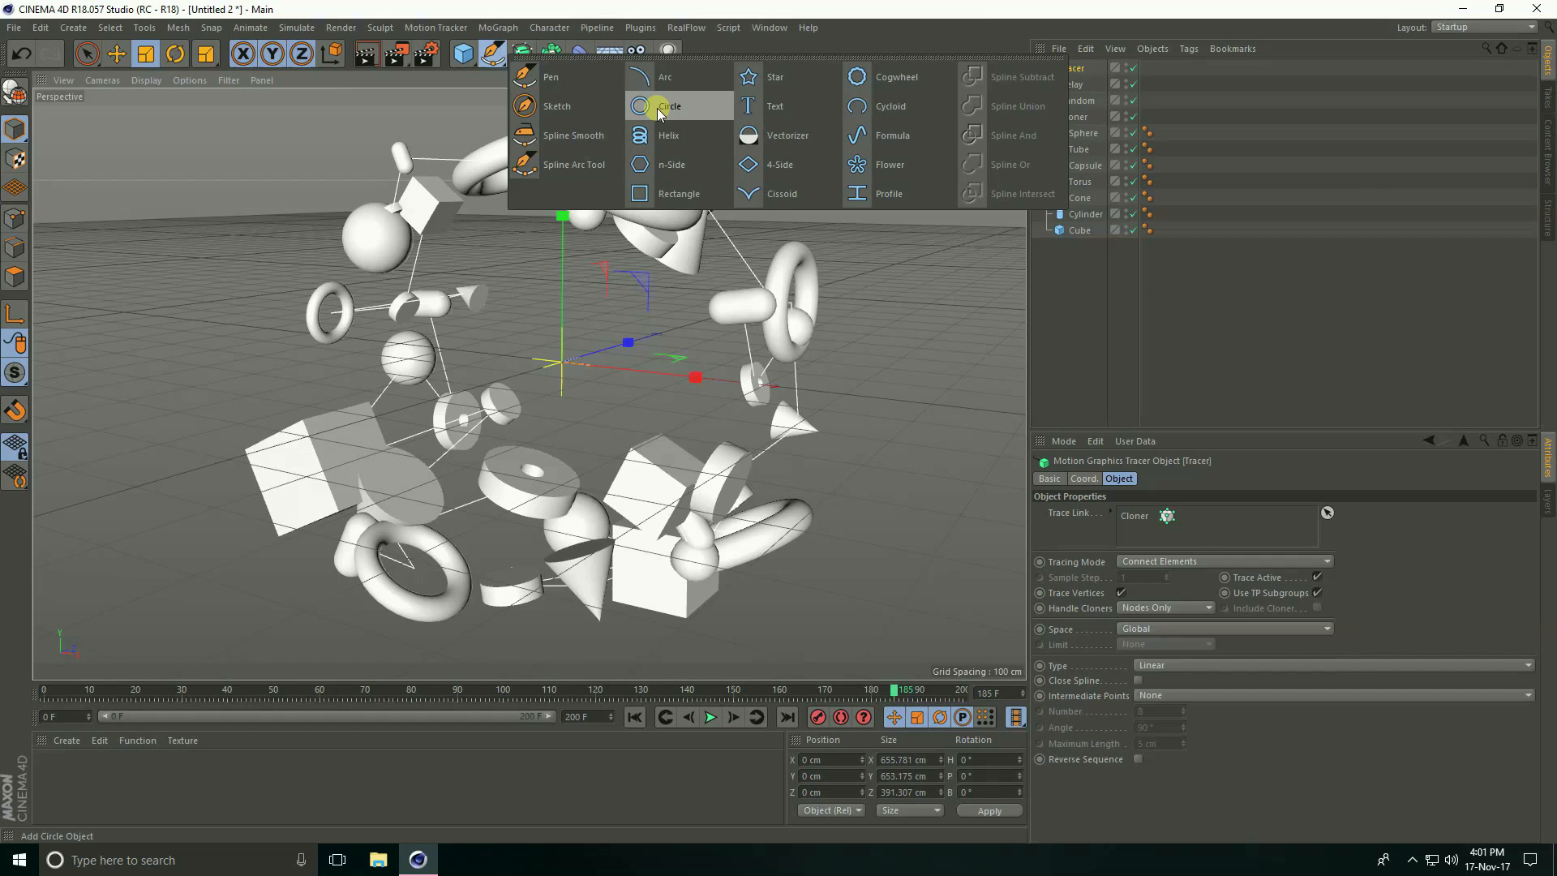
left_click(659, 106)
type("2")
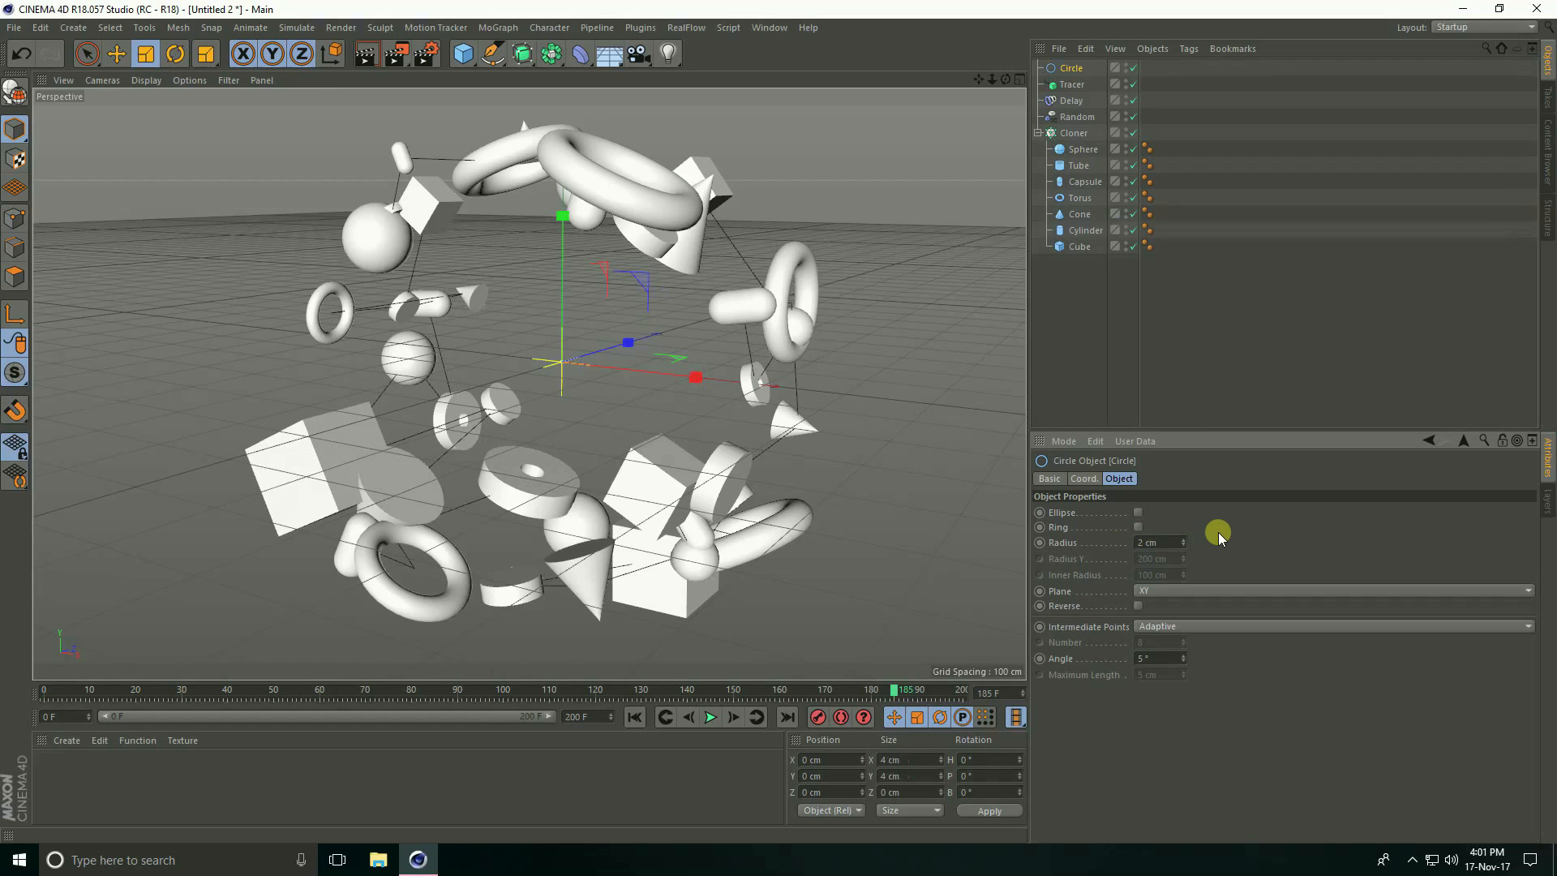
left_click(519, 53)
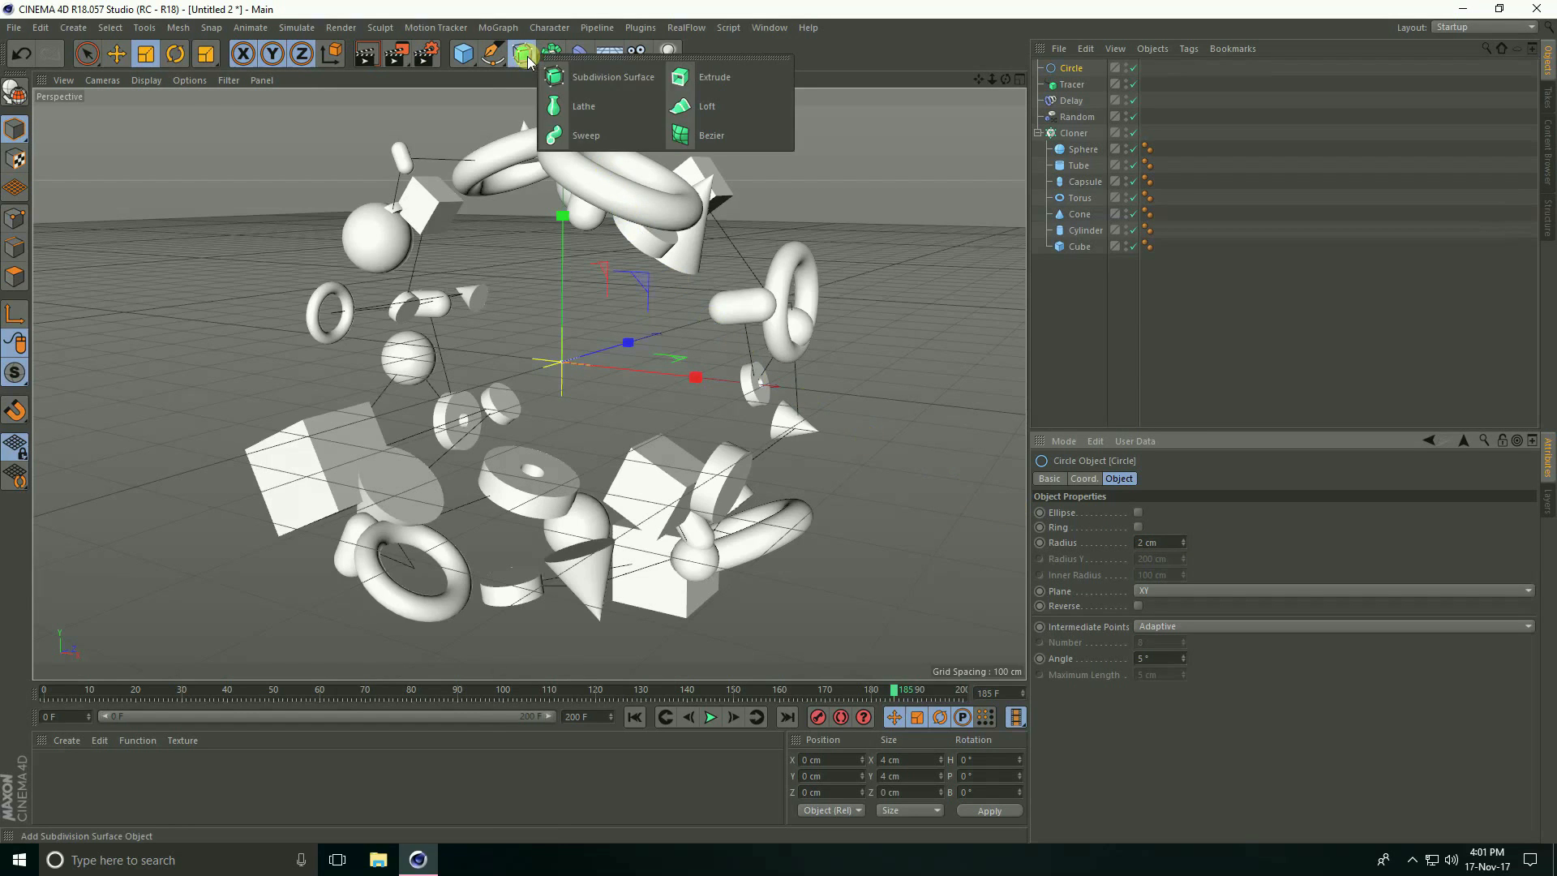
left_click(584, 136)
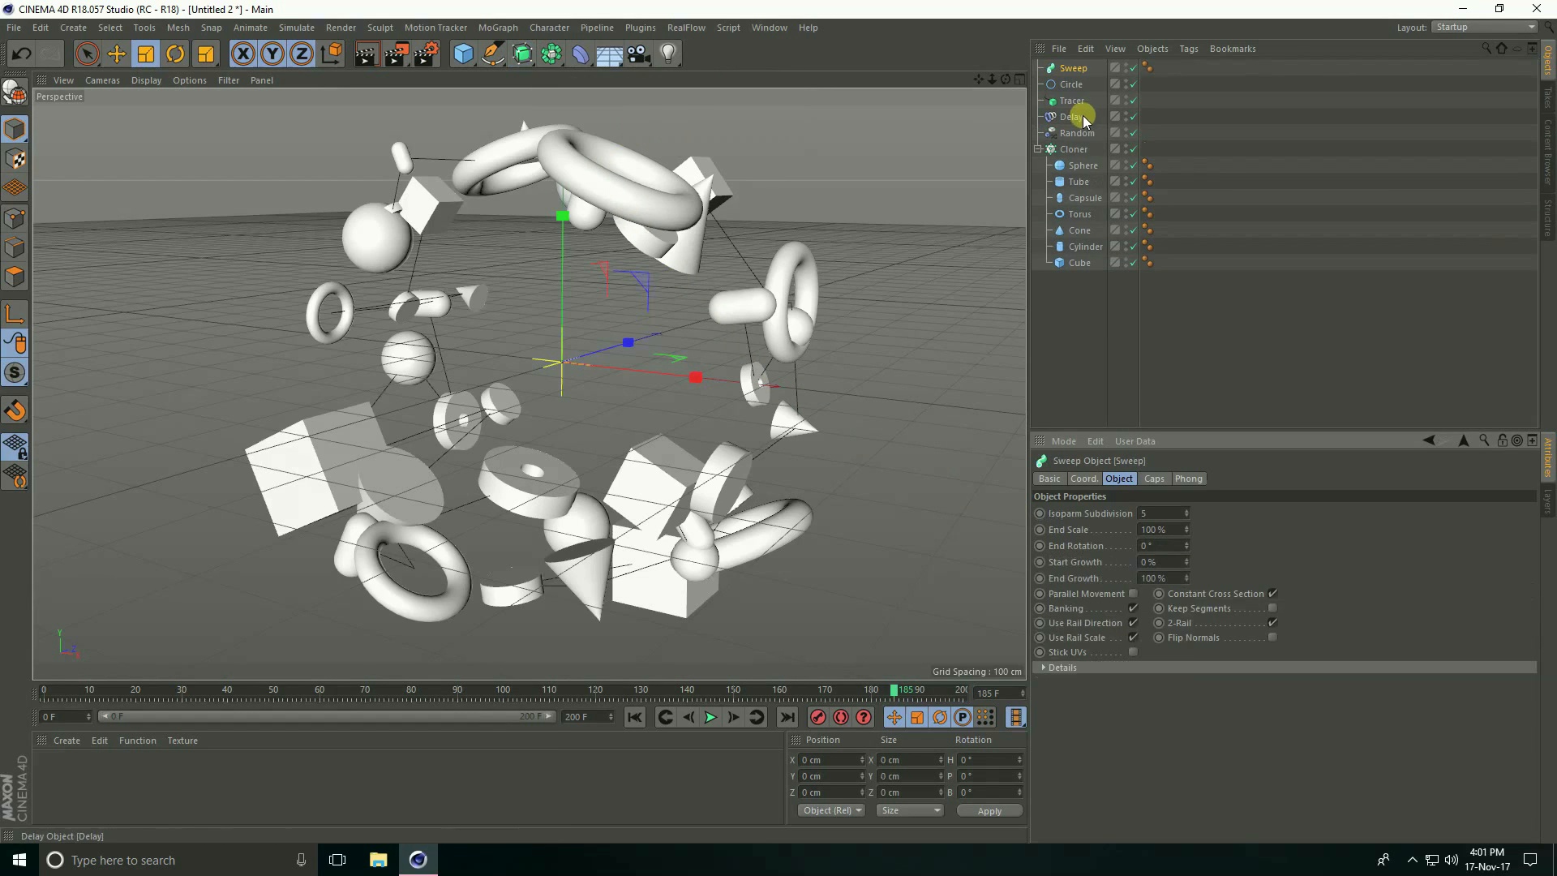
Step: Place the Circle and Tracer under the Sweep and inspect the resulting thin tubes
left_click(1074, 101)
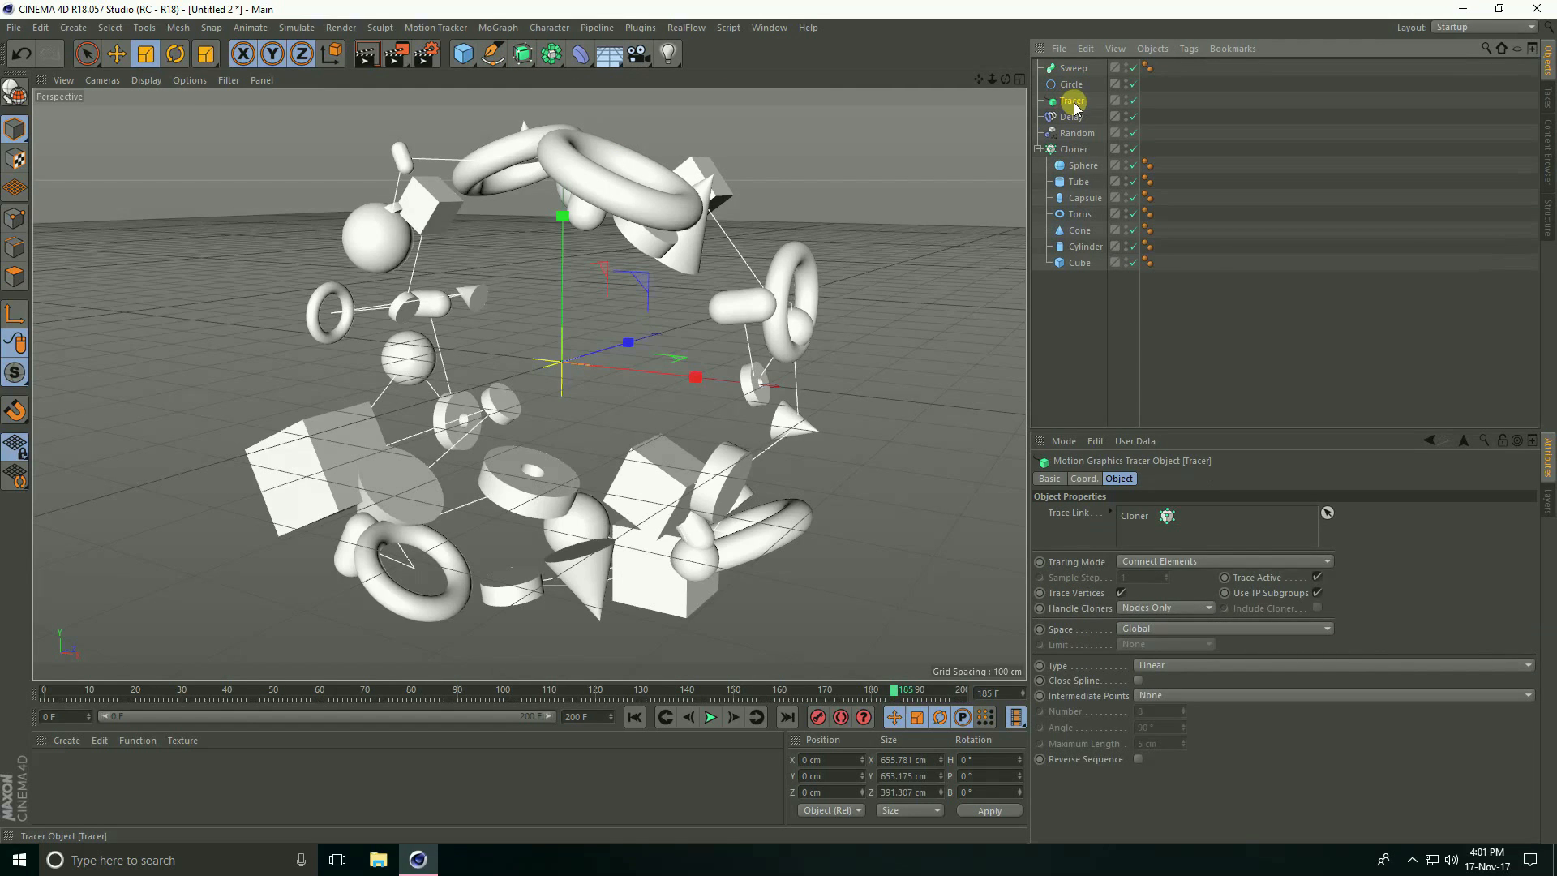
left_click(1077, 85)
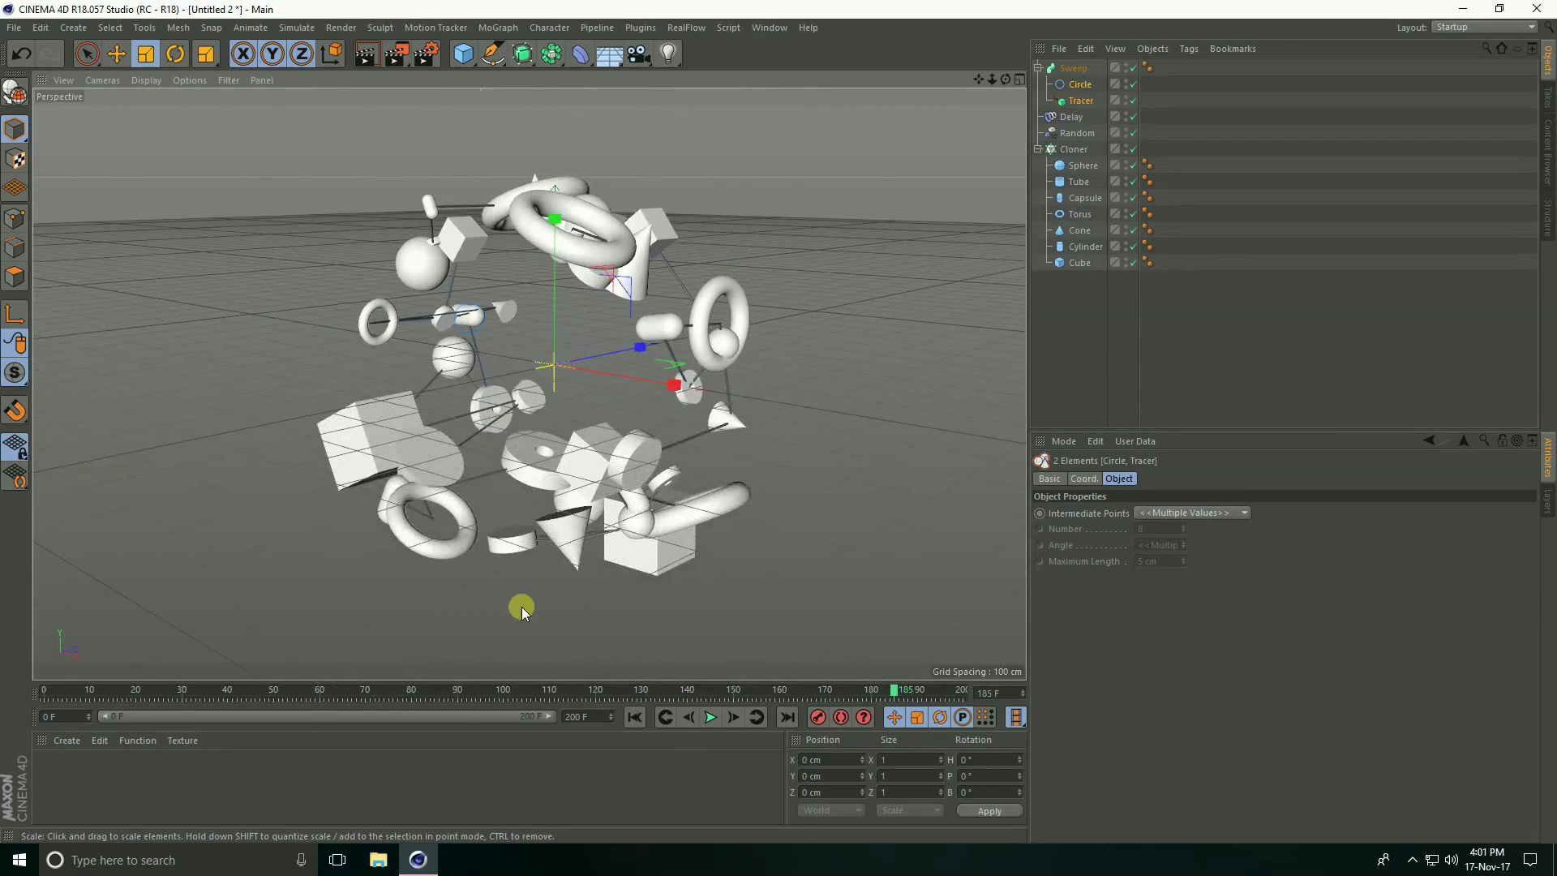
left_click_drag(520, 611, 590, 162)
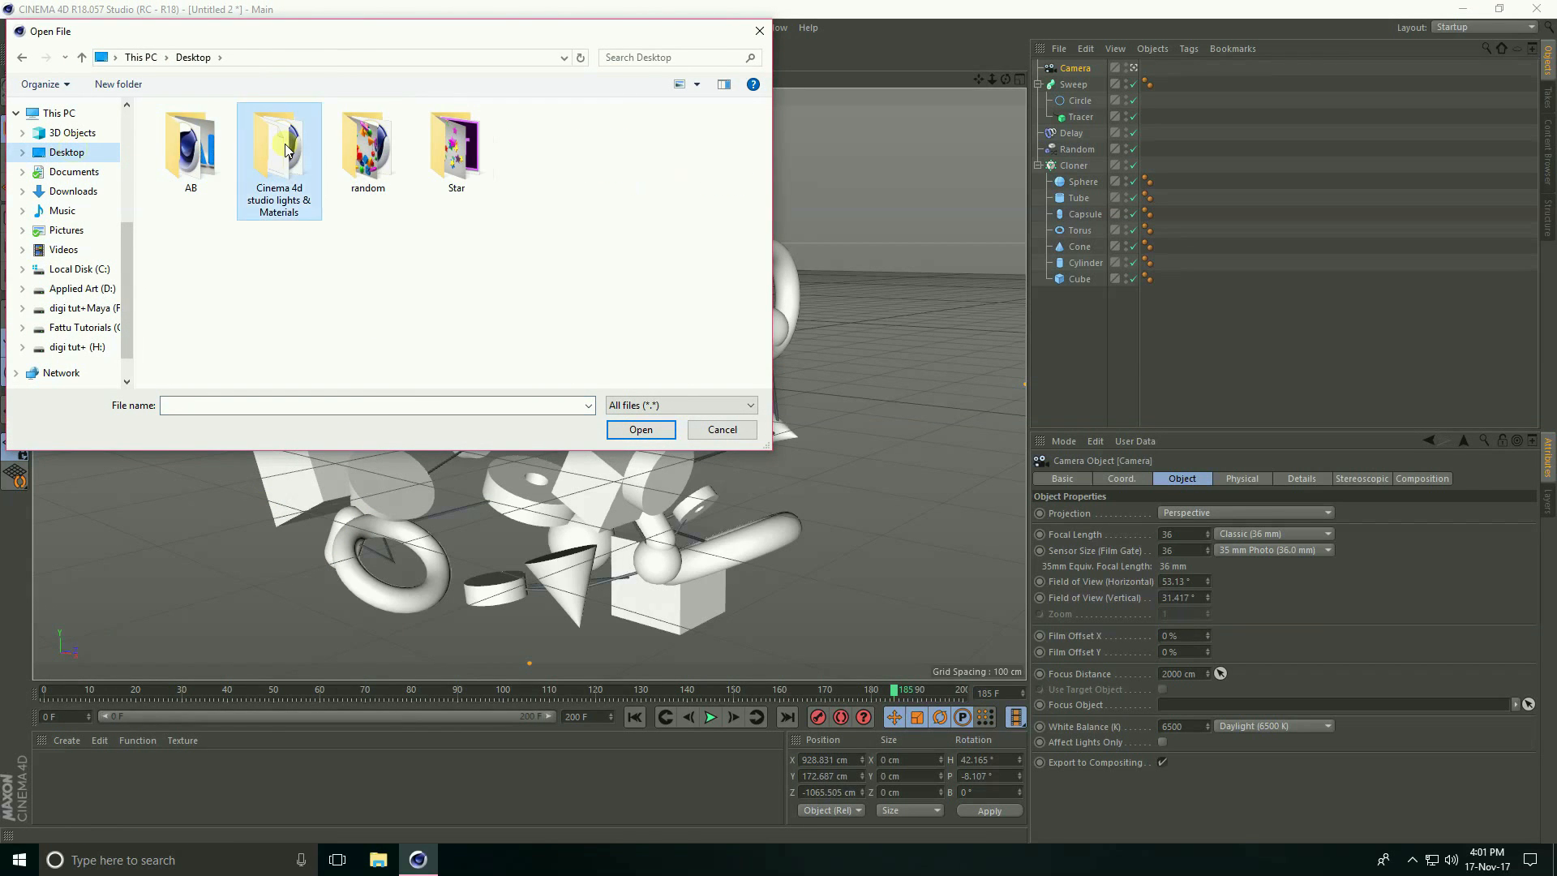
Step: Merge the Cinema 4D Mat material file and assign its colored materials to the primitives
double_click(279, 143)
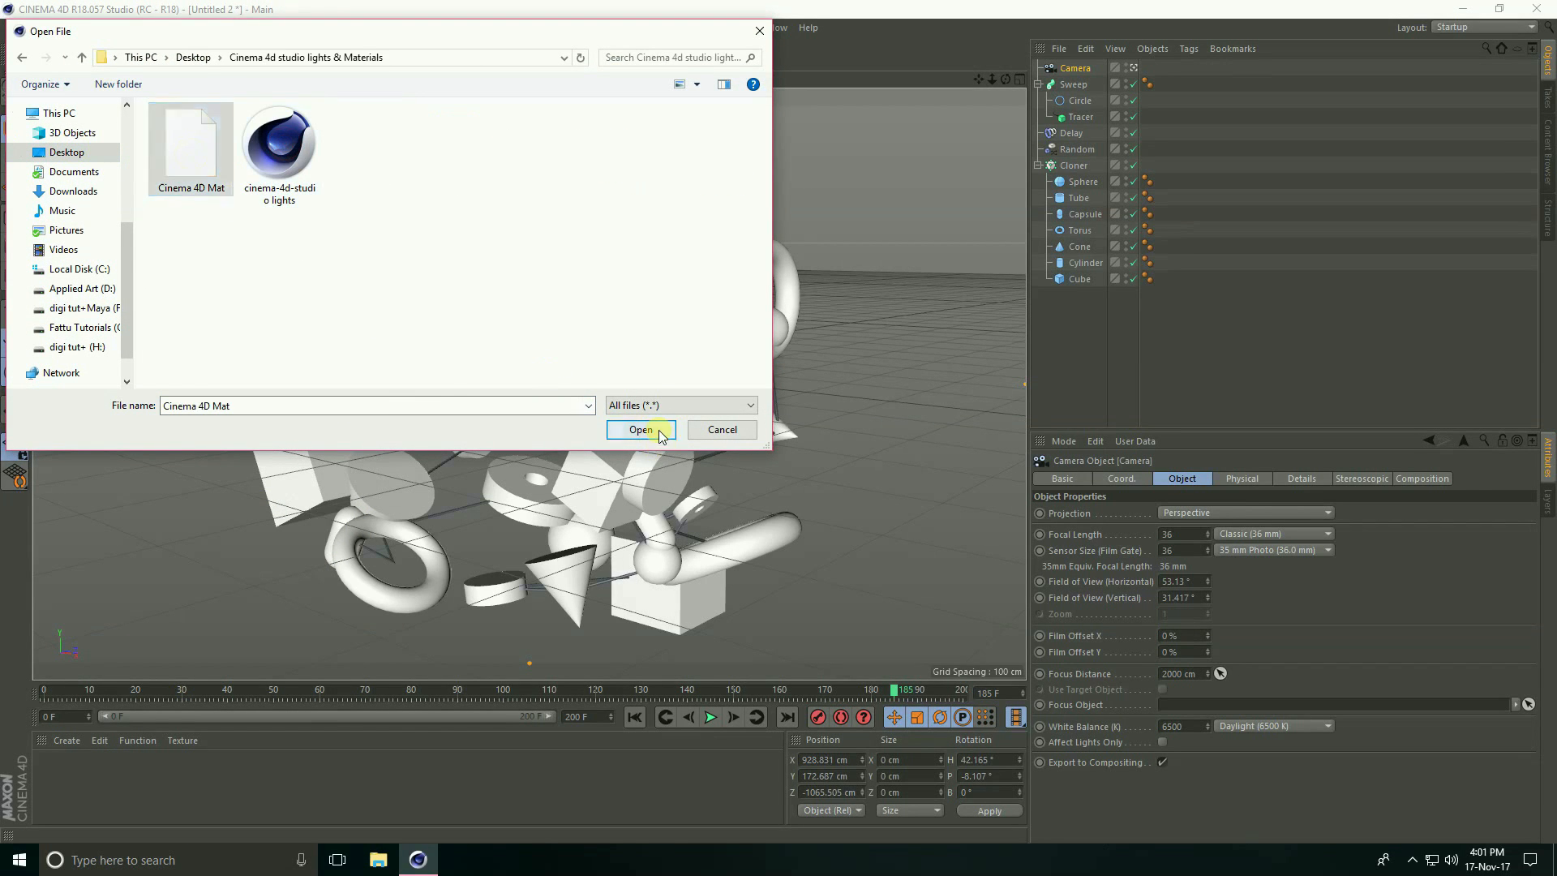
left_click(640, 428)
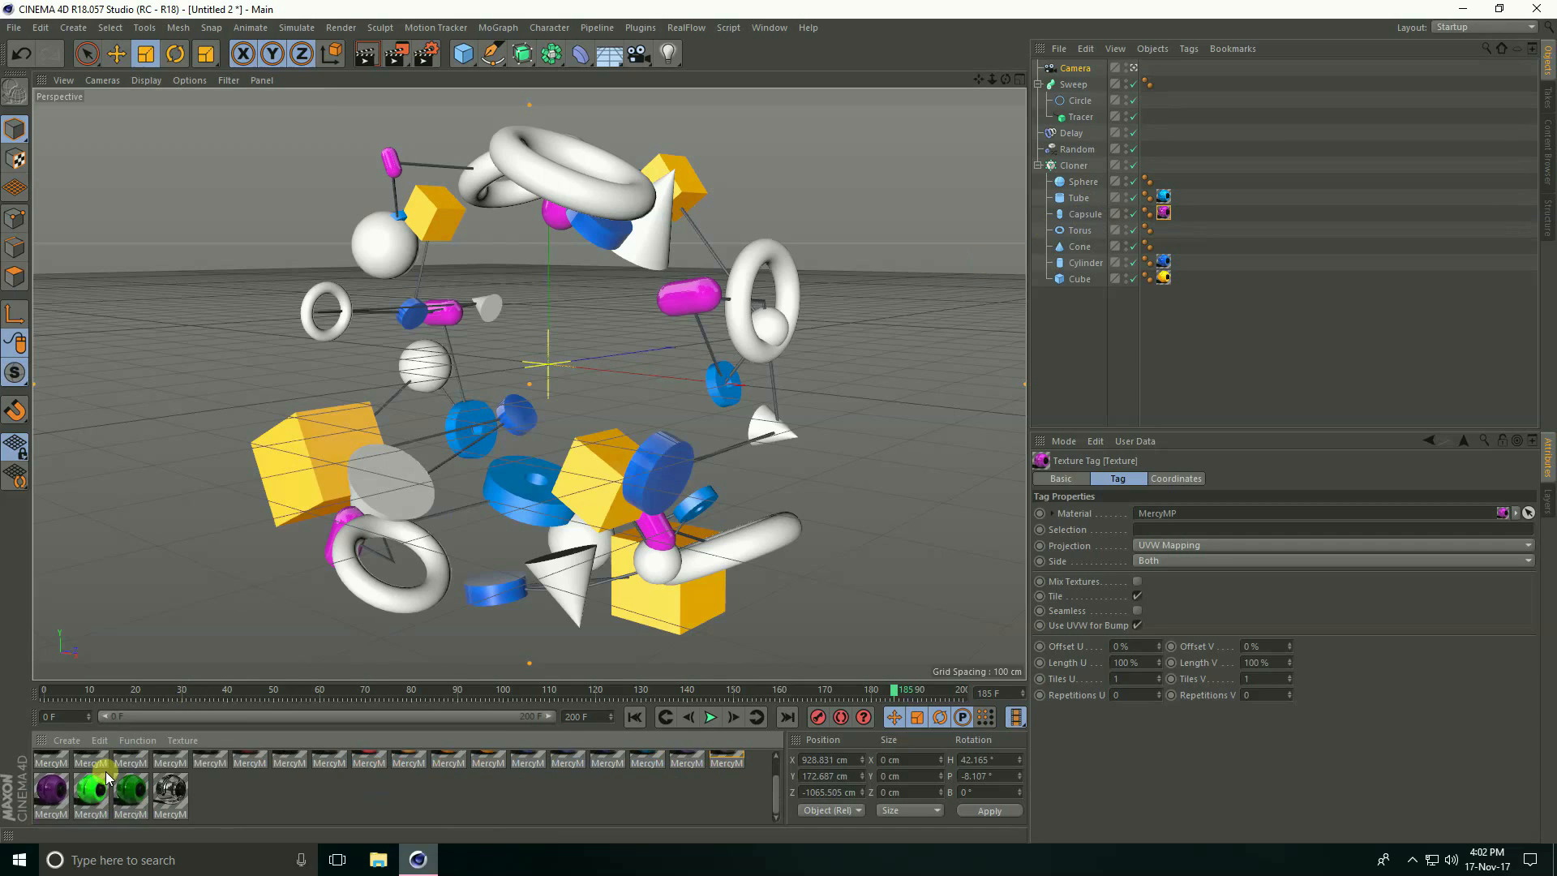
left_click(130, 794)
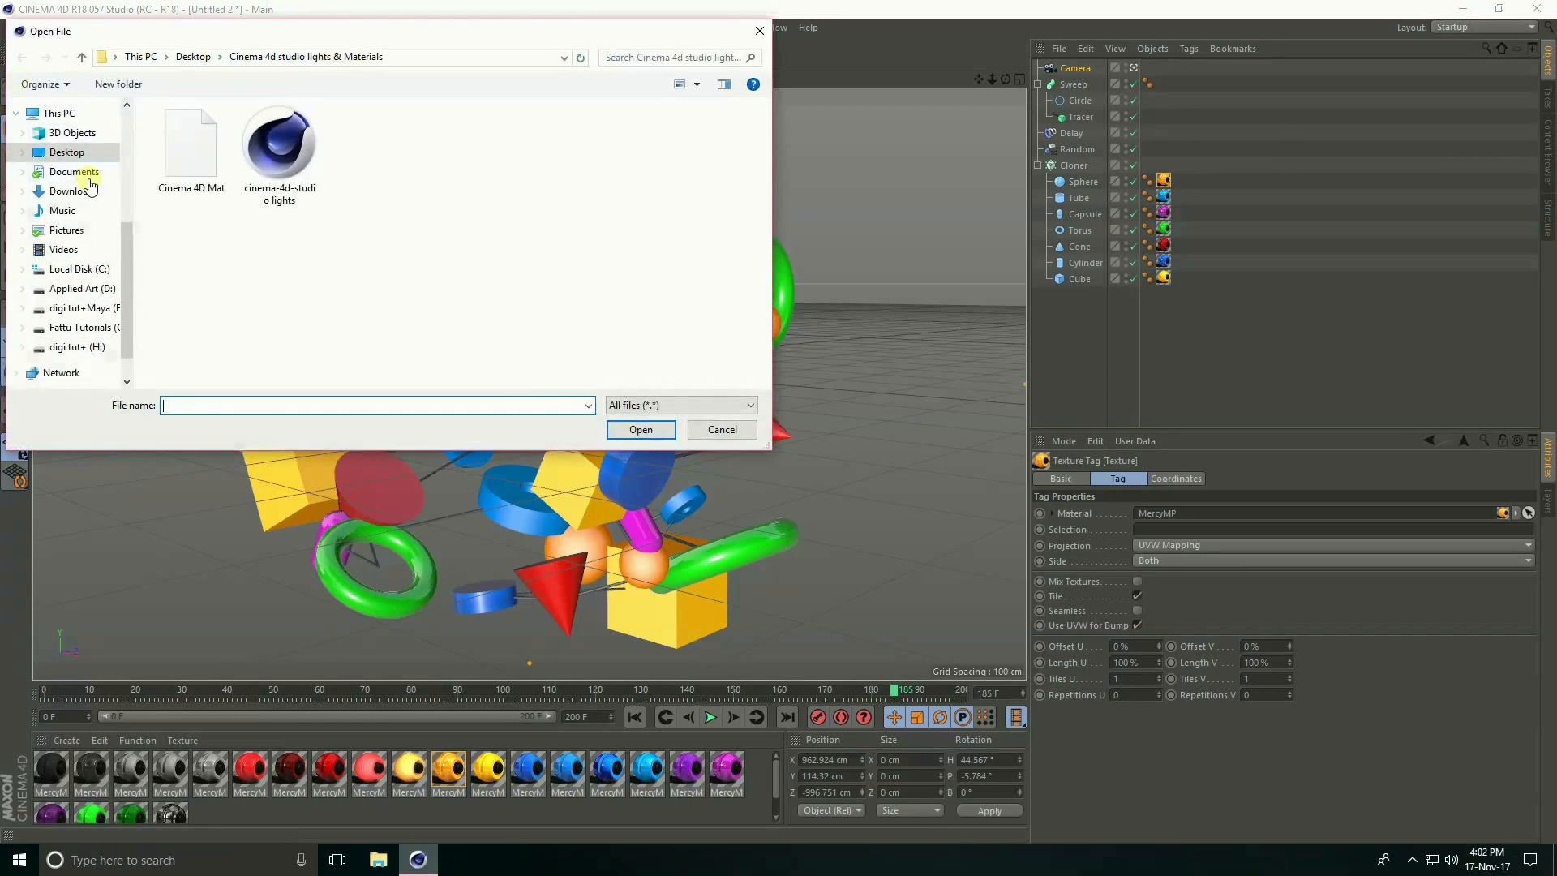
Step: Merge the cinema-4d-studio lights file, adding softboxes, floor and background
left_click(279, 144)
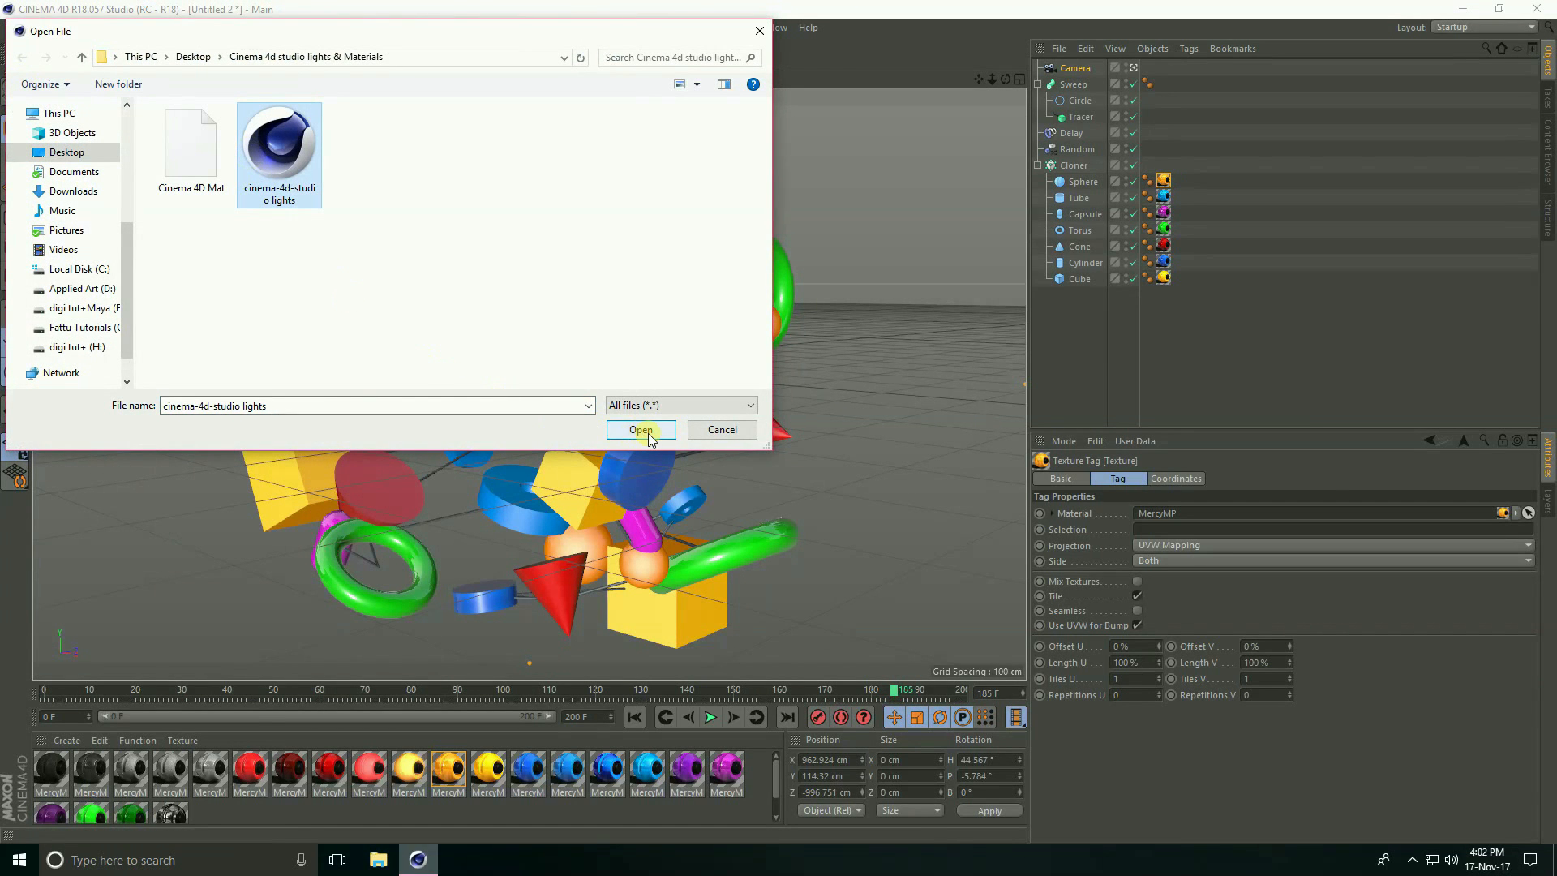
left_click(641, 428)
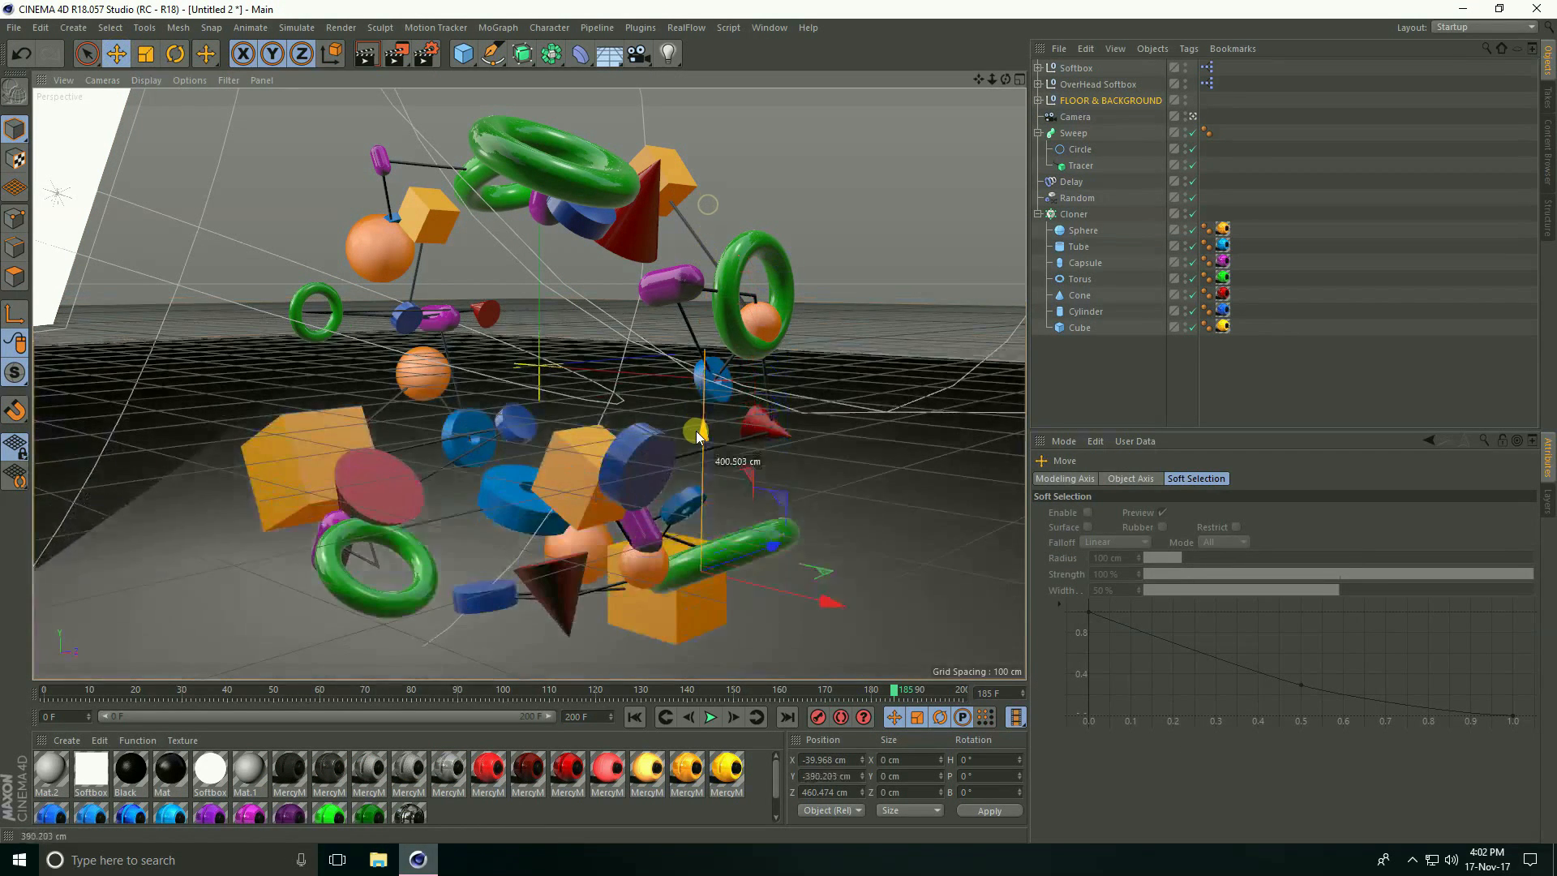
Step: Move the merged studio setup about 460 cm and check the floor and both softboxes around the cloner
left_click_drag(701, 427, 700, 496)
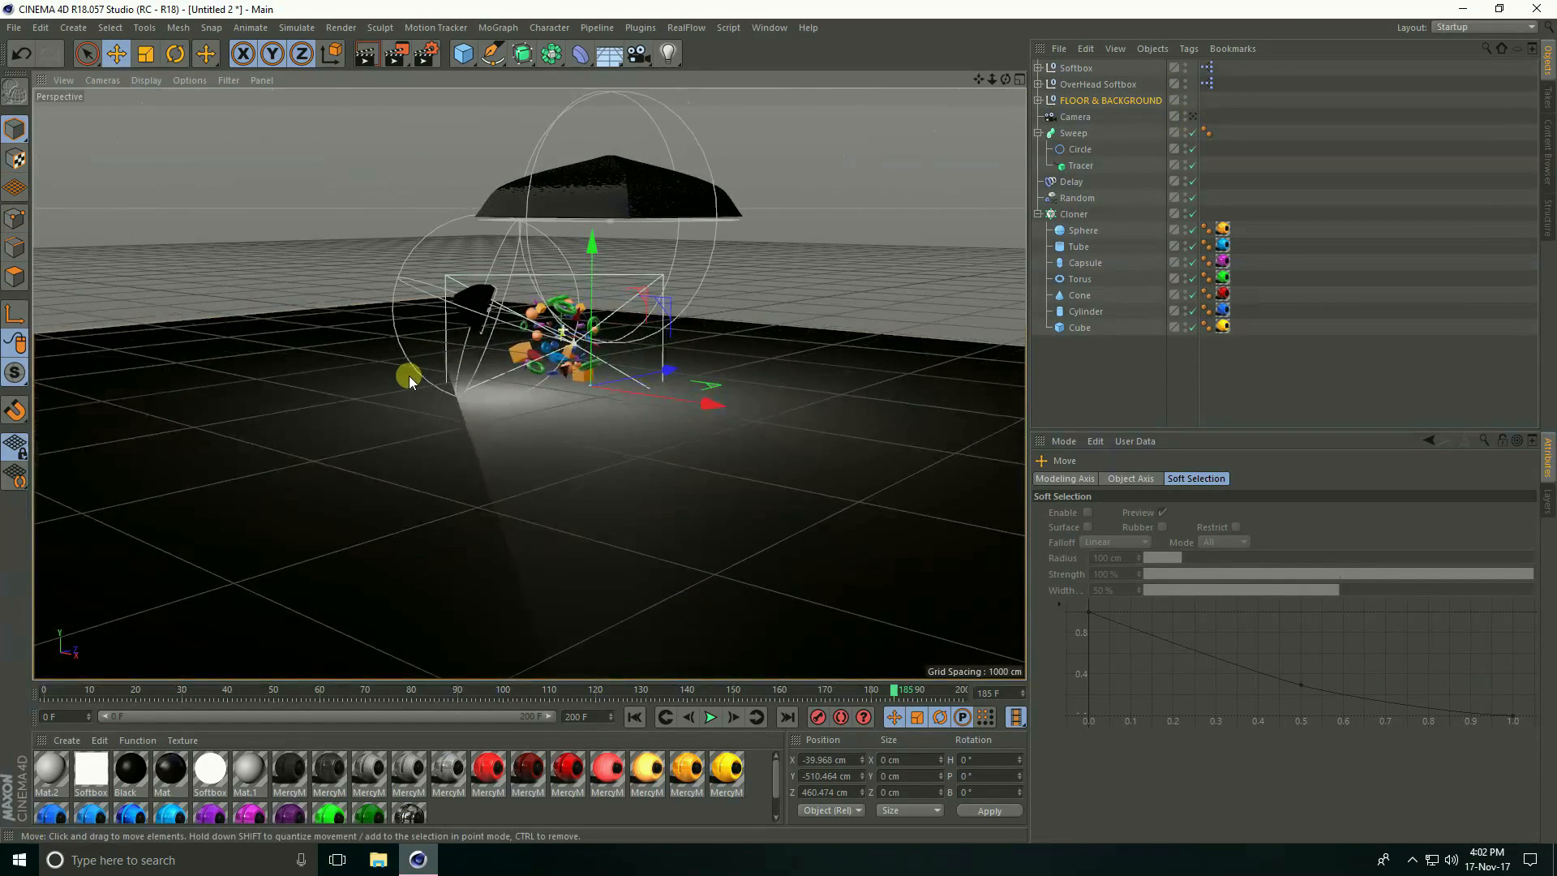
left_click(1096, 84)
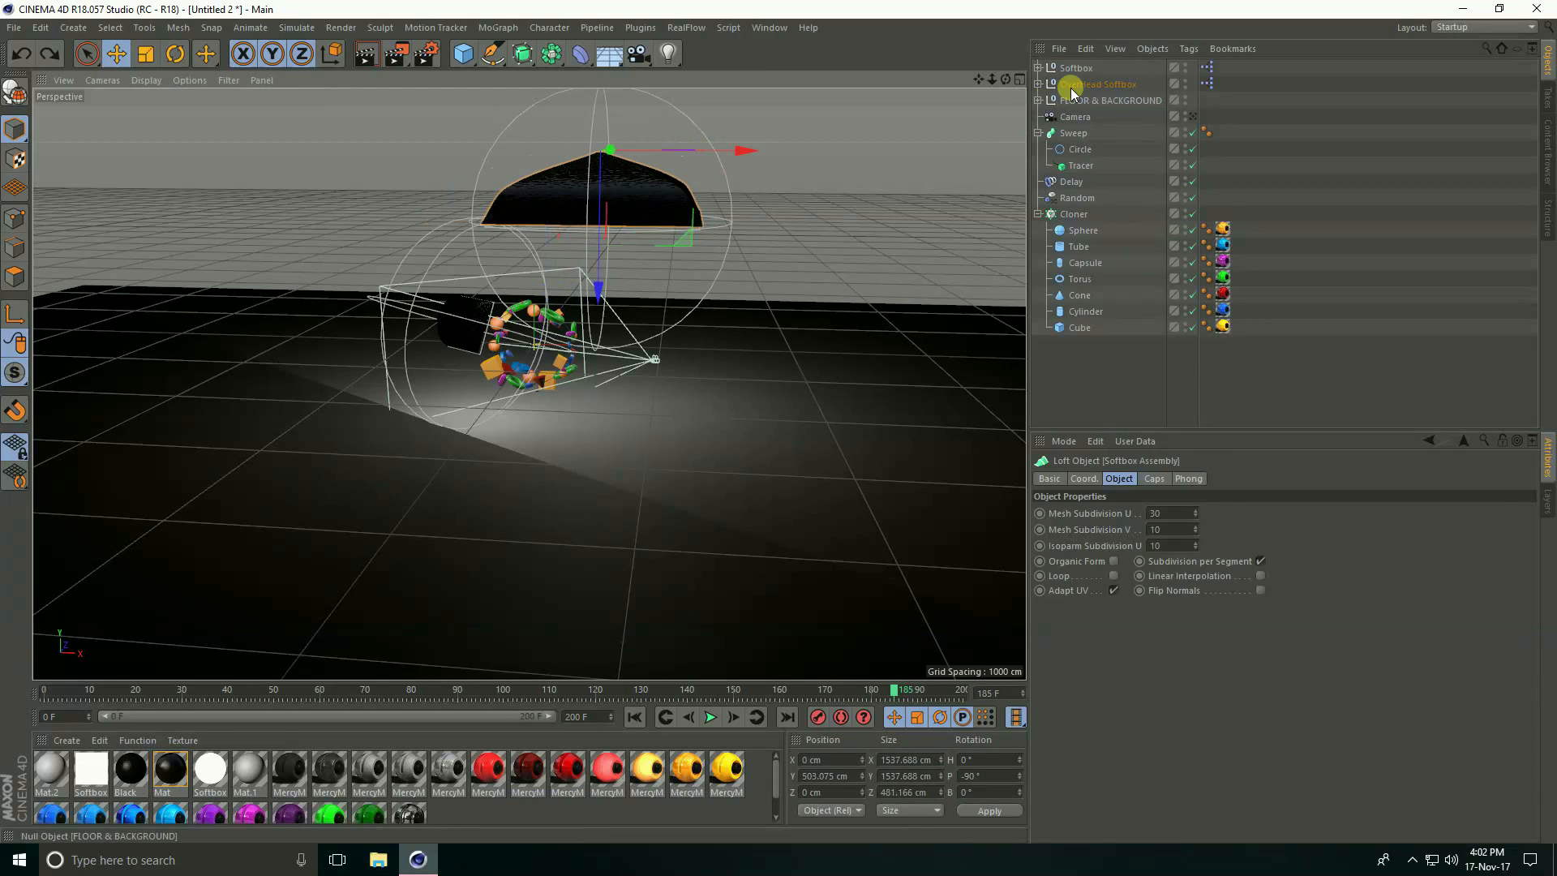
left_click(1096, 84)
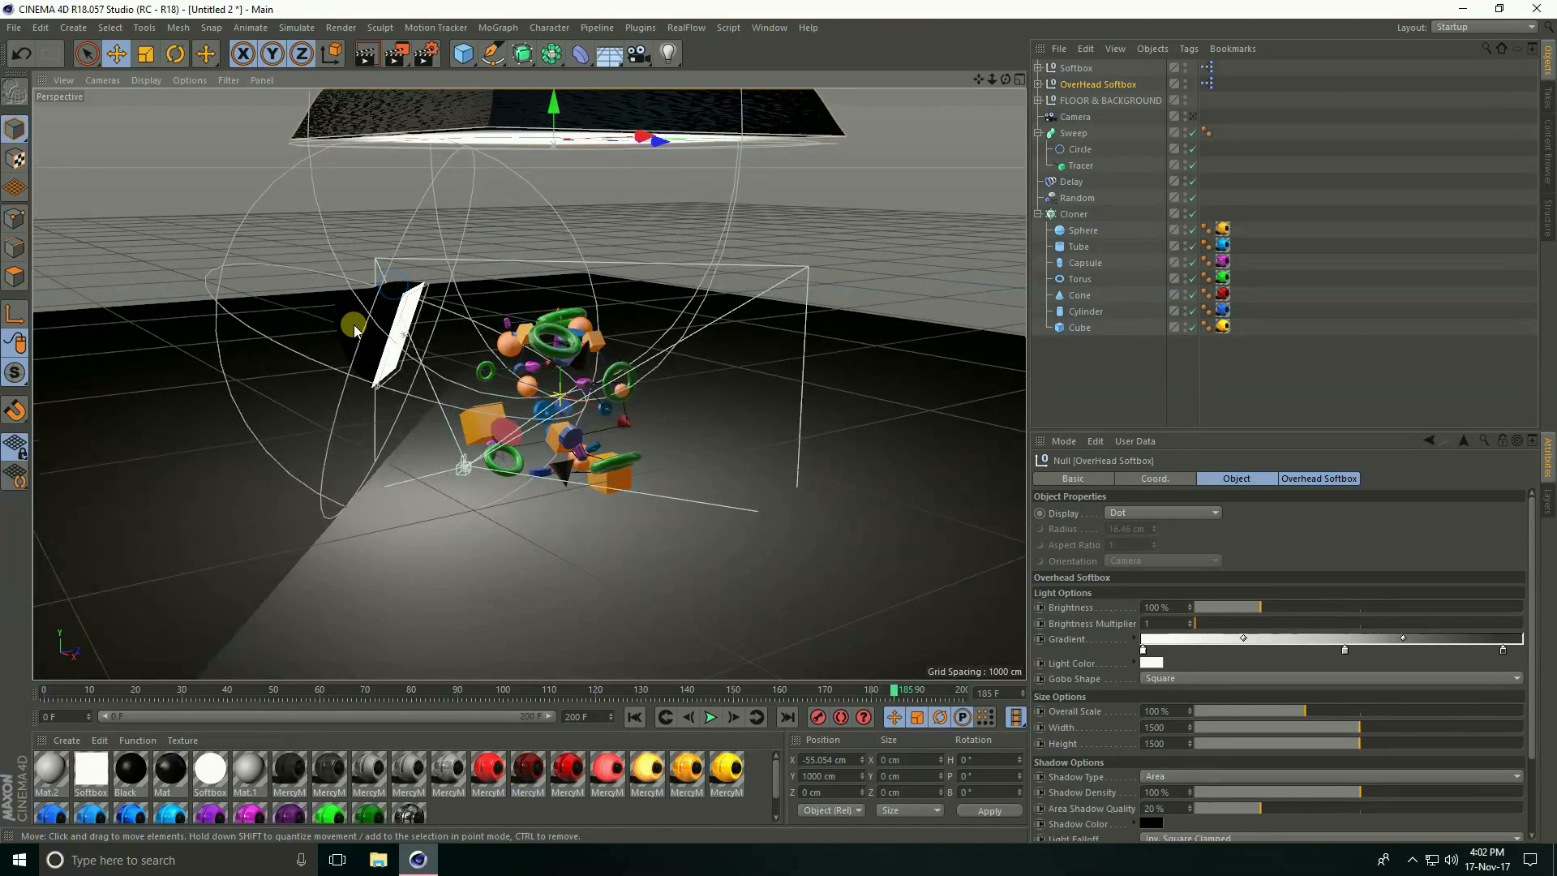
left_click(1076, 68)
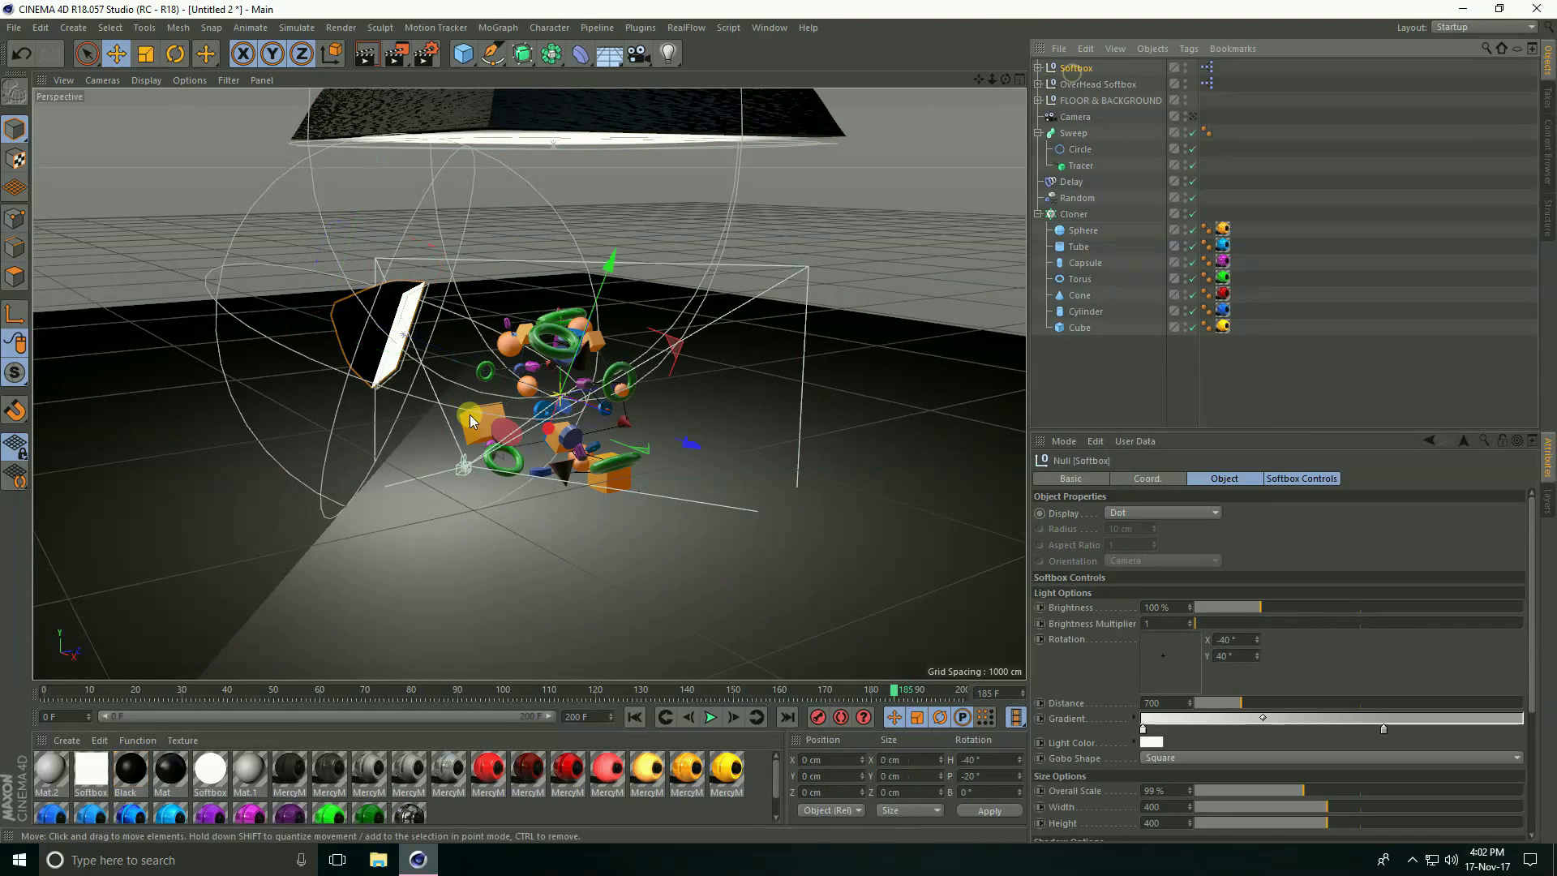
left_click_drag(472, 422, 785, 383)
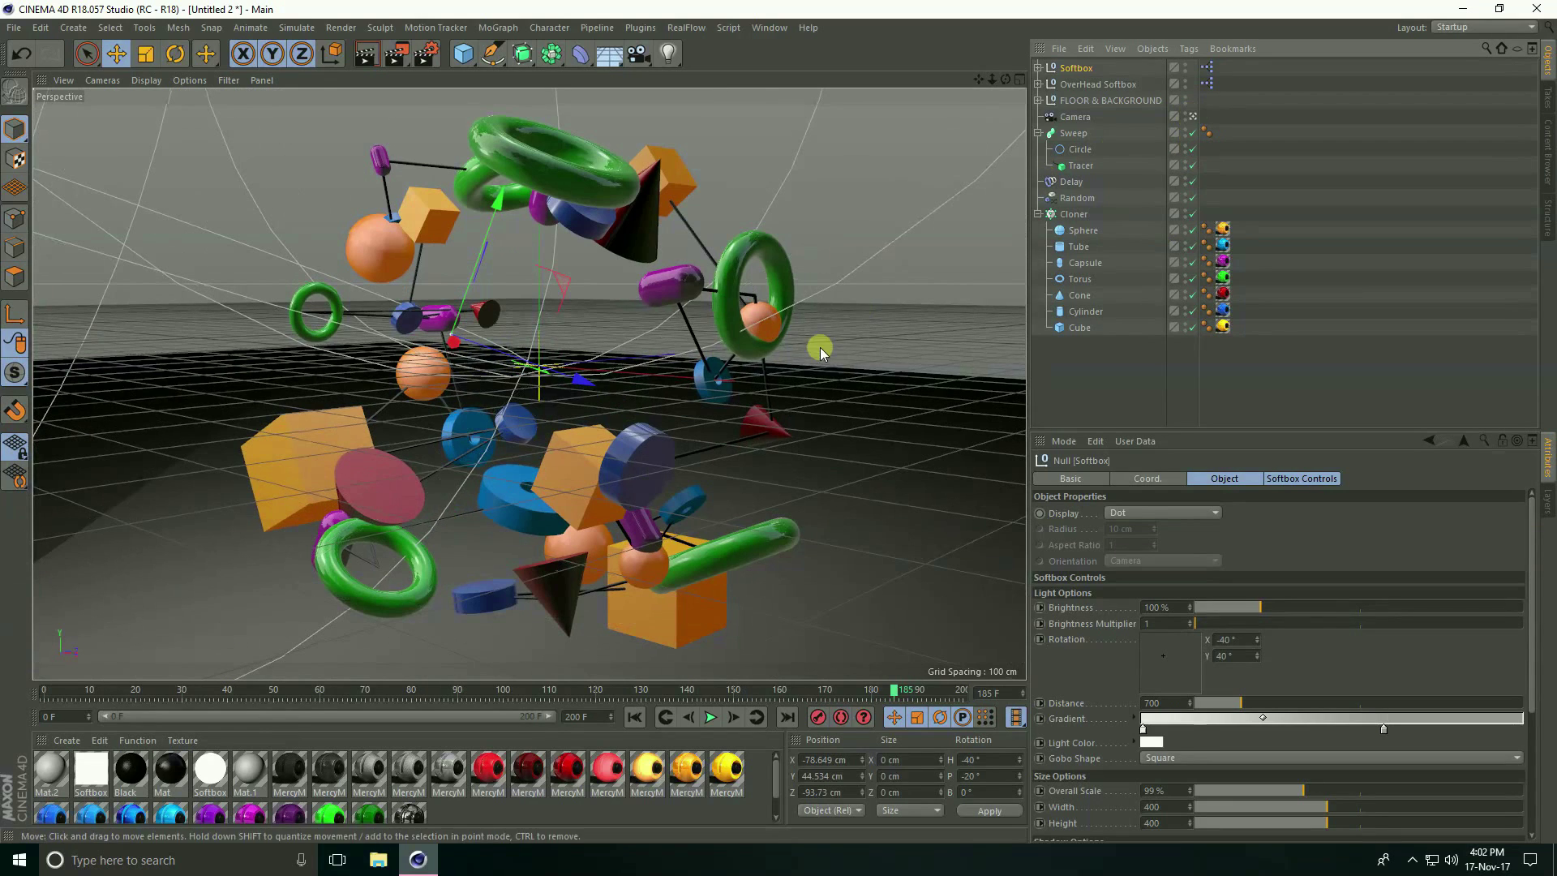
Step: Play the animation forward to watch the clones burst outward with their tubes, then stop it
left_click(710, 716)
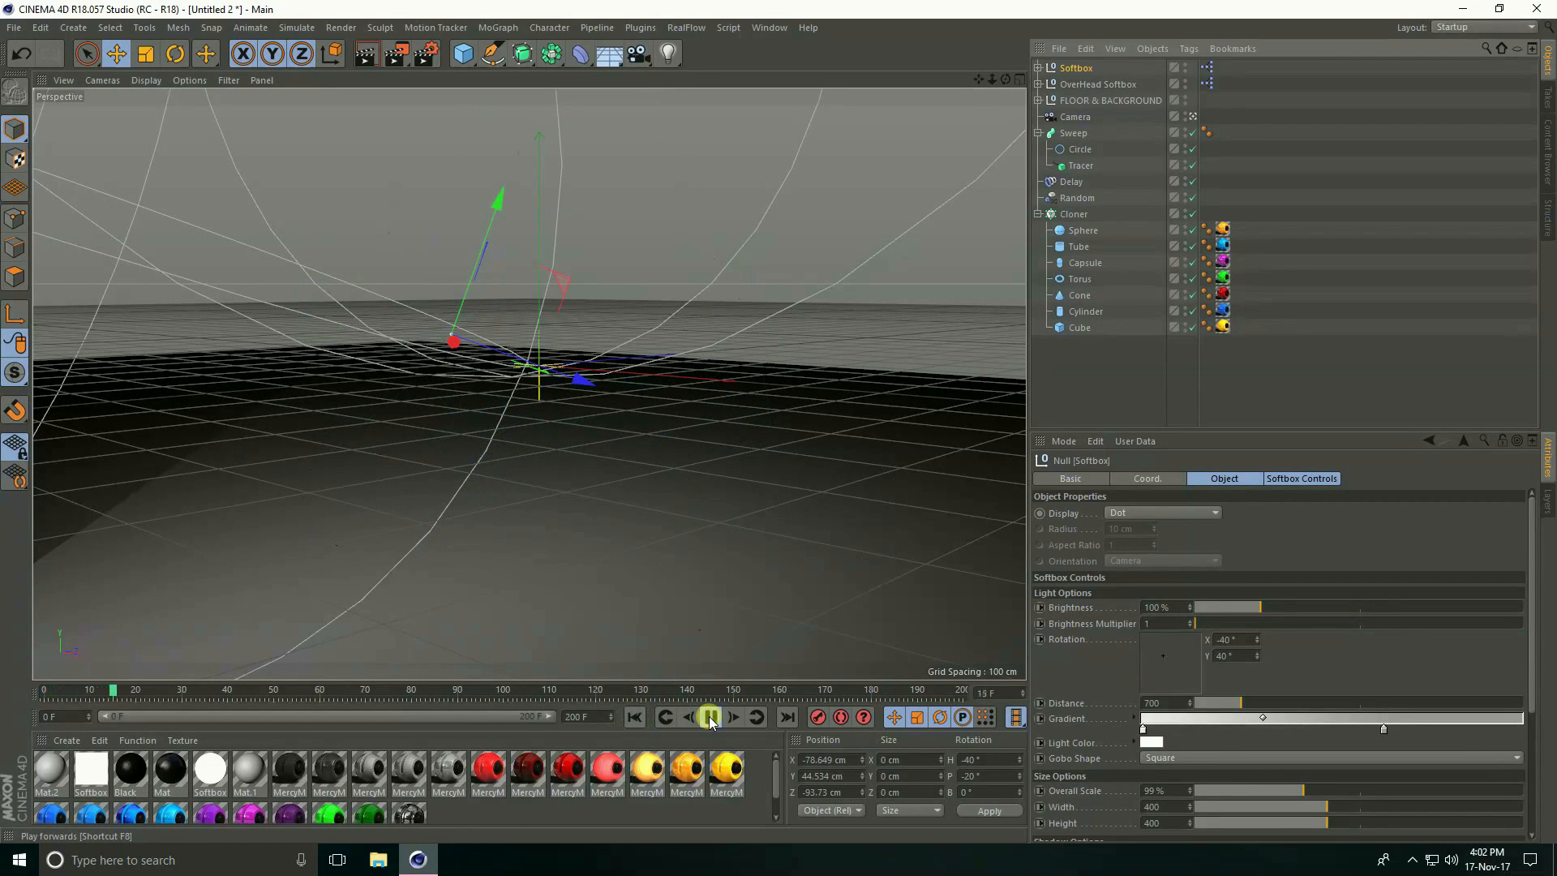
left_click(710, 716)
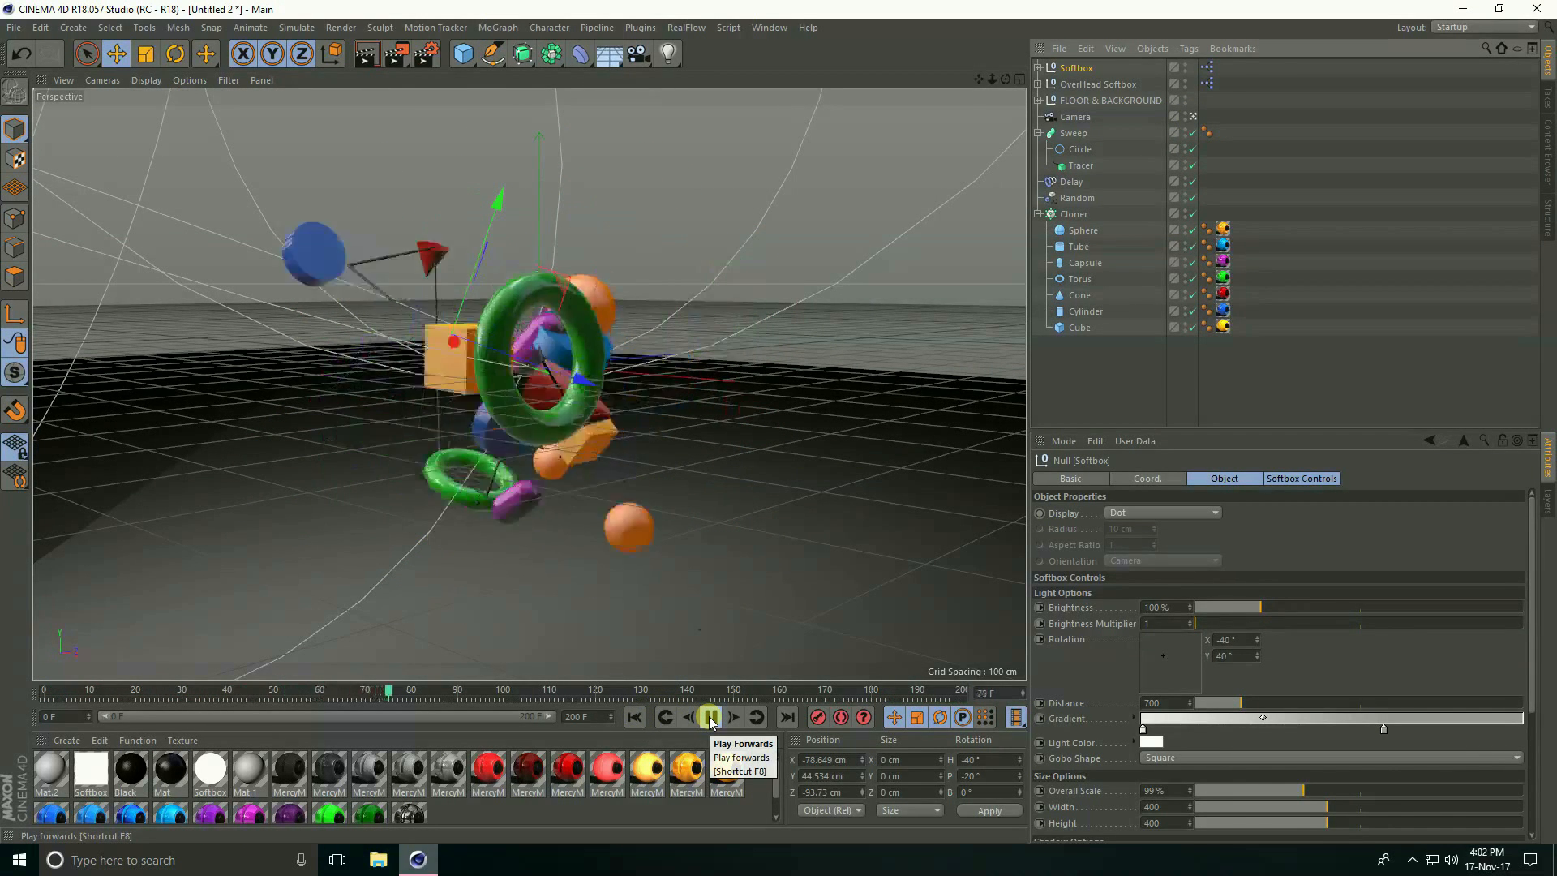
left_click(710, 717)
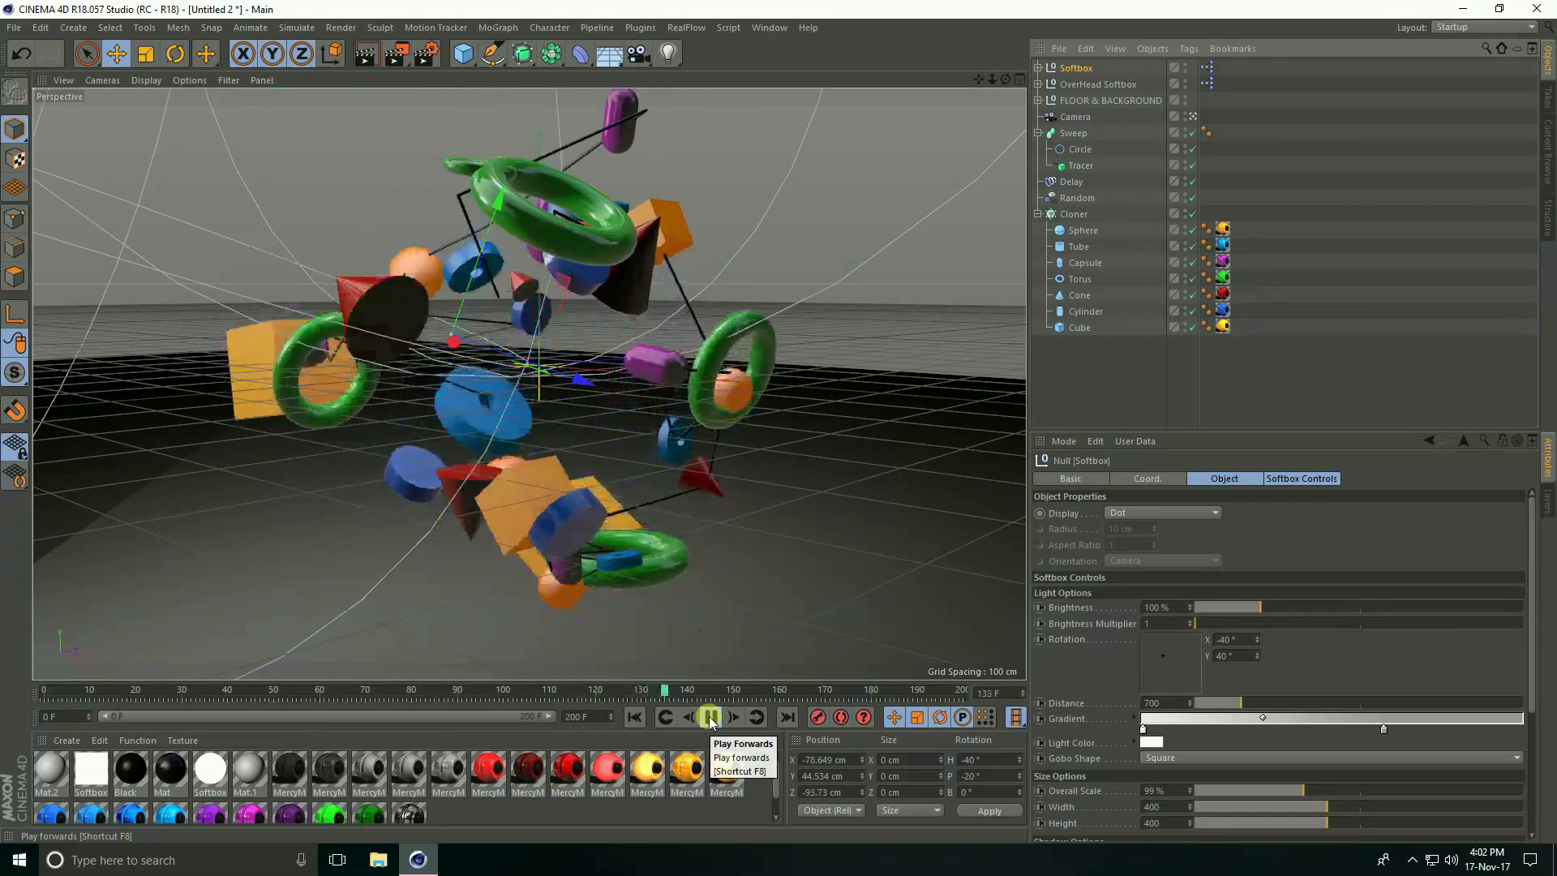
left_click(707, 717)
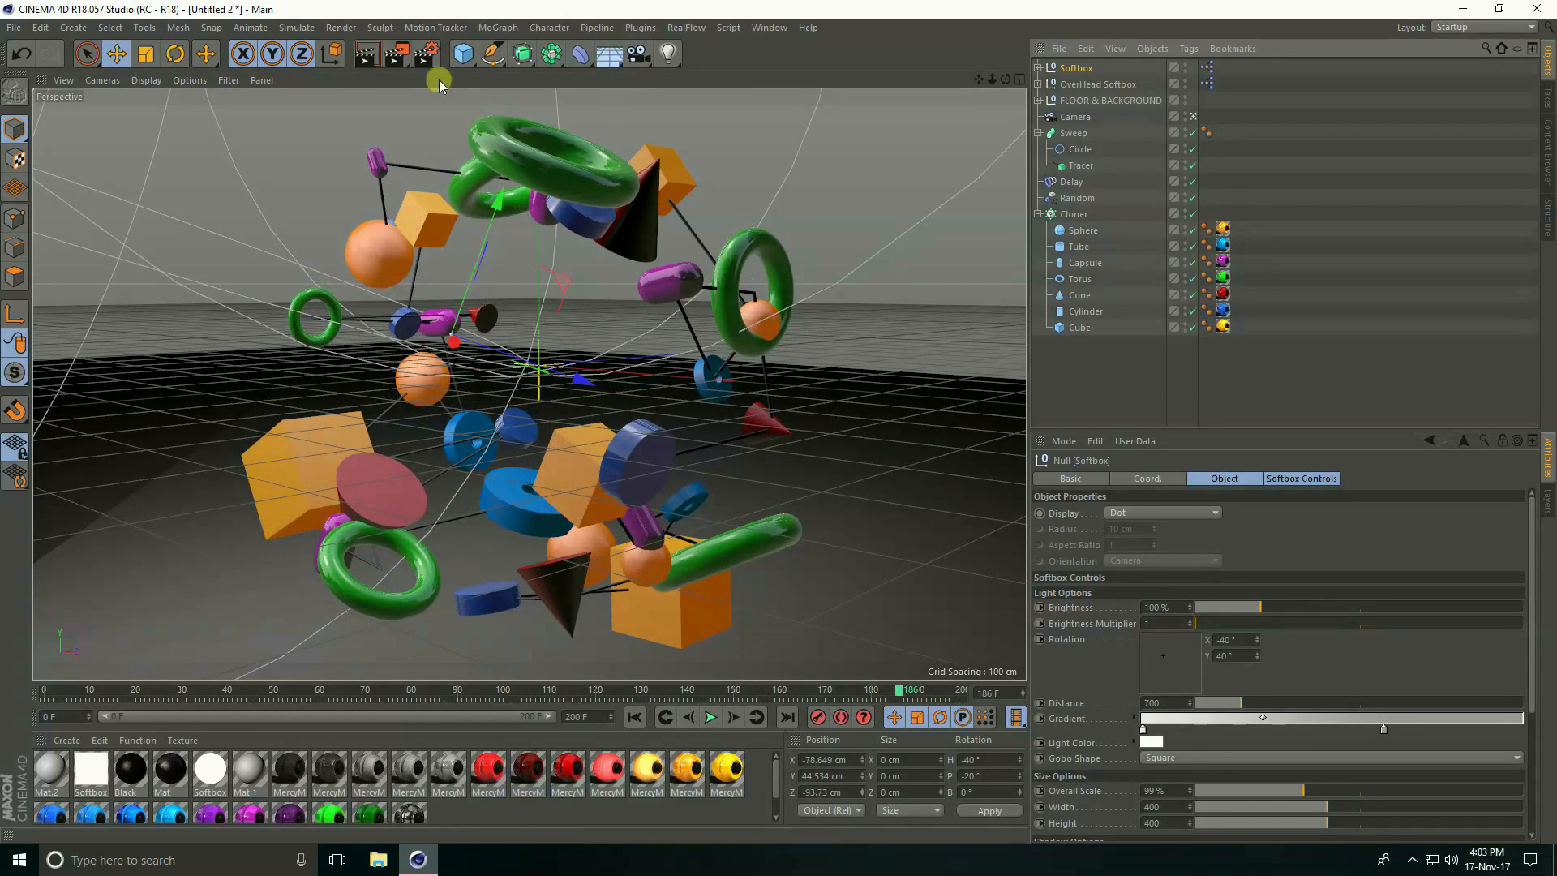
Step: Set render output to the HDTV 1080 29.97 preset with Frame Range All Frames (0-200)
left_click(429, 77)
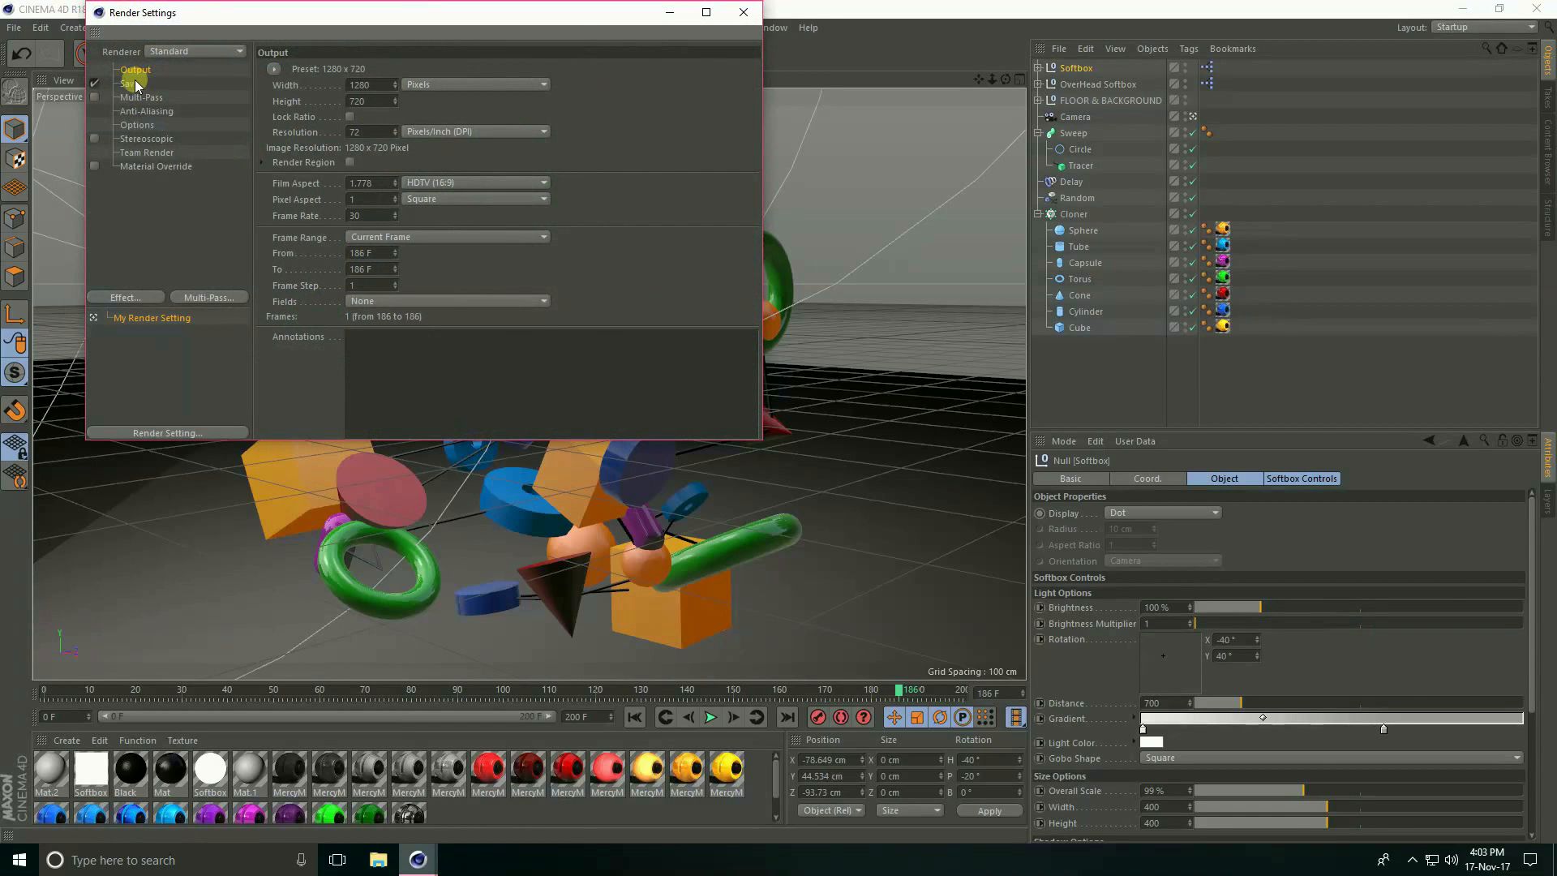
left_click(274, 68)
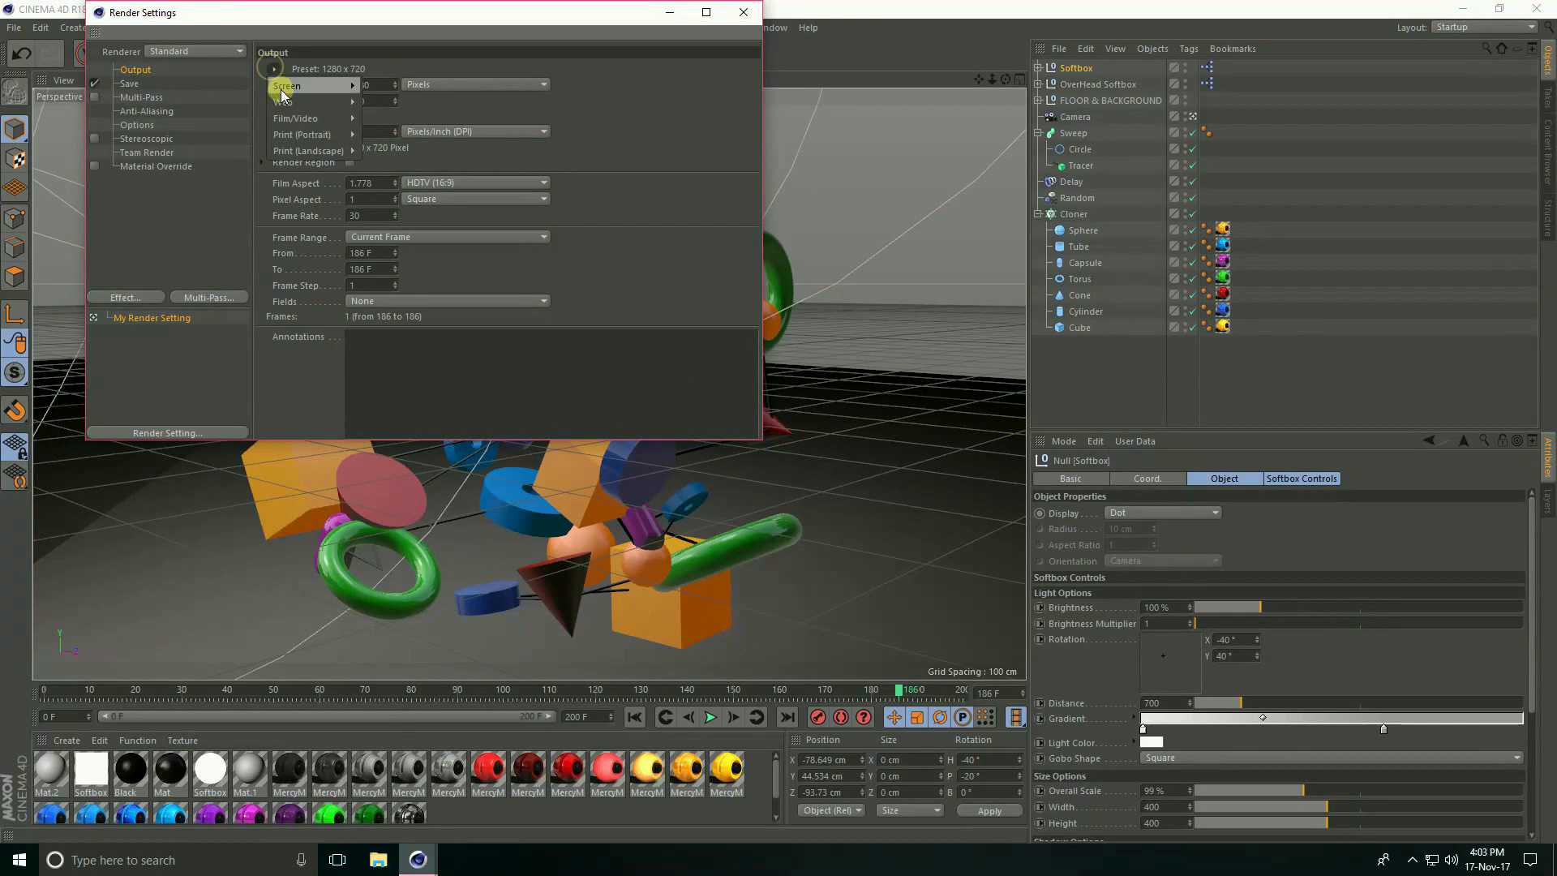
left_click(298, 116)
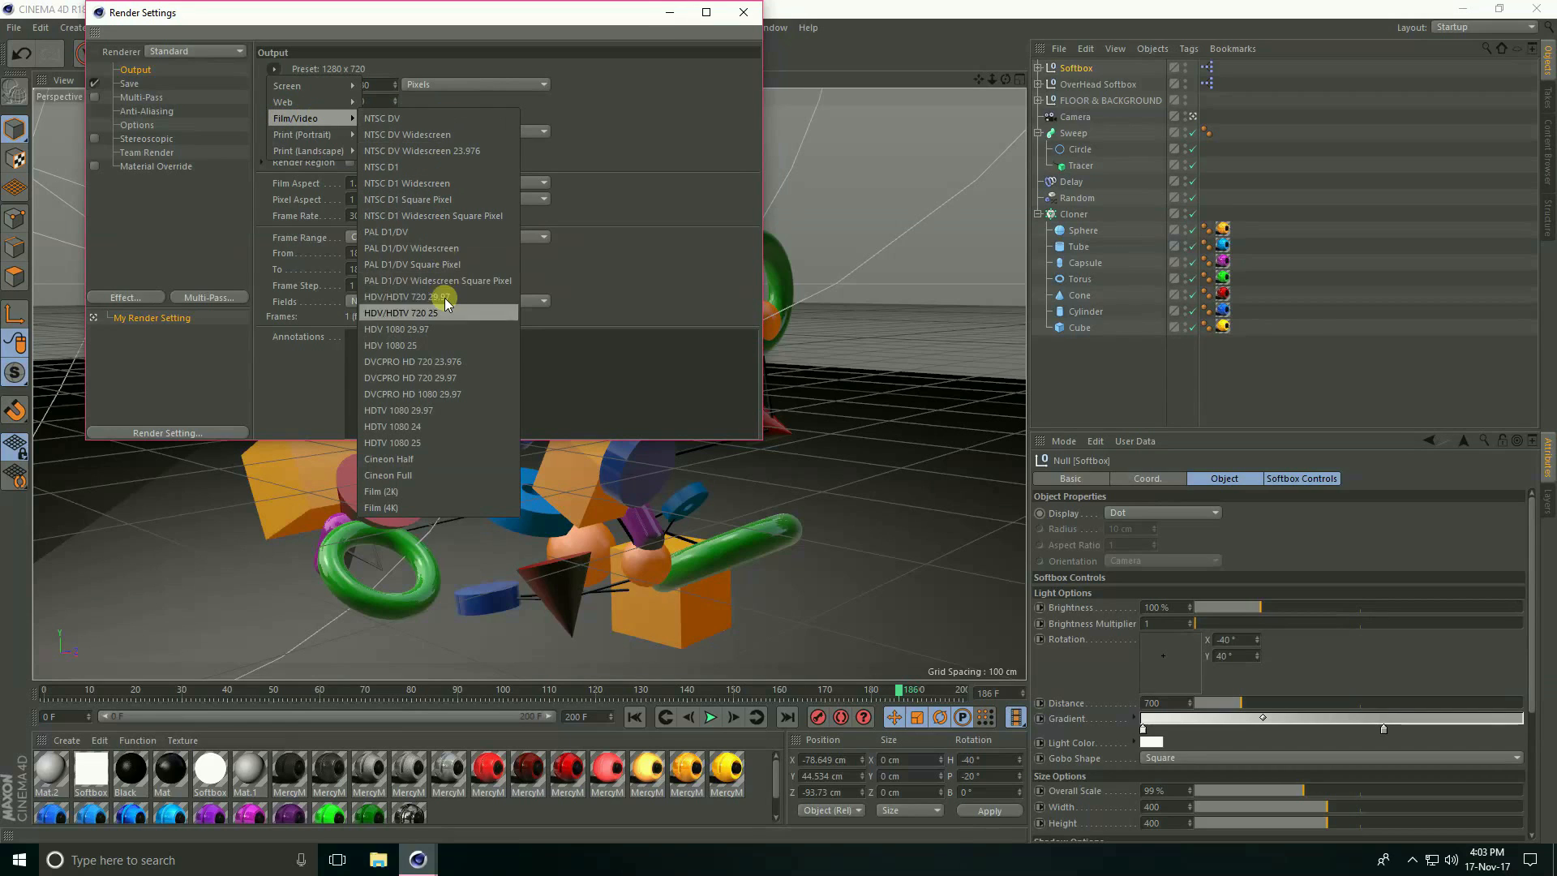
mouse_move(389, 426)
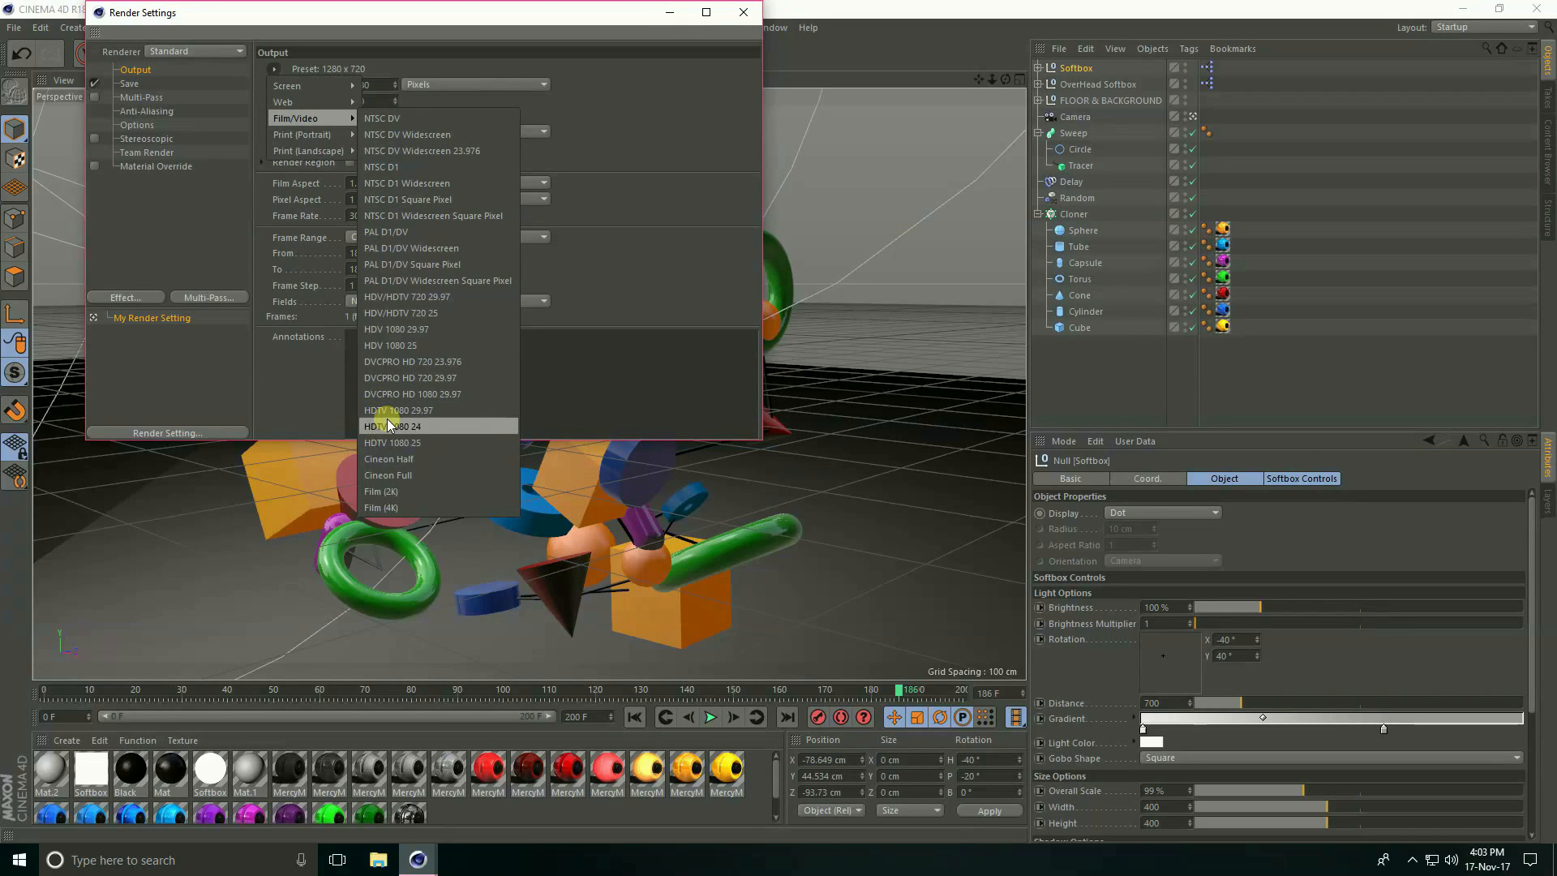
left_click(399, 410)
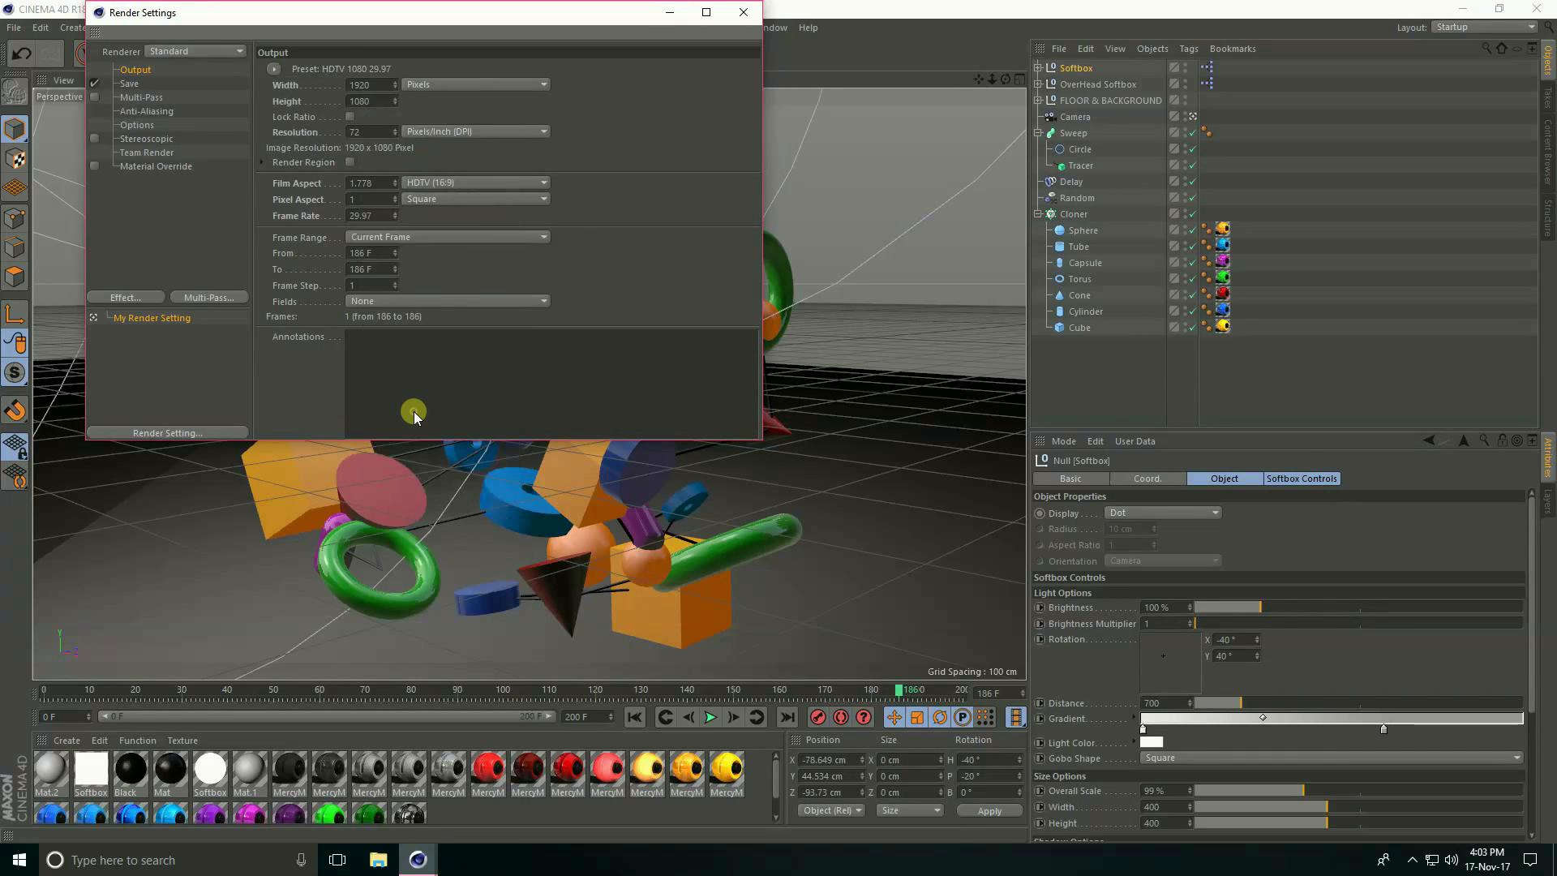
left_click(447, 237)
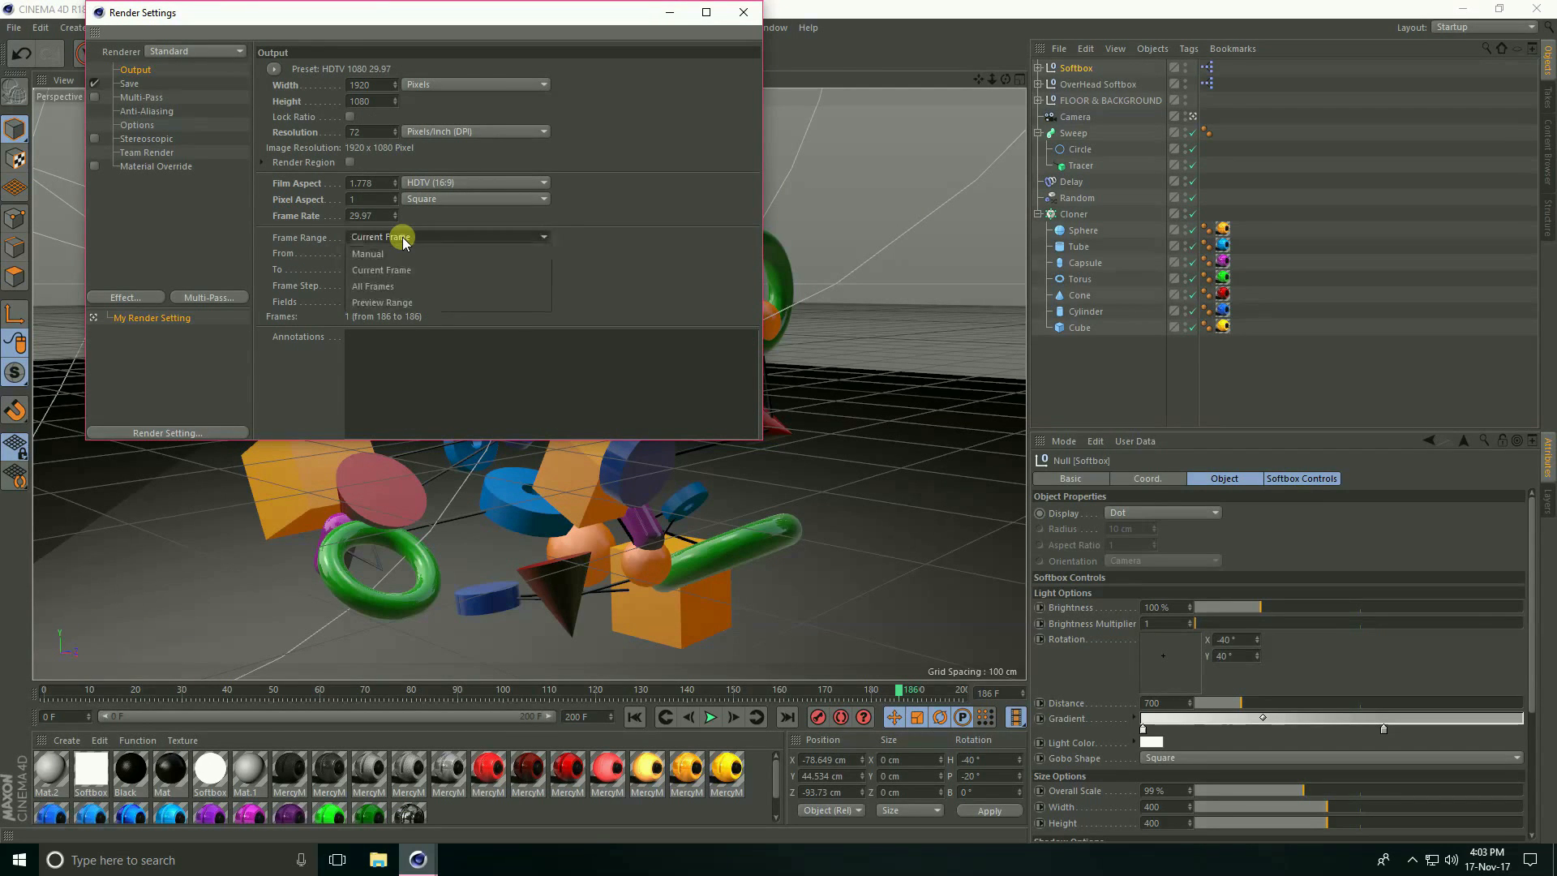
left_click(380, 285)
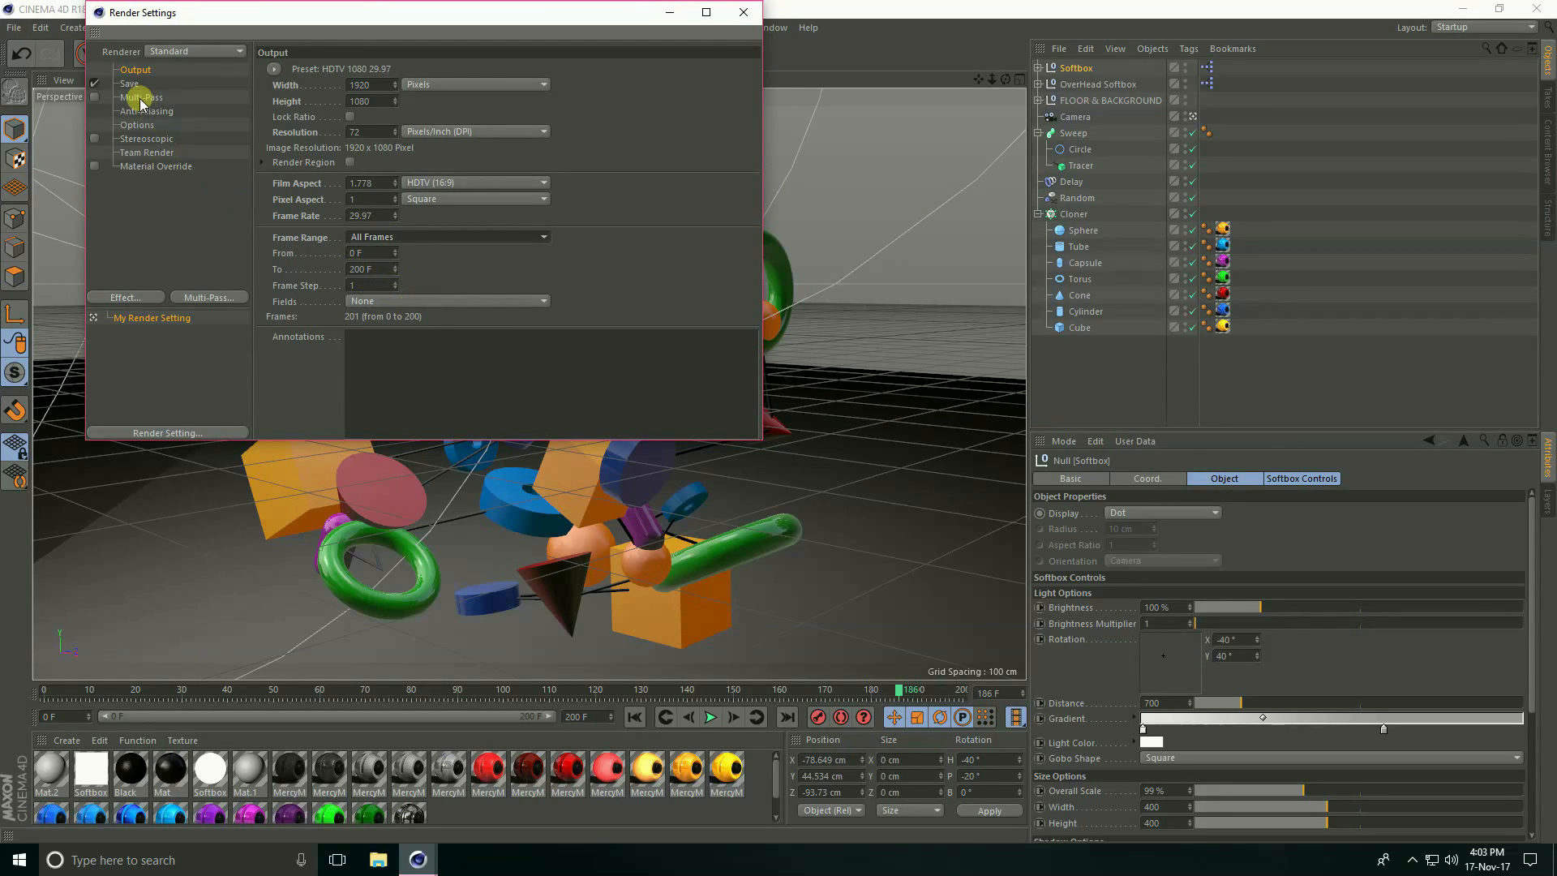
Step: Add Ambient Occlusion and Global Illumination render effects
left_click(146, 111)
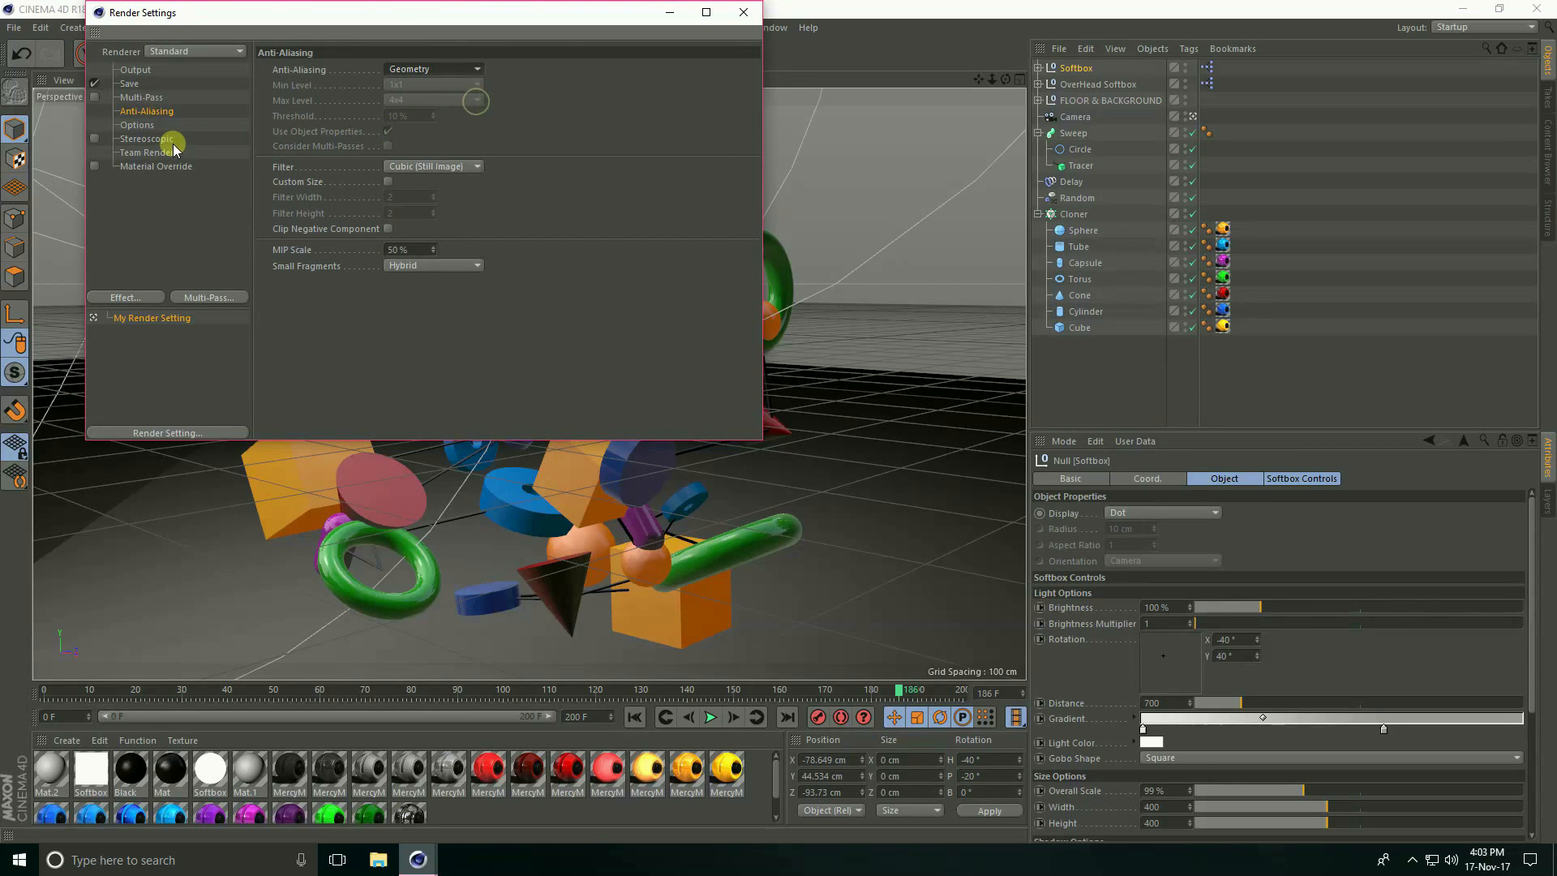
left_click(125, 296)
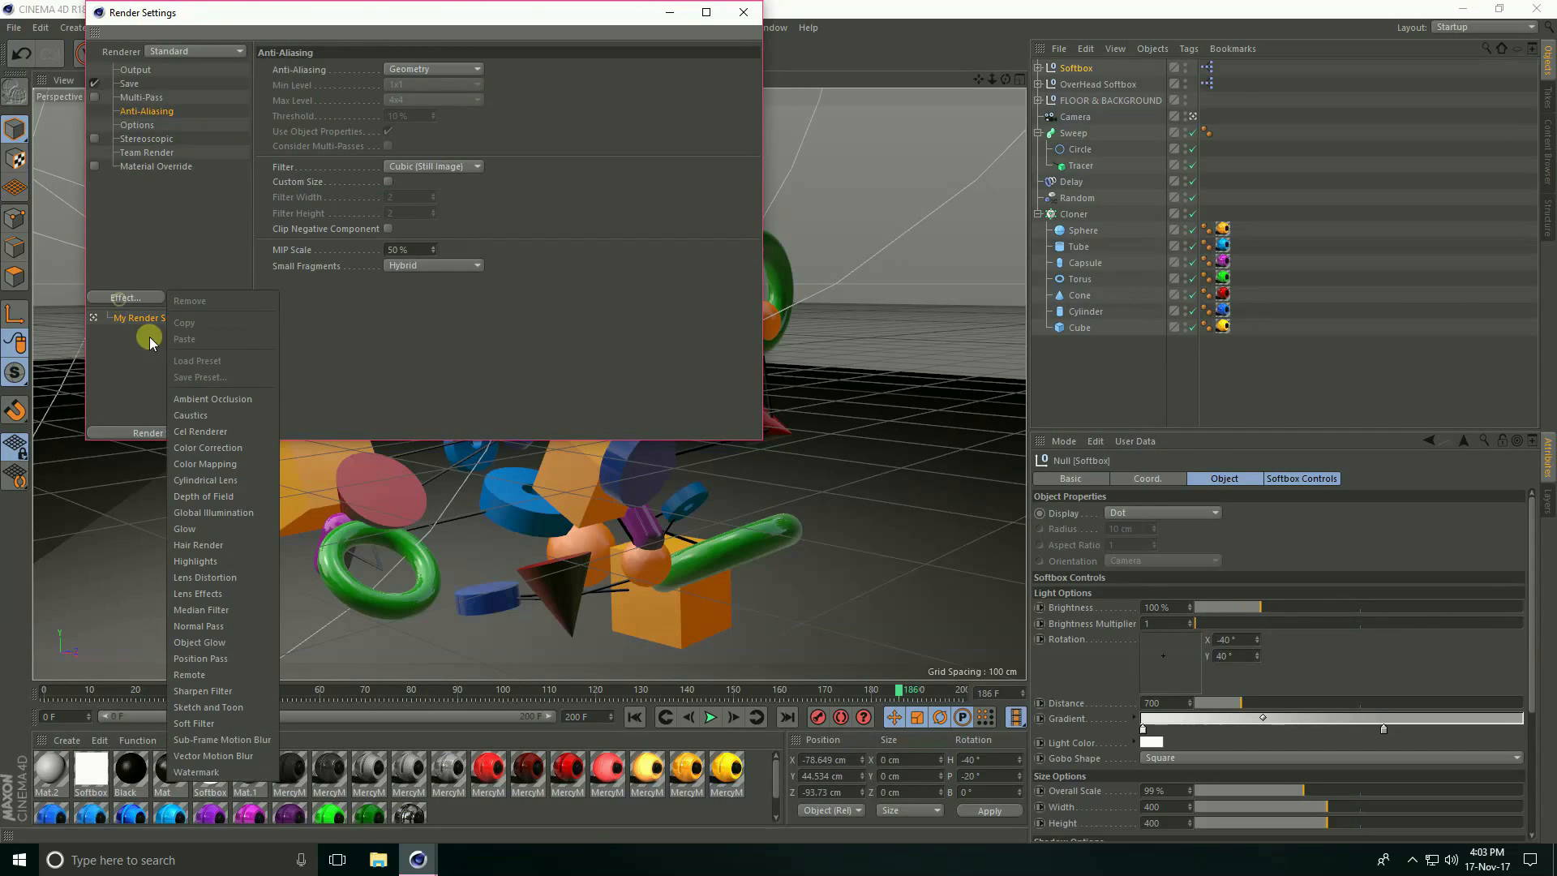
left_click(213, 399)
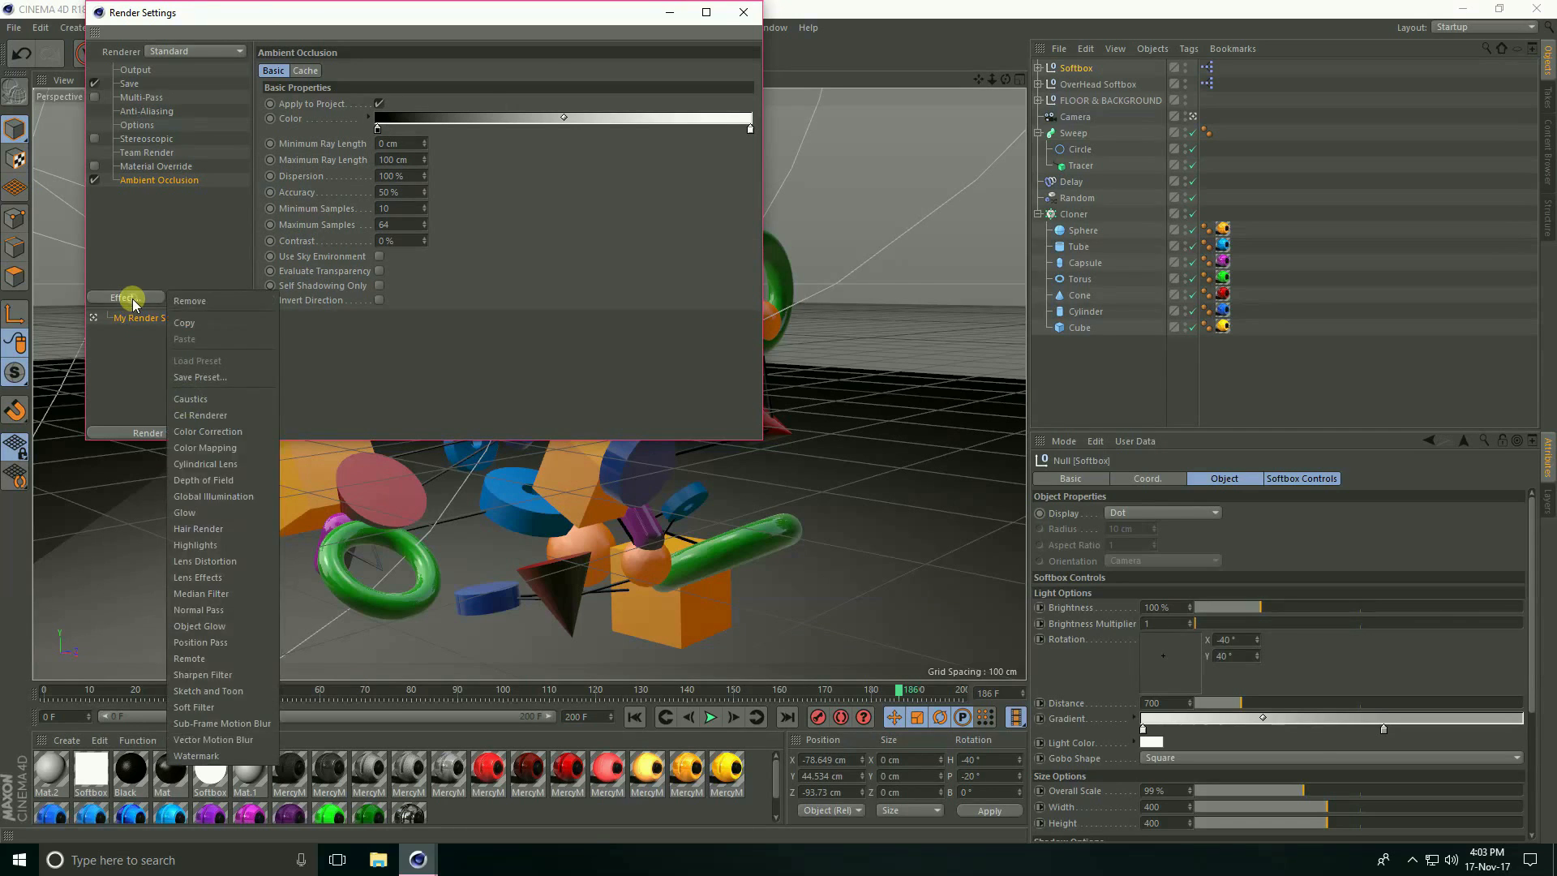
left_click(215, 496)
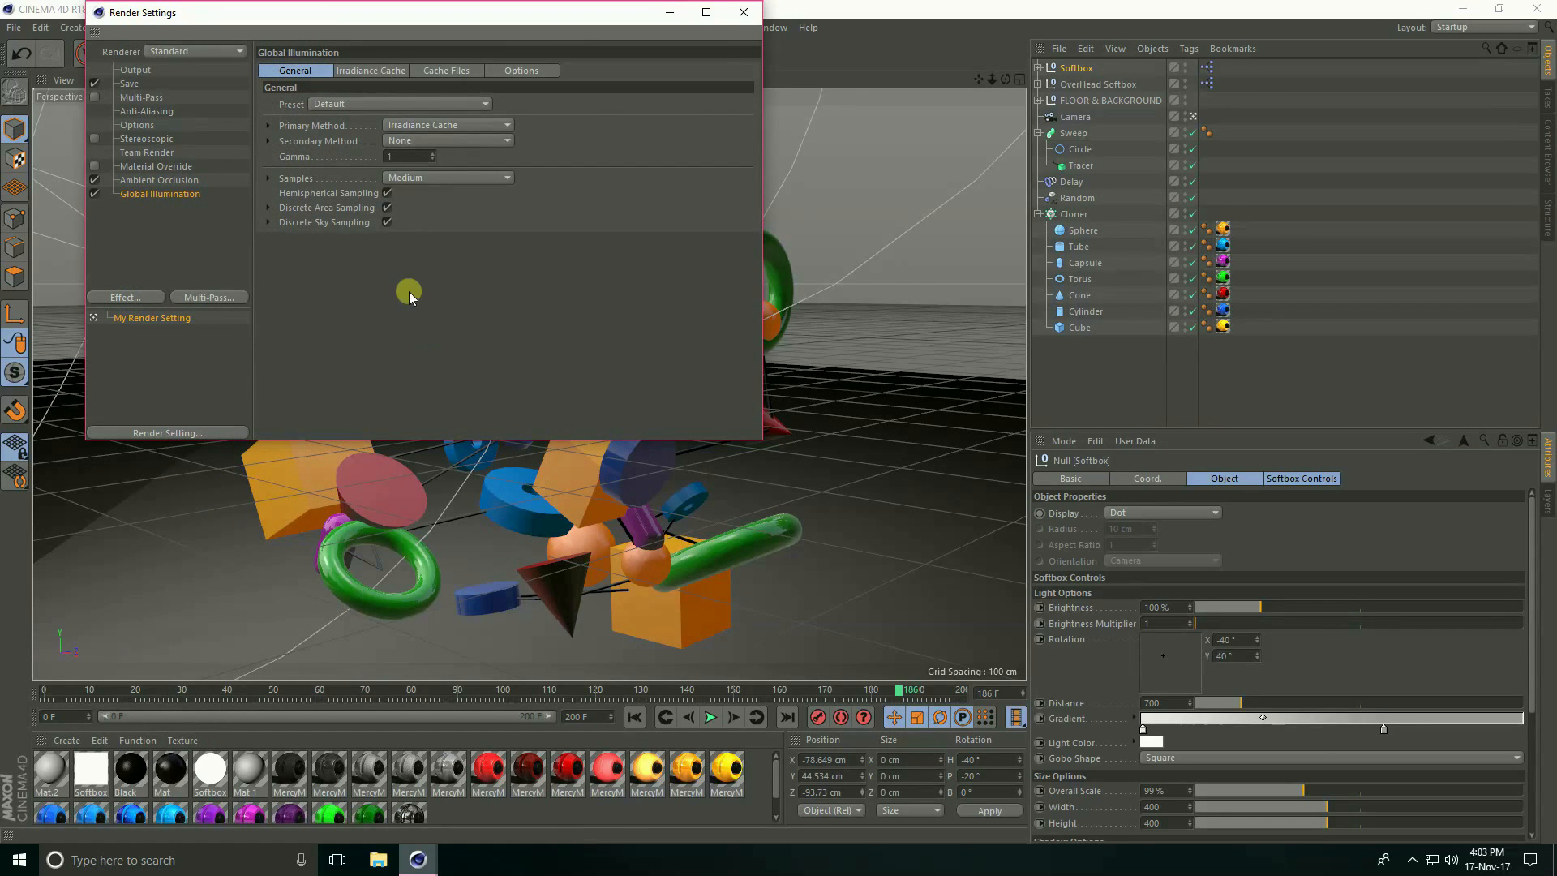
left_click(126, 84)
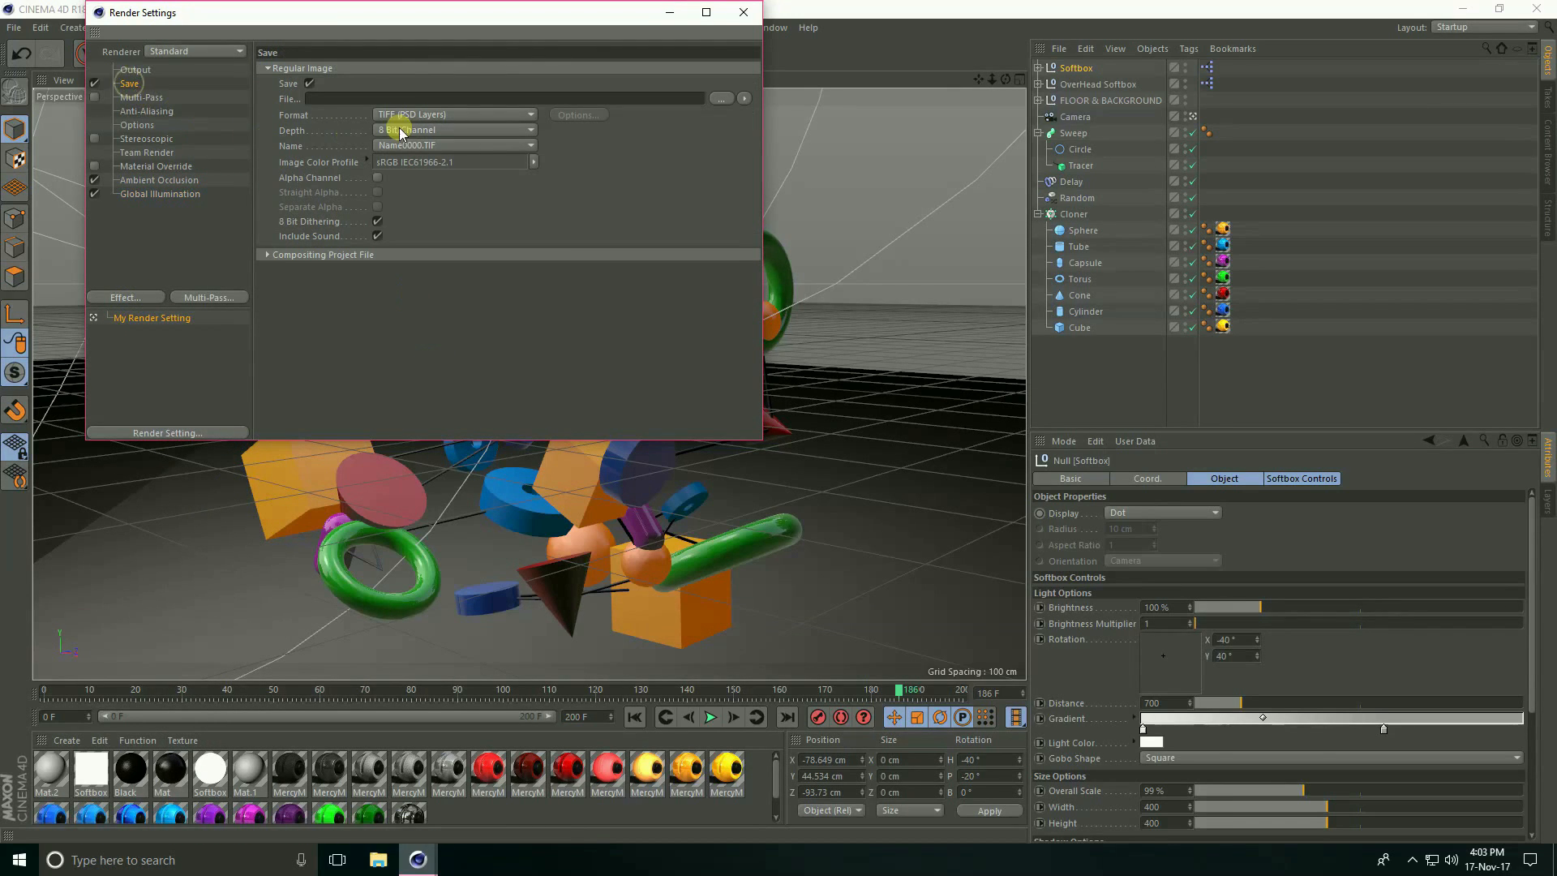
Step: Save the render as an AVI Movie named 'shape animation' in the new render folder
left_click(454, 113)
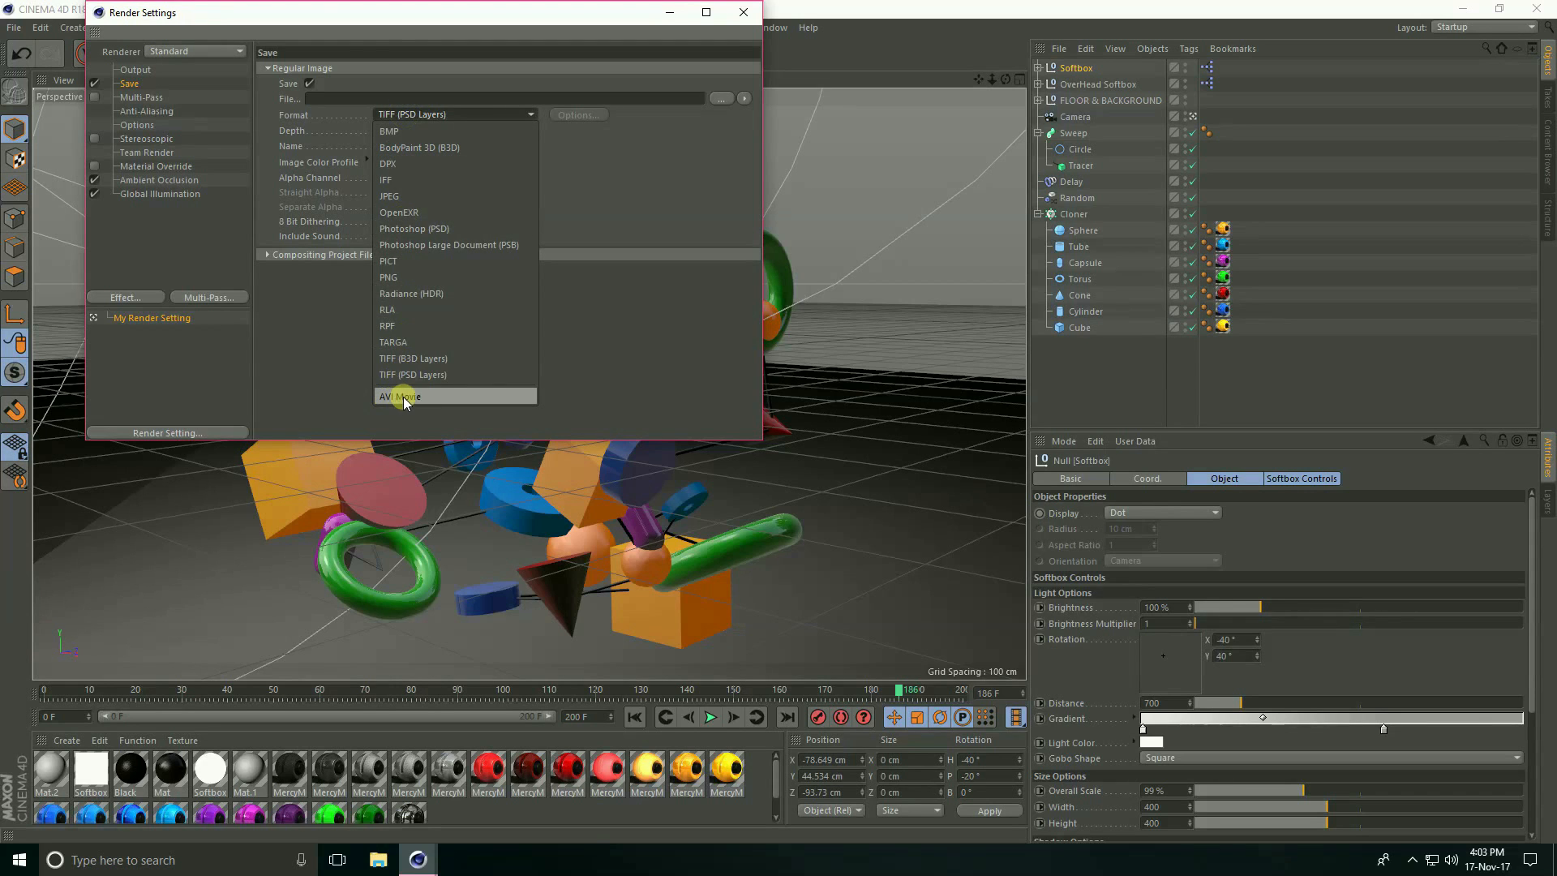
left_click(399, 396)
type("ren")
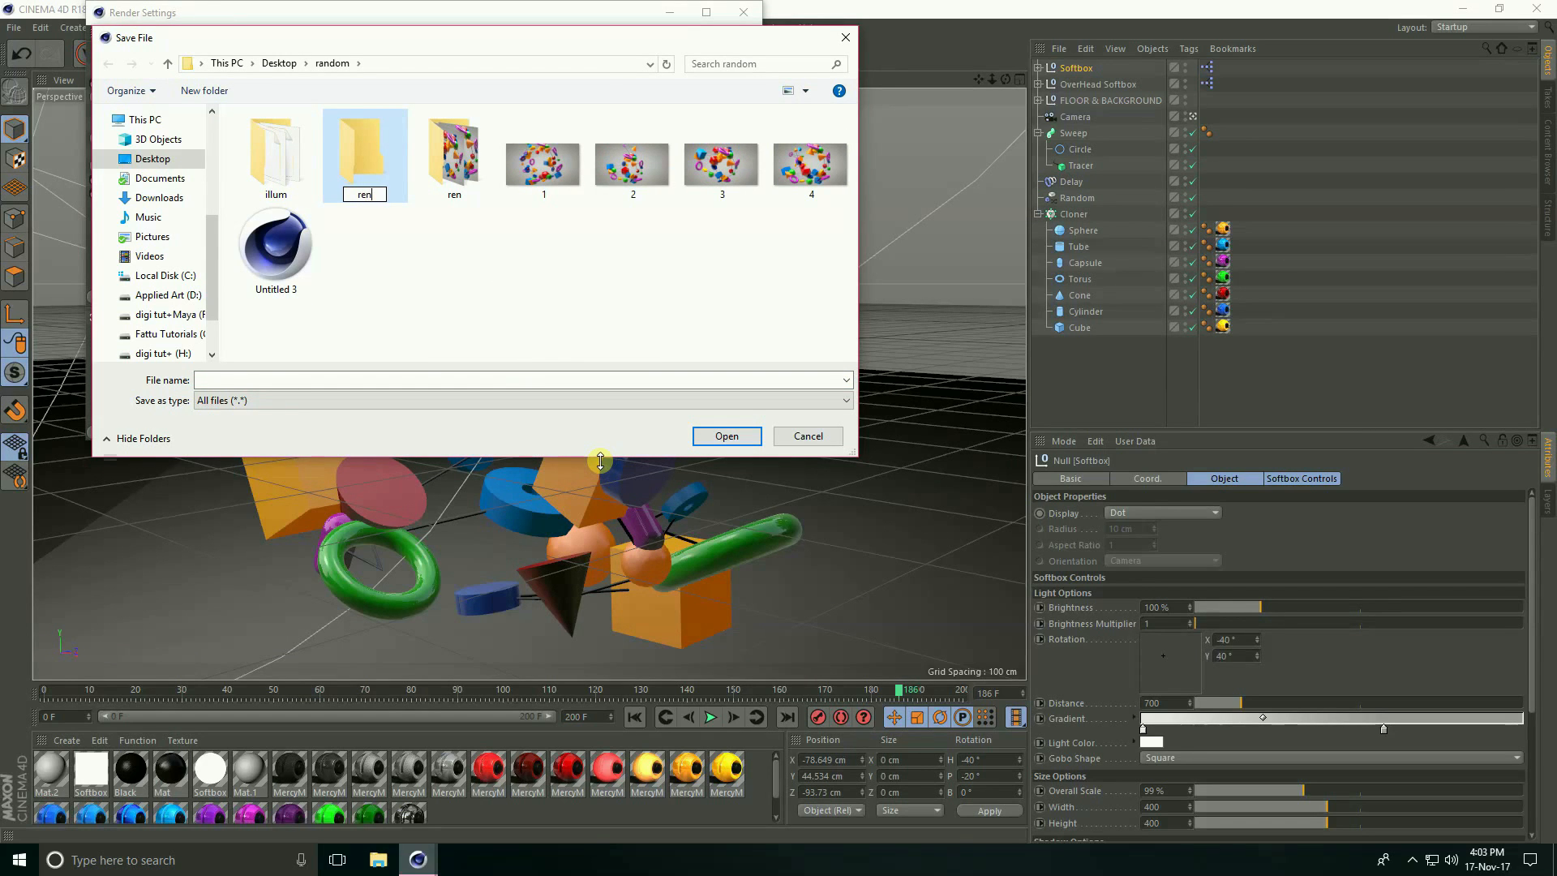
double_click(363, 146)
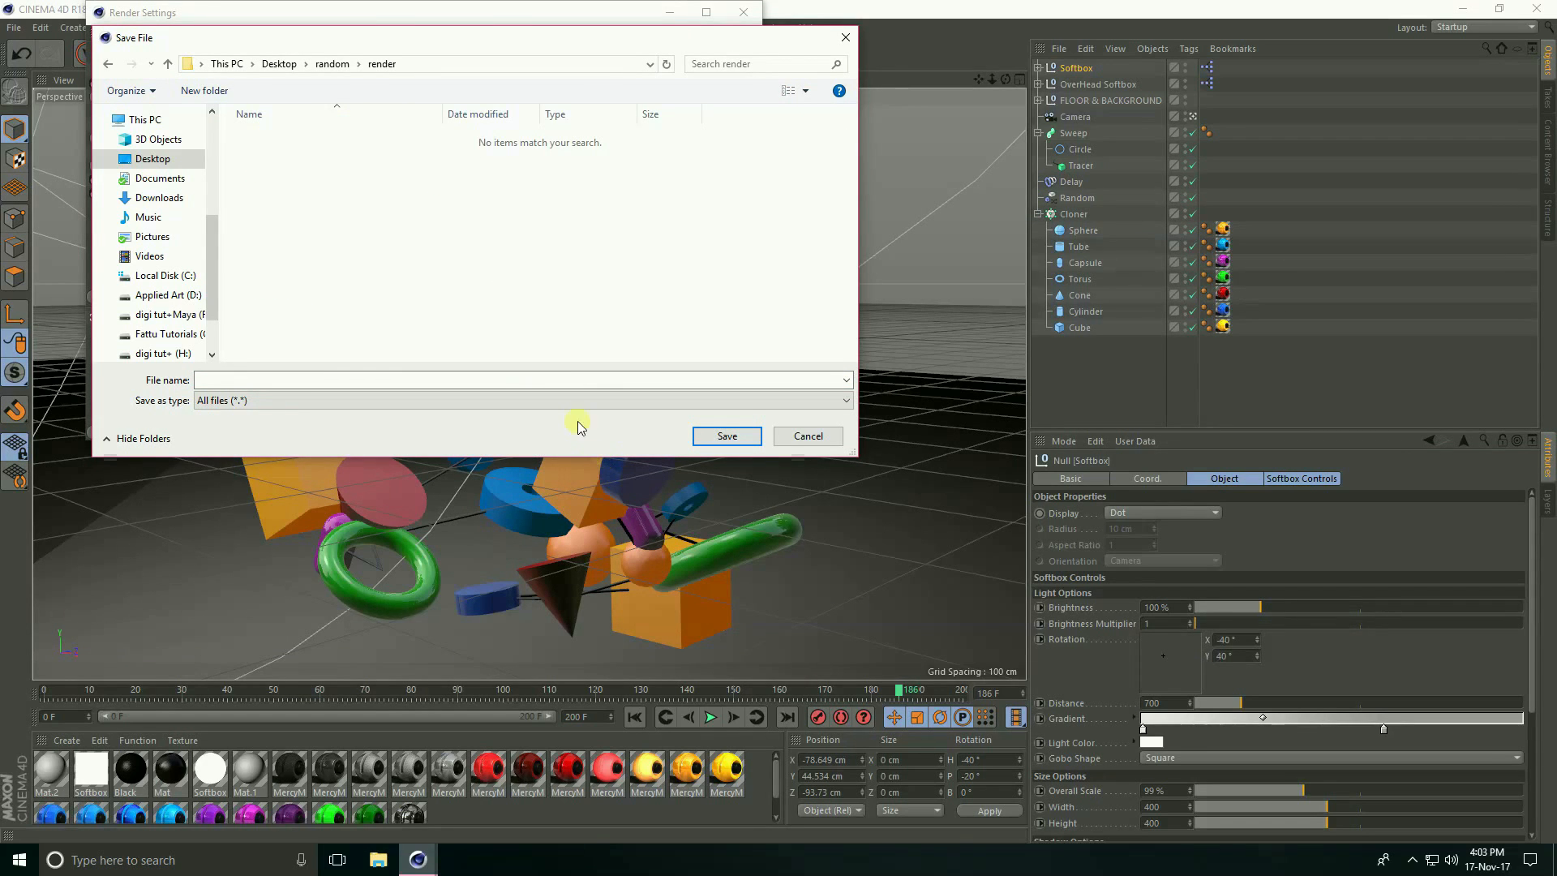
type("shape animat")
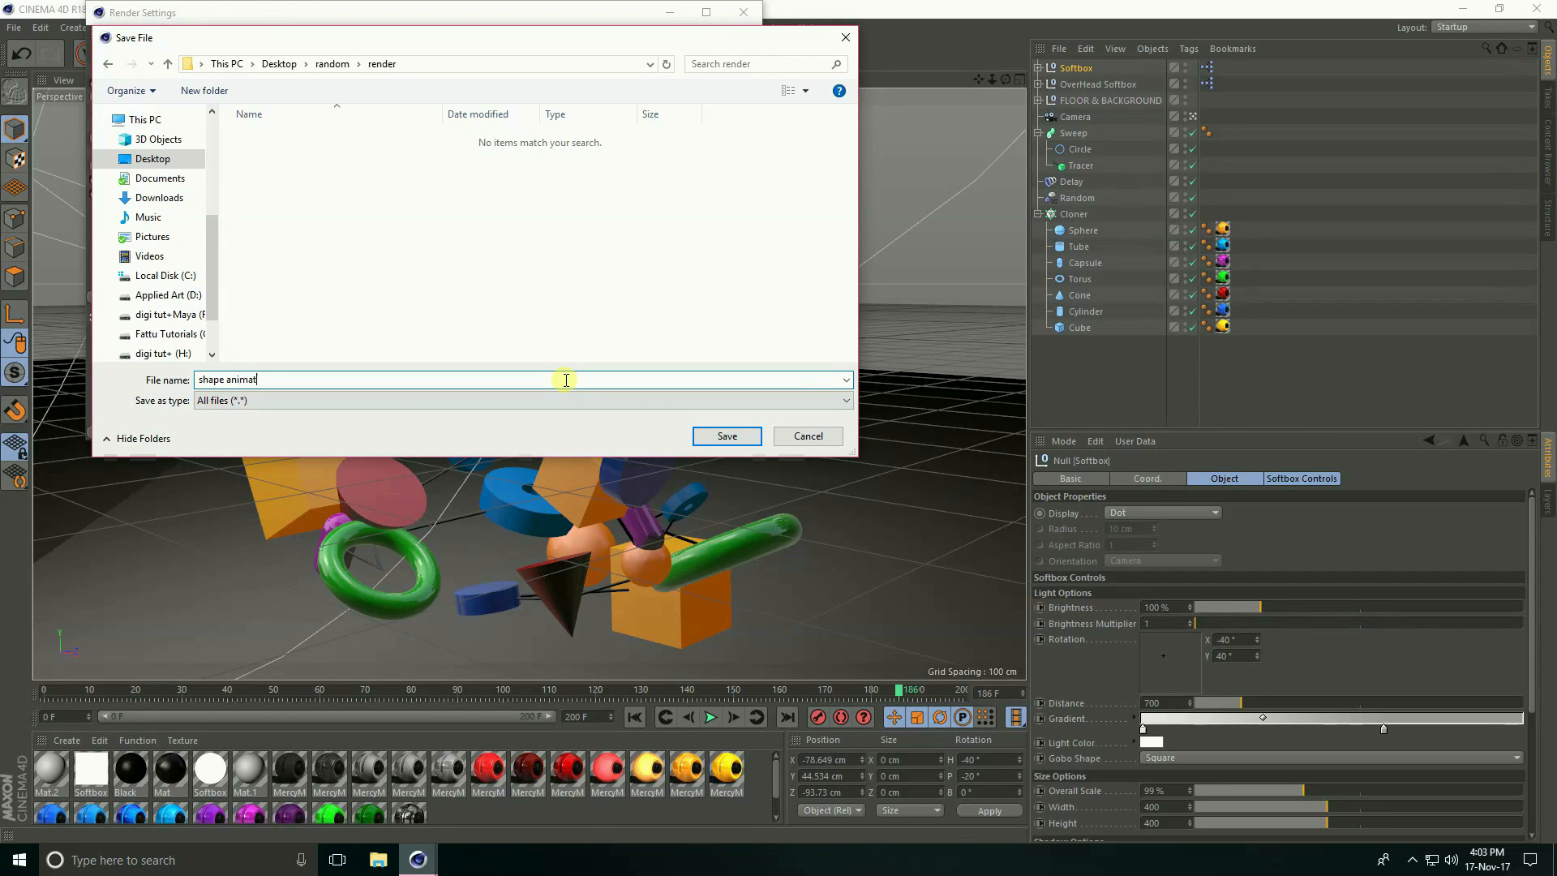
type("ion")
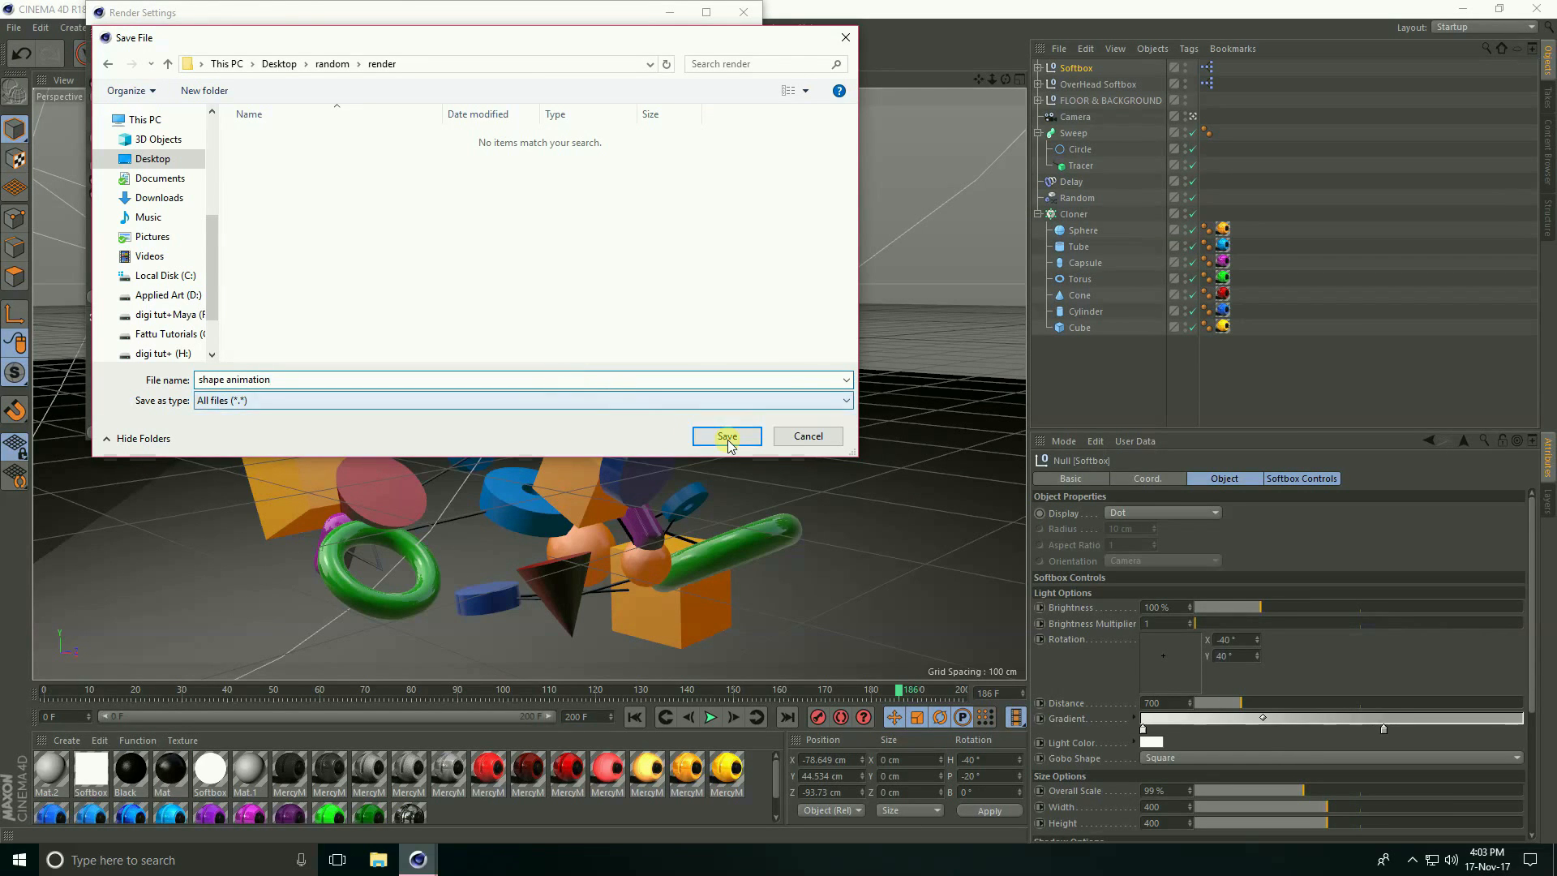
left_click(726, 436)
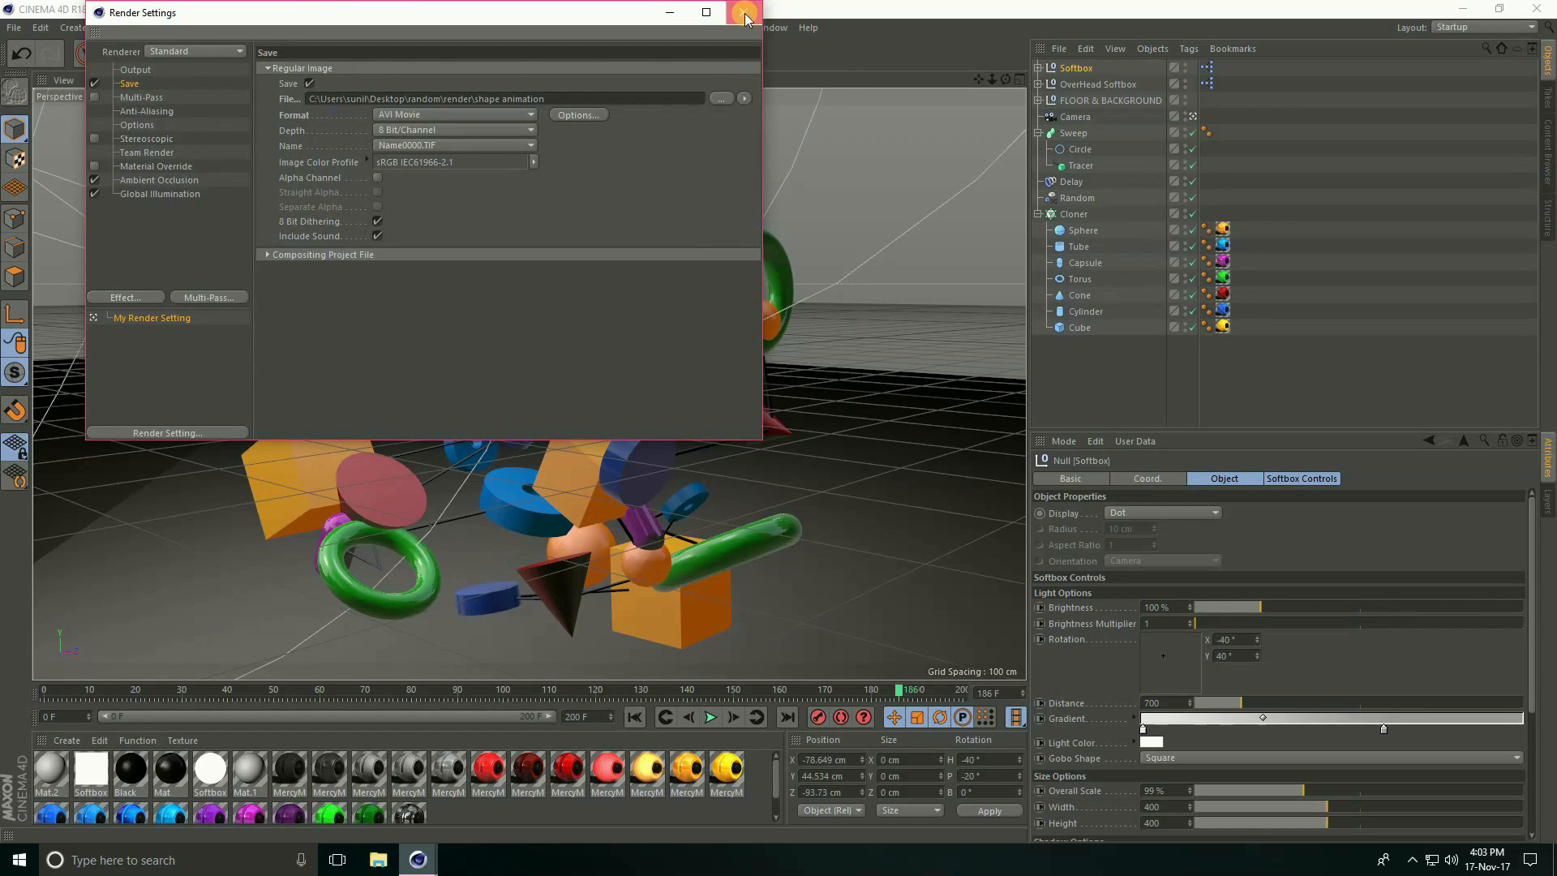
Step: Start rendering to the Picture Viewer, dismissing the missing asset warning
left_click(735, 10)
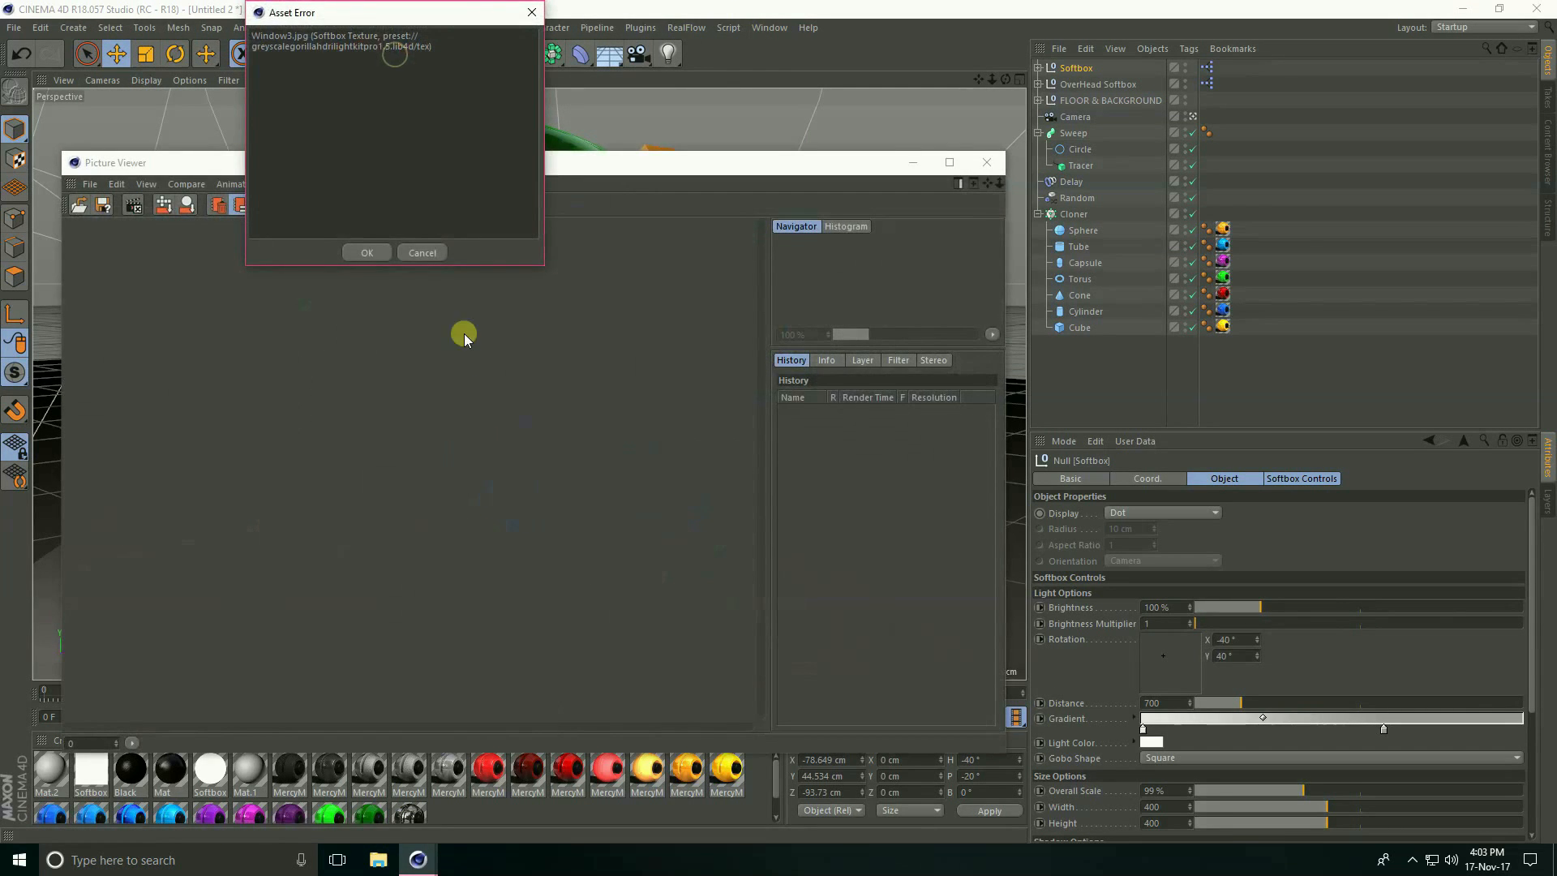
left_click(366, 252)
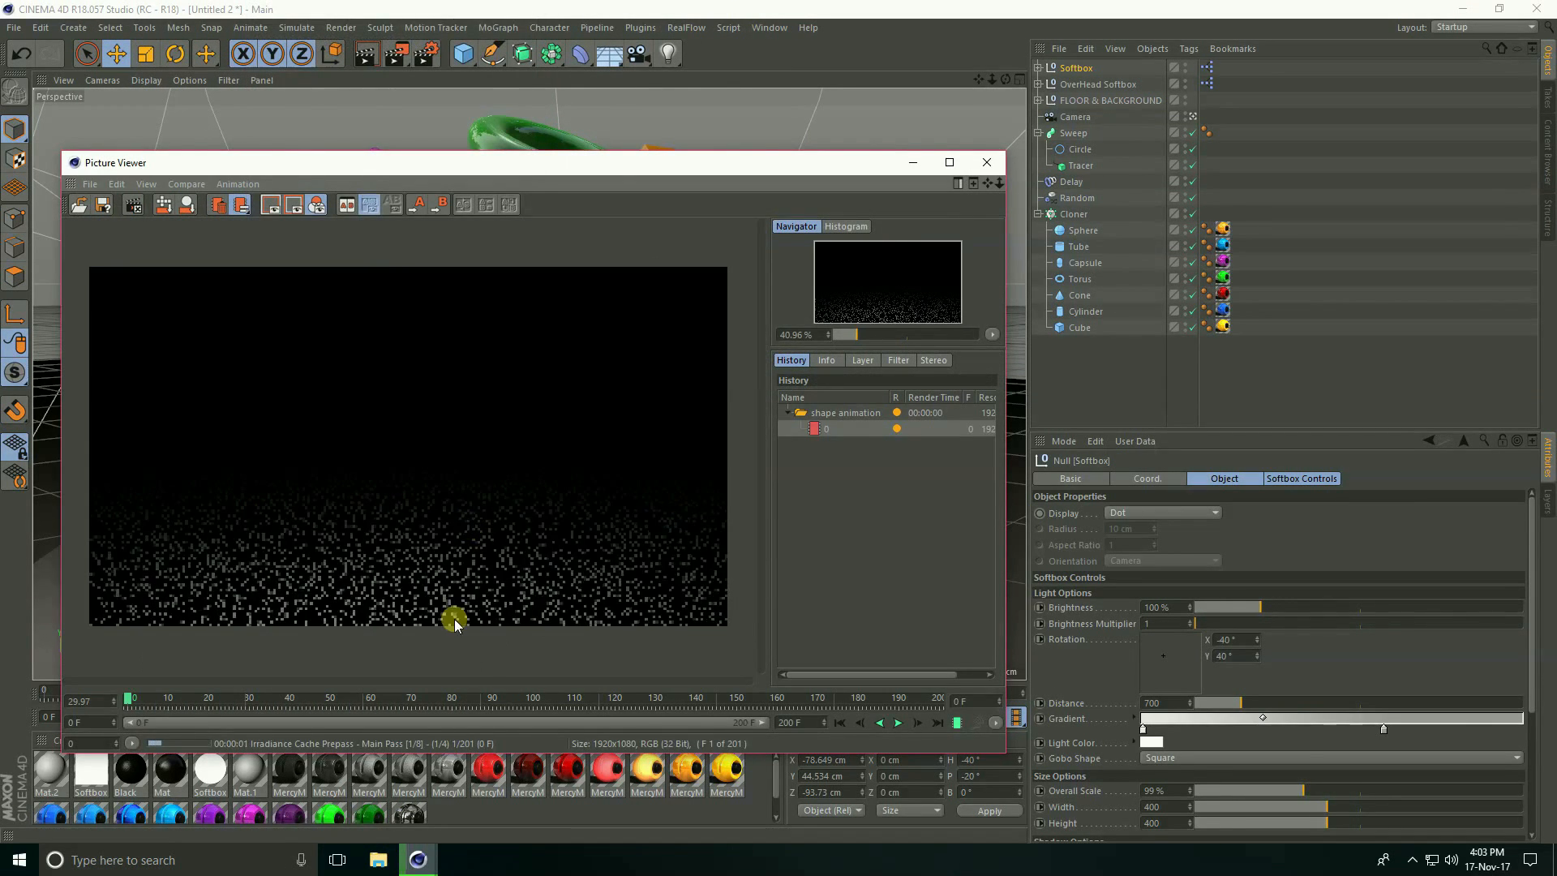